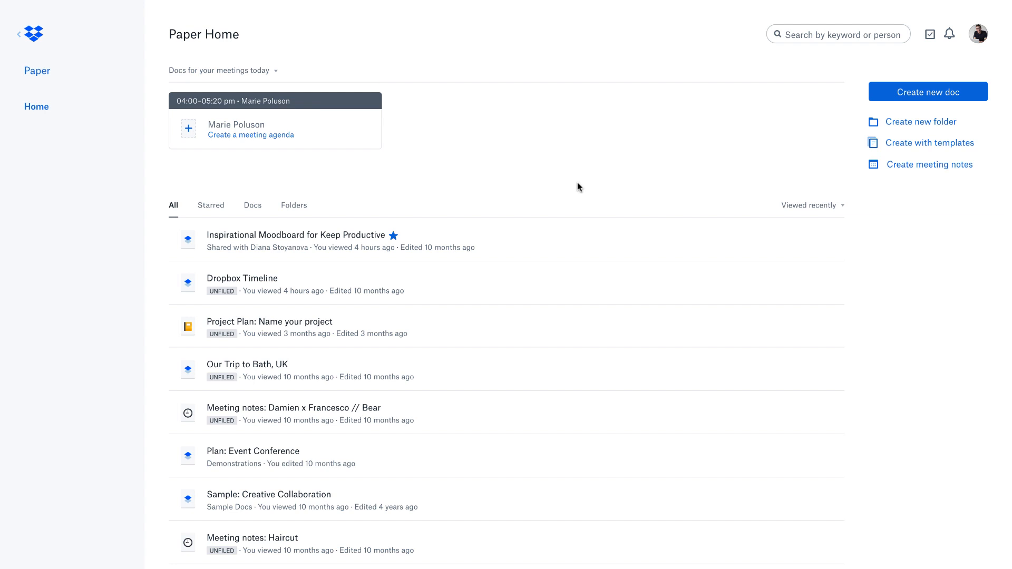
pyautogui.moveTo(640, 170)
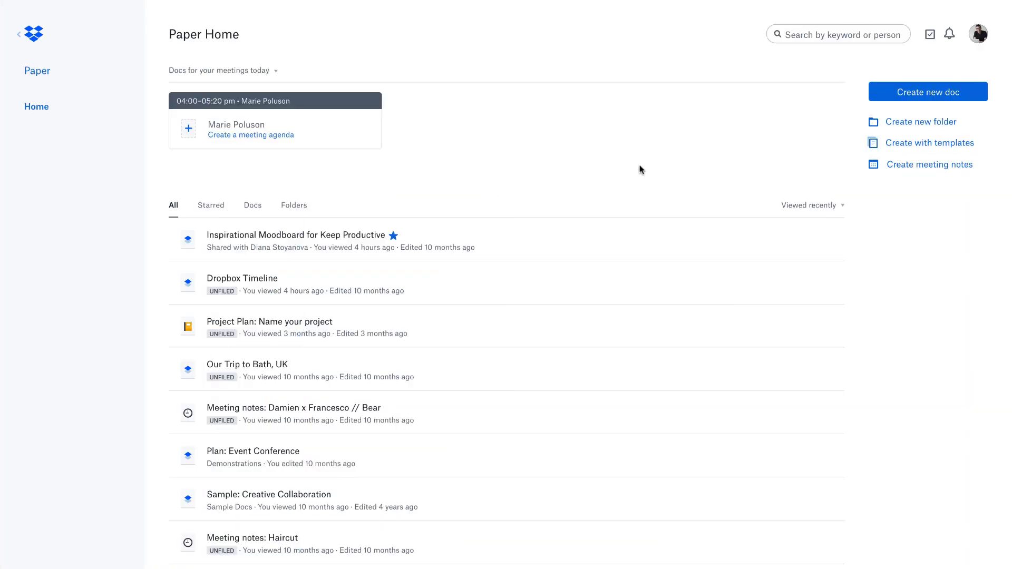
pyautogui.moveTo(565, 174)
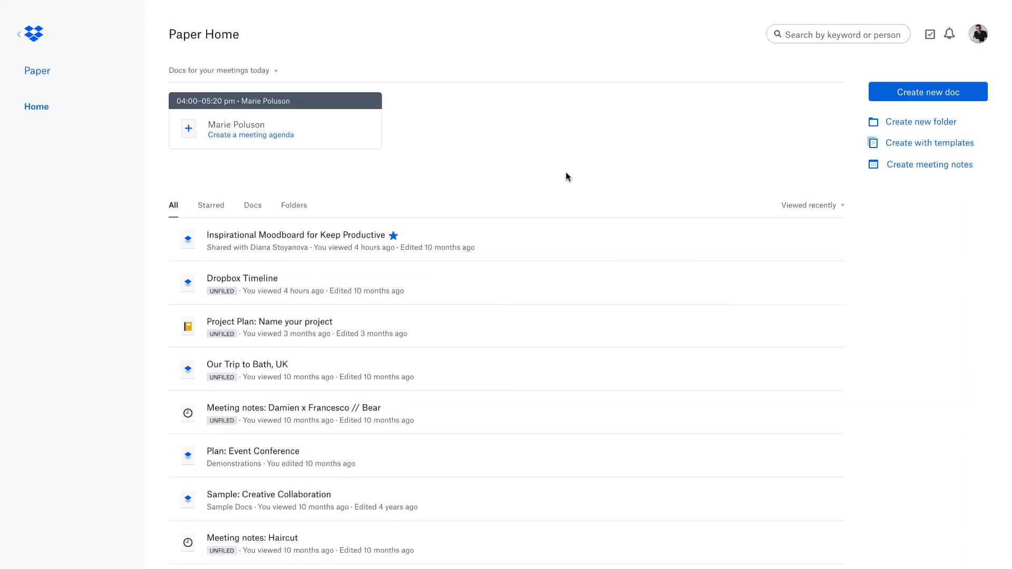
pyautogui.moveTo(545, 174)
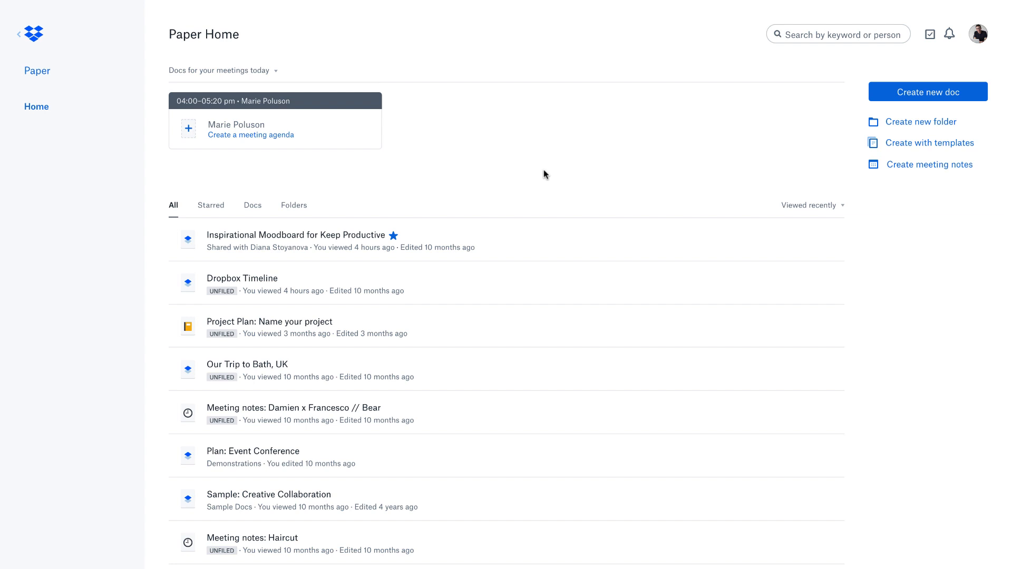
pyautogui.moveTo(360, 240)
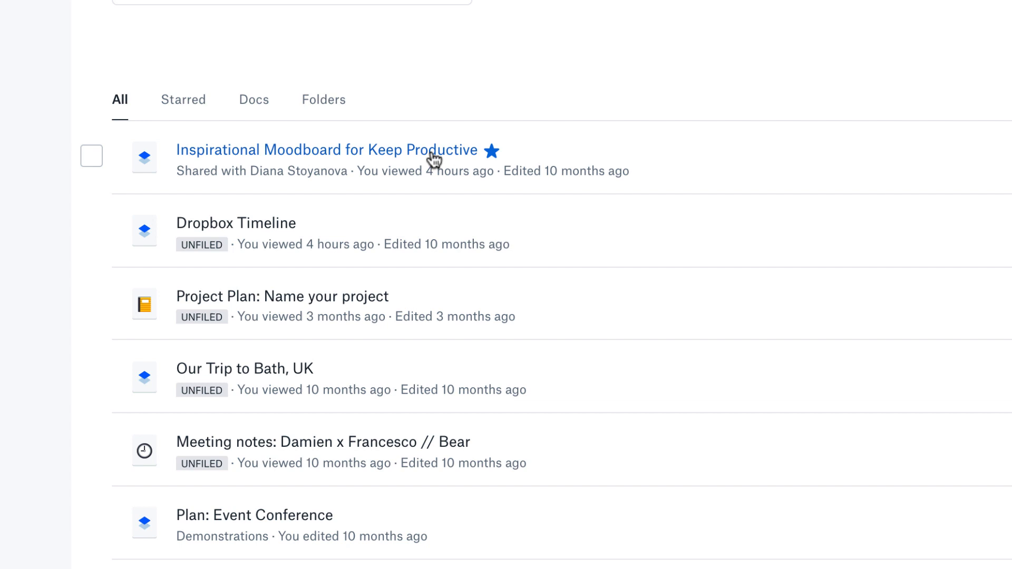
# Browse the Inspirational Moodboard for Keep Productive doc, then return to the home list.
pyautogui.click(325, 150)
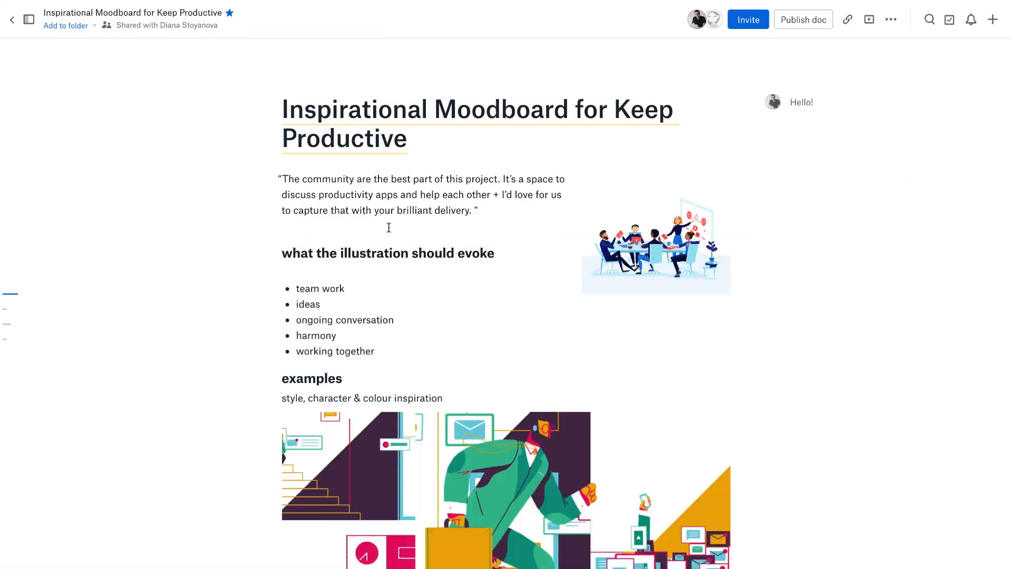
pyautogui.scroll(-3)
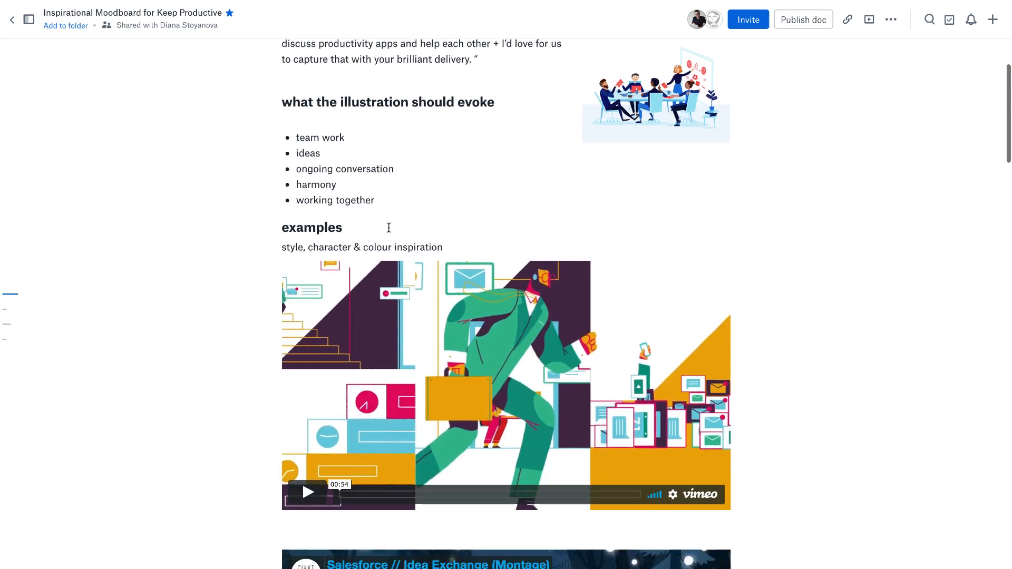
pyautogui.scroll(-3)
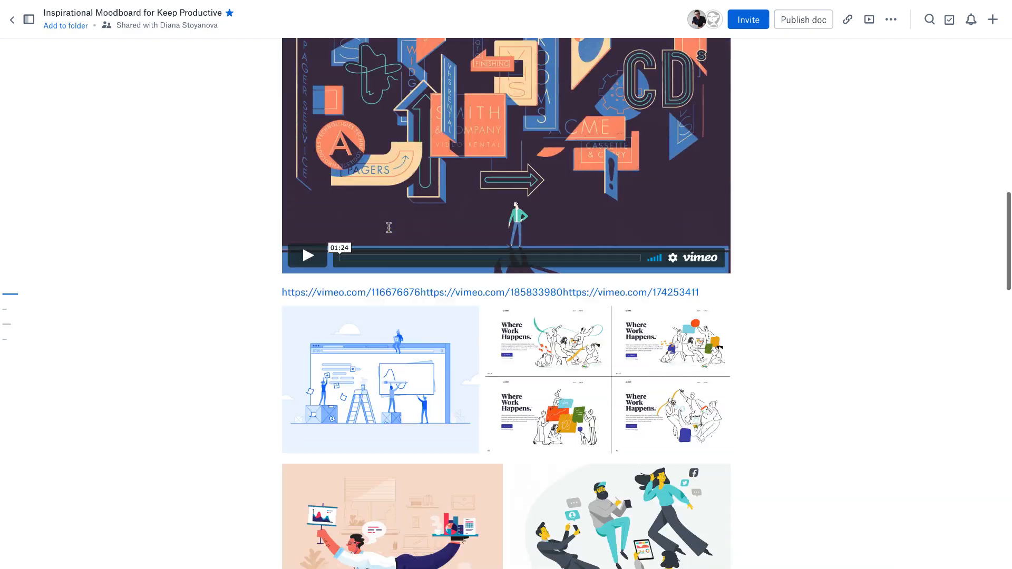
pyautogui.scroll(-3)
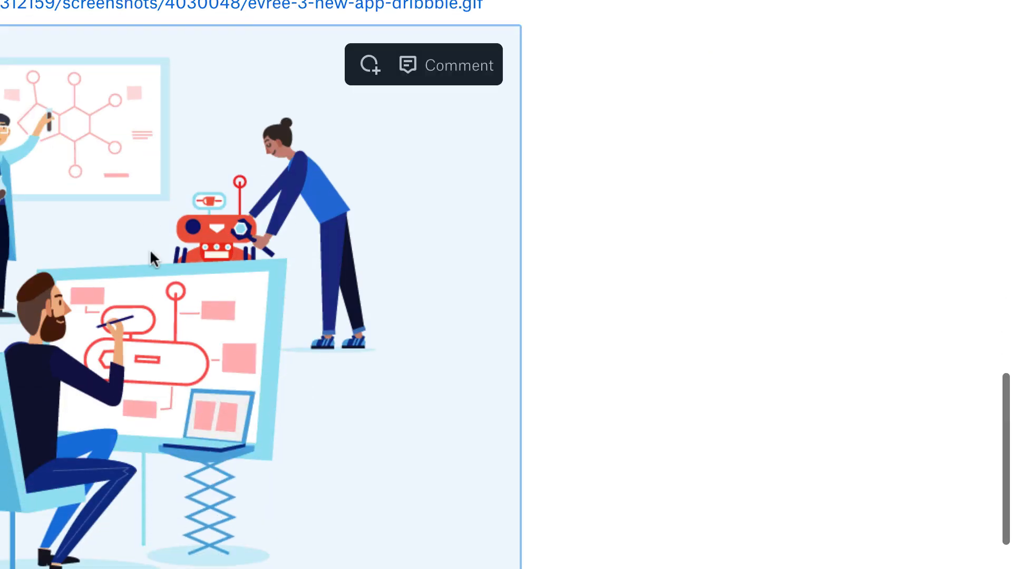
pyautogui.scroll(-3)
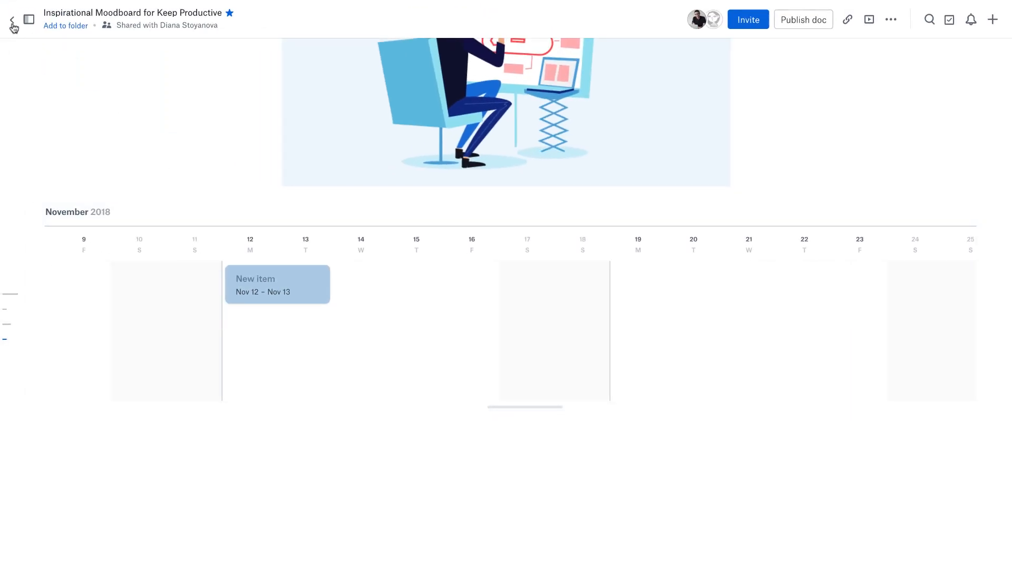
pyautogui.click(9, 16)
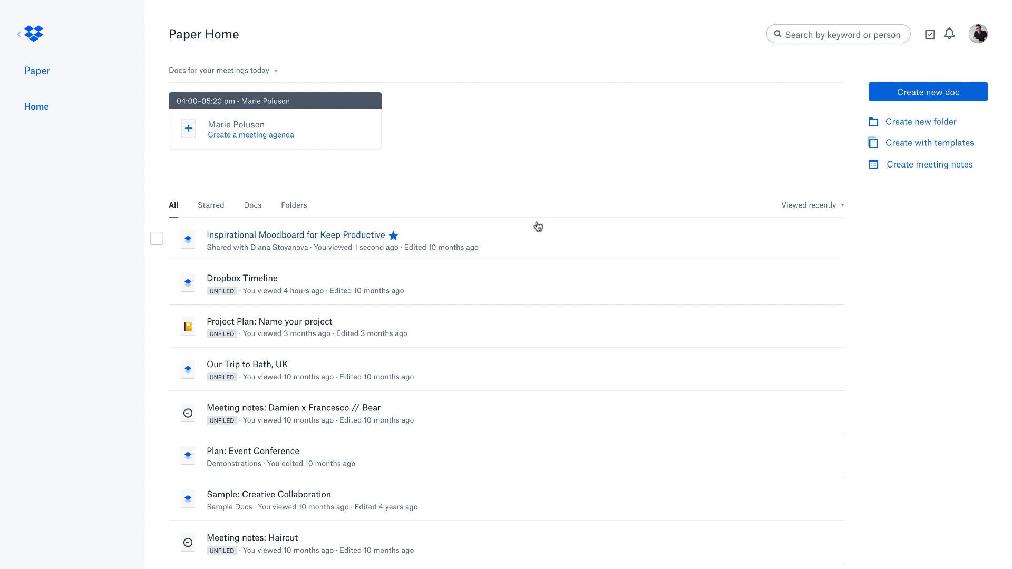
pyautogui.moveTo(495, 223)
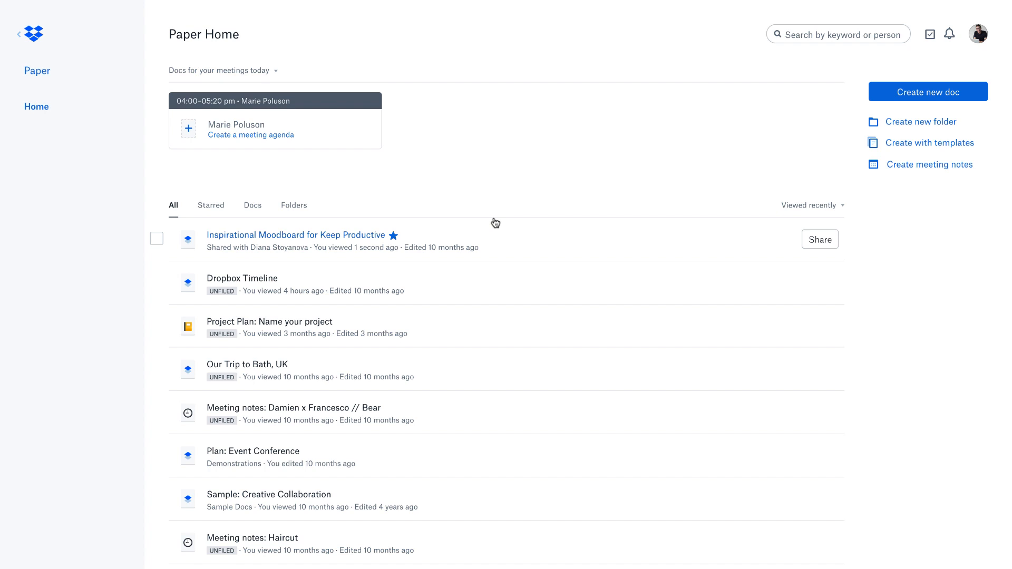
pyautogui.moveTo(473, 215)
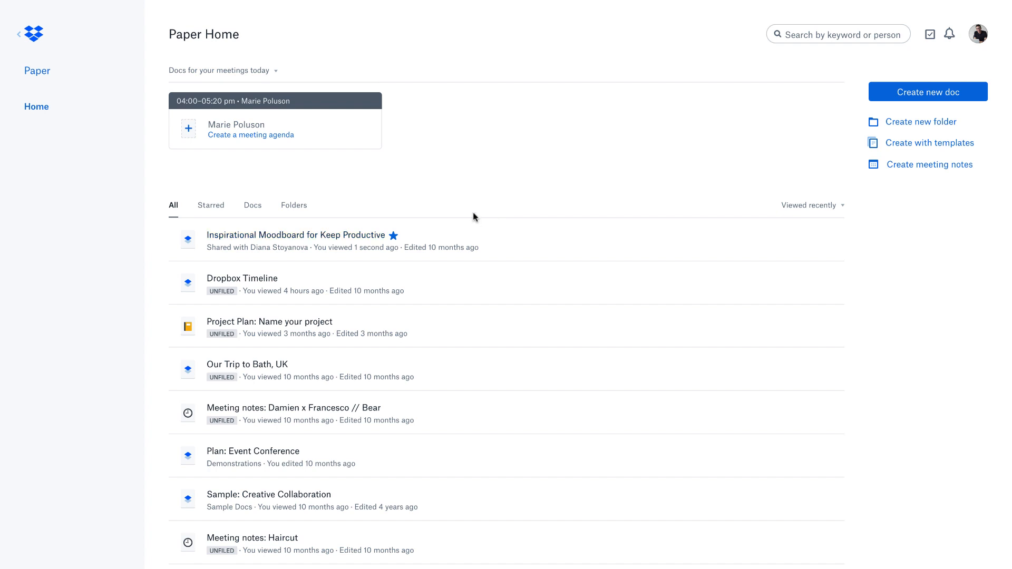
pyautogui.moveTo(465, 178)
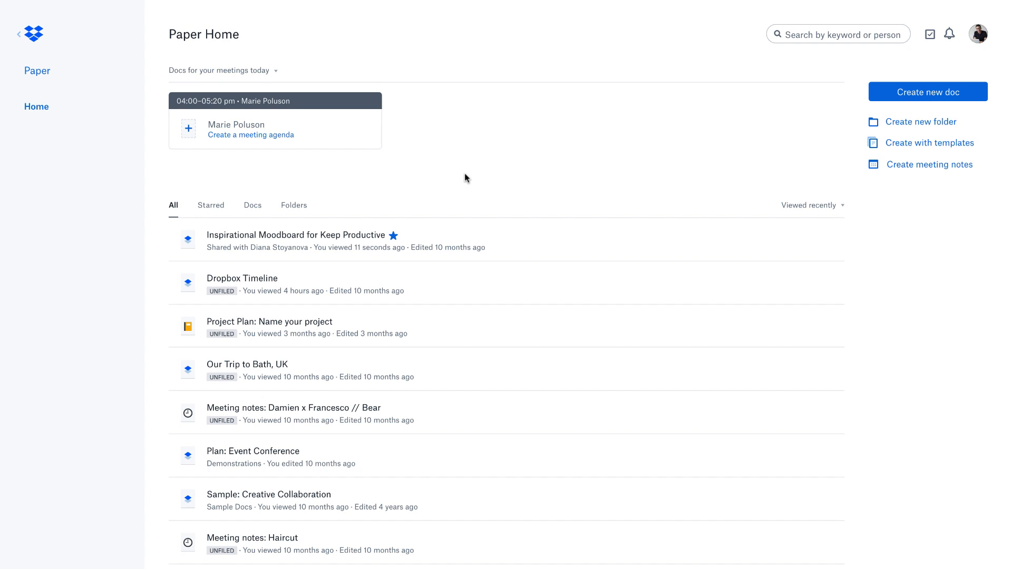
pyautogui.moveTo(411, 208)
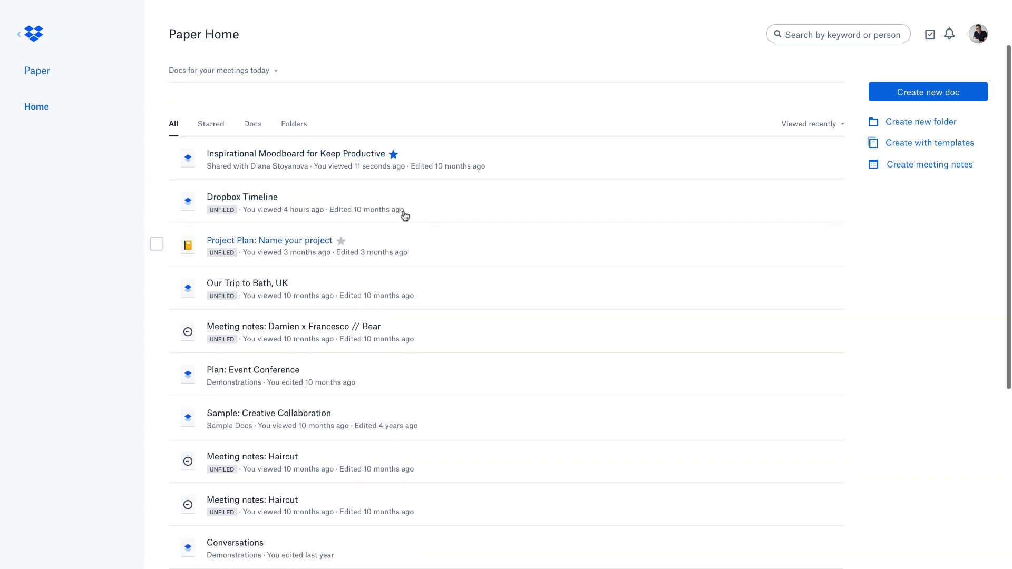
pyautogui.moveTo(285, 448)
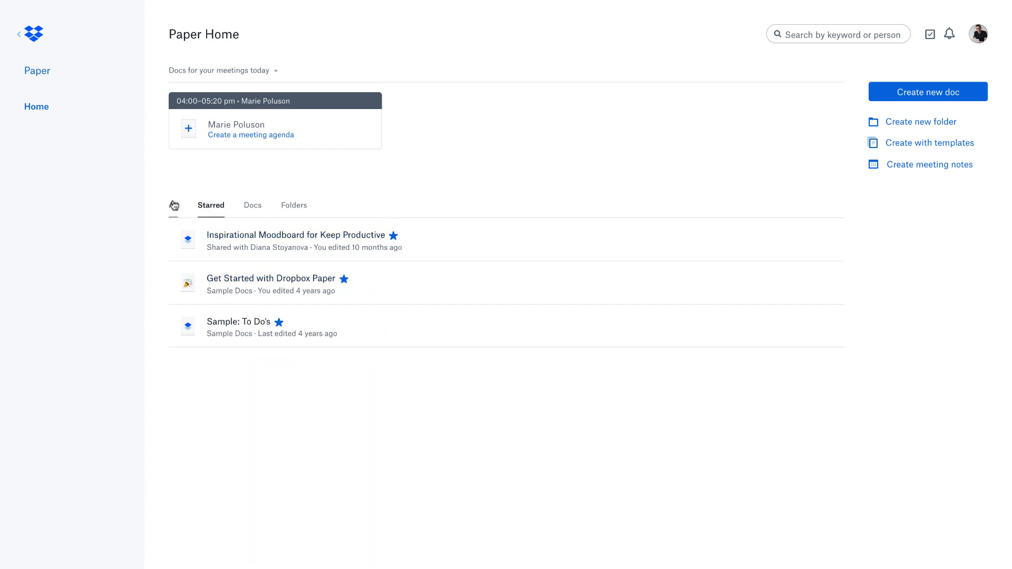
# Show all documents, check the list sorting, and peek at the account options.
pyautogui.click(173, 205)
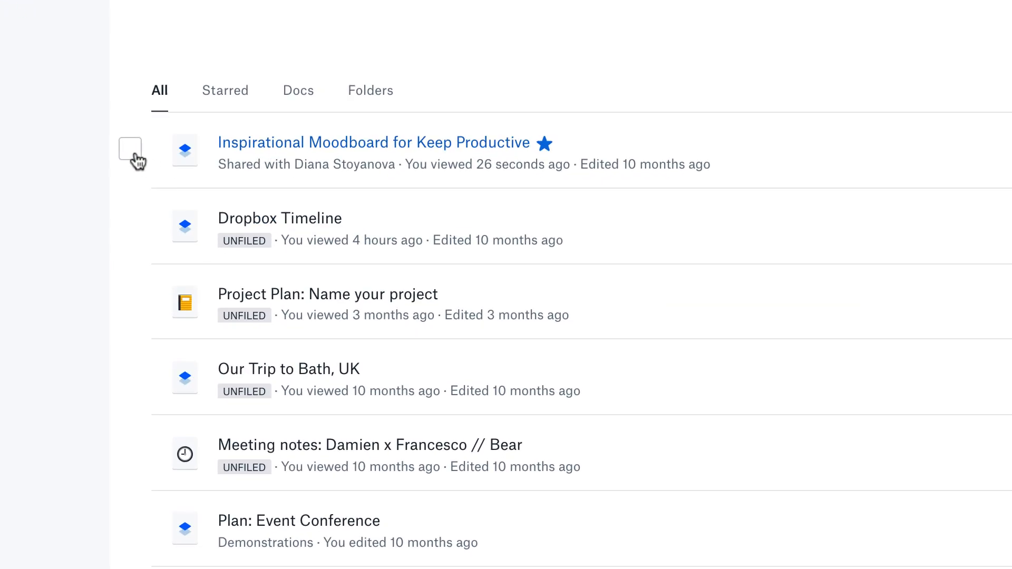
pyautogui.click(130, 148)
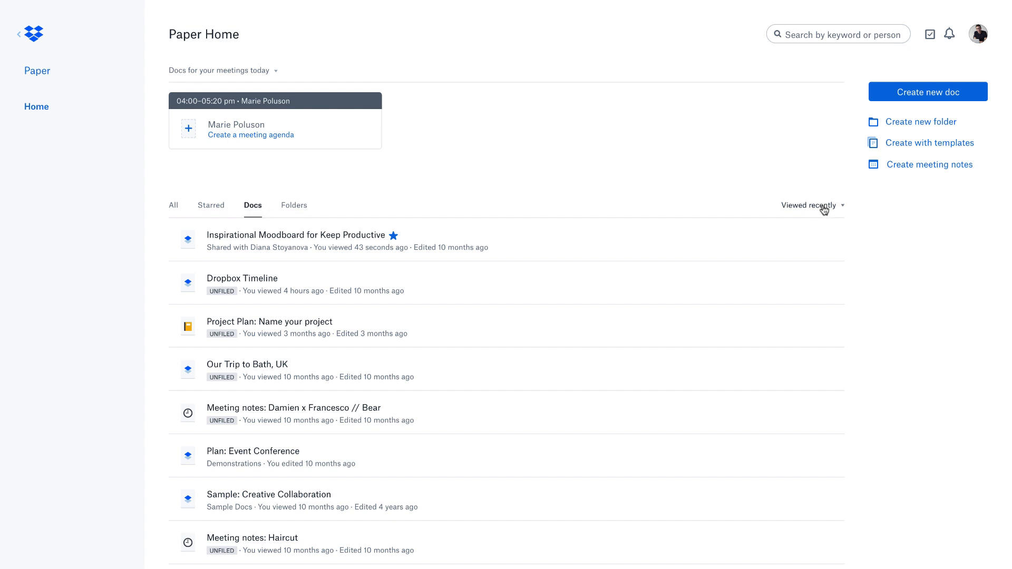
pyautogui.click(812, 206)
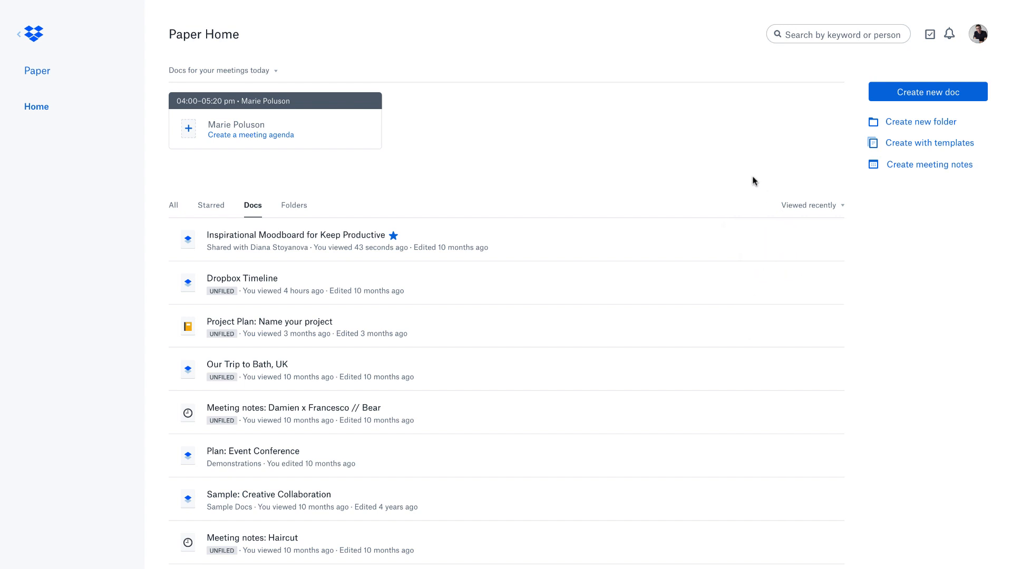
pyautogui.moveTo(175, 206)
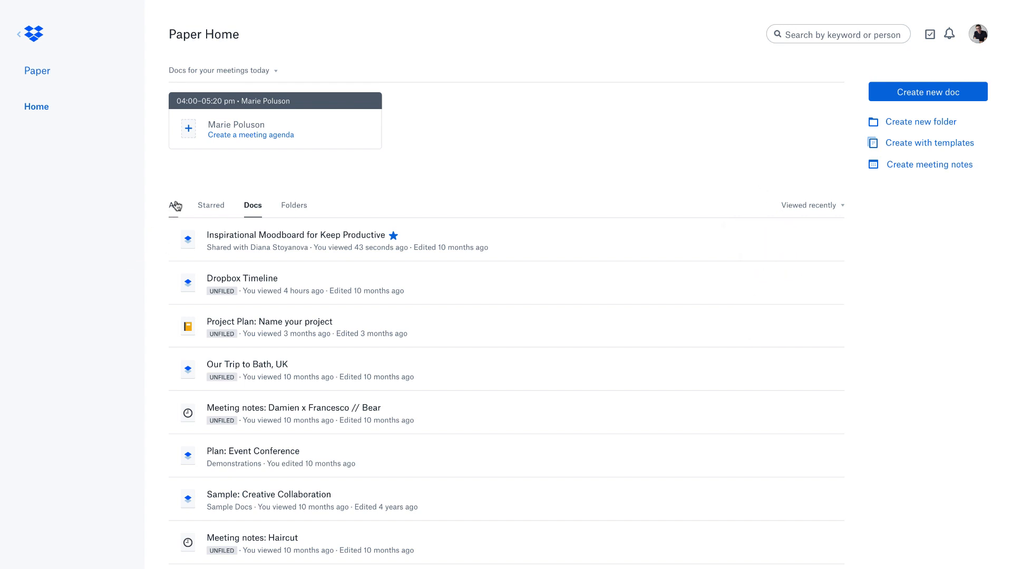
pyautogui.click(173, 206)
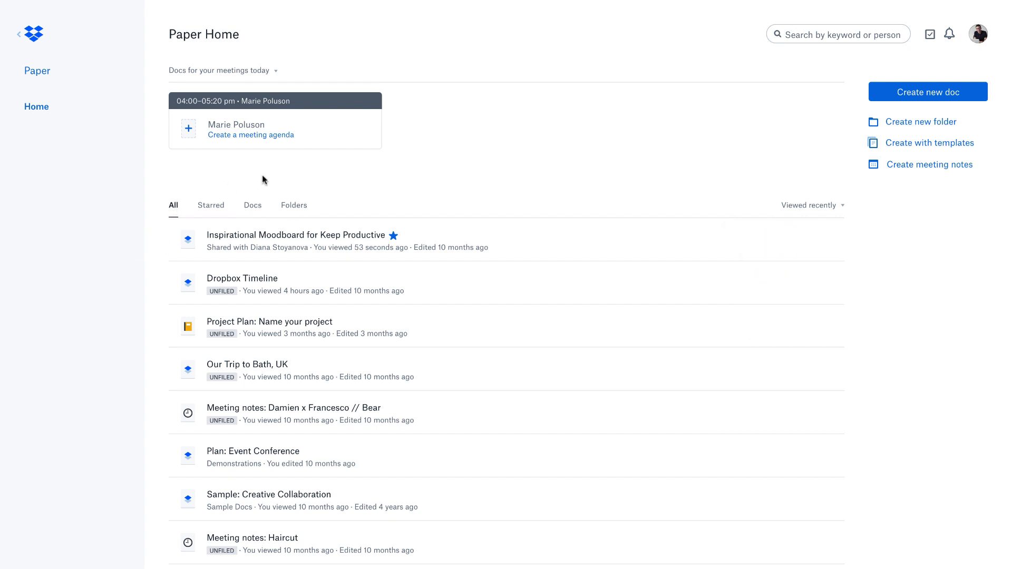
pyautogui.moveTo(693, 48)
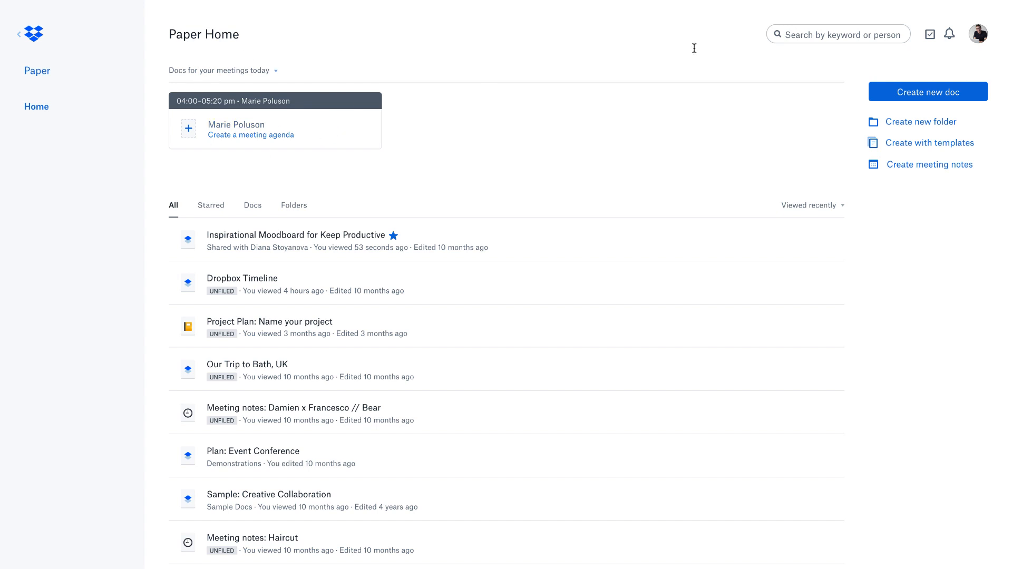
pyautogui.click(1005, 17)
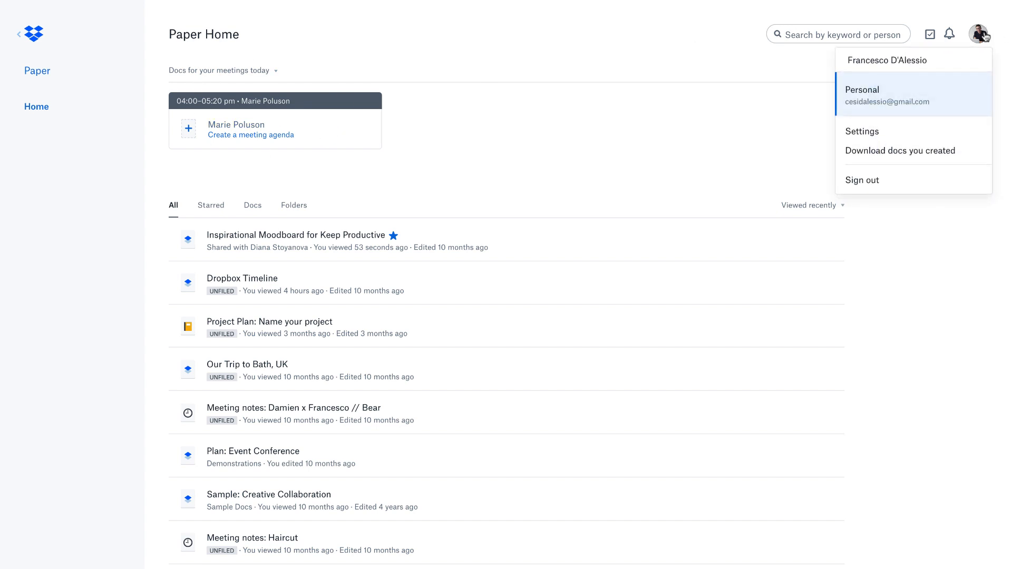
pyautogui.click(425, 114)
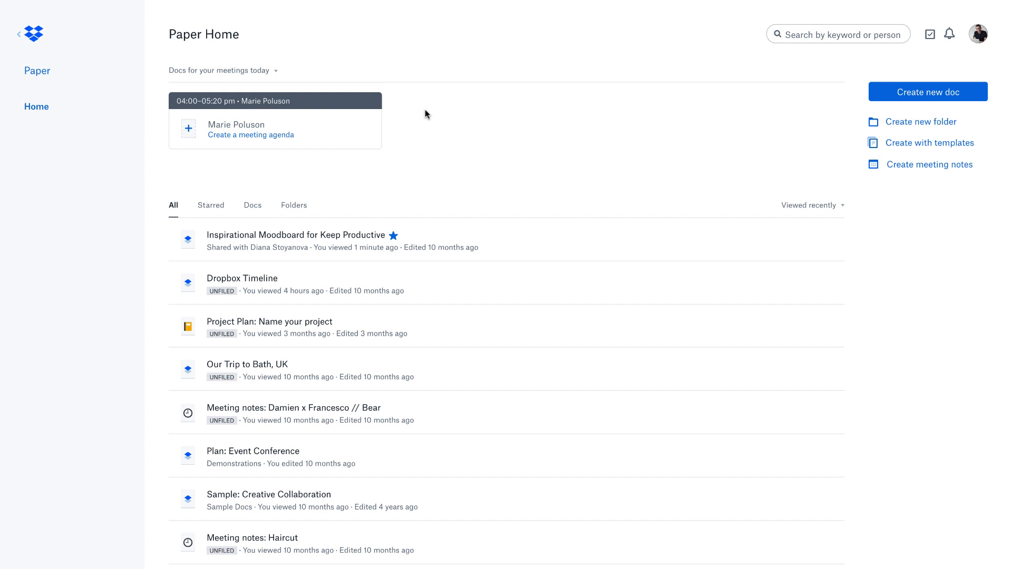
pyautogui.moveTo(351, 157)
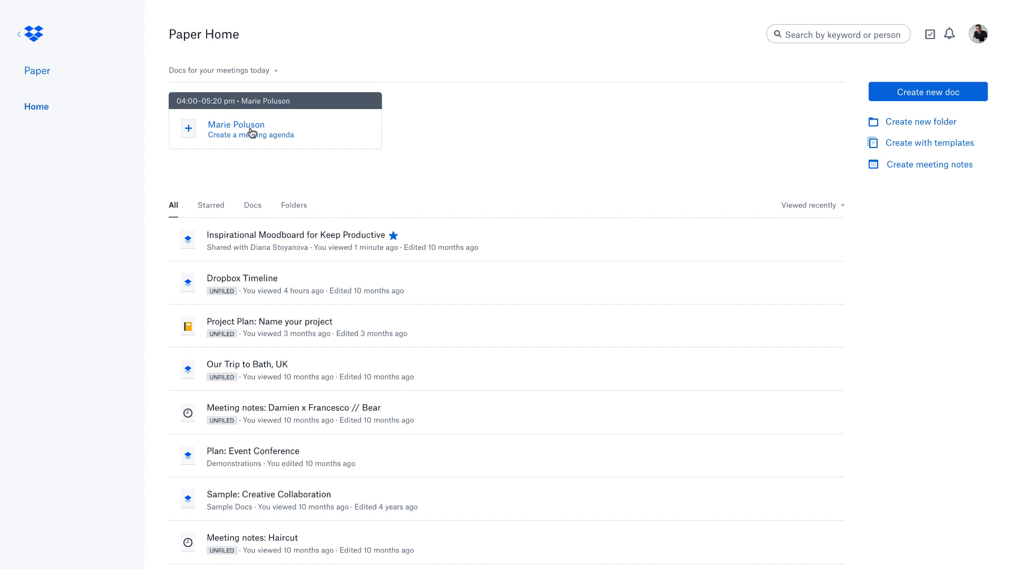
# Create meeting notes for today's meeting and review its folder and meeting details.
pyautogui.click(251, 135)
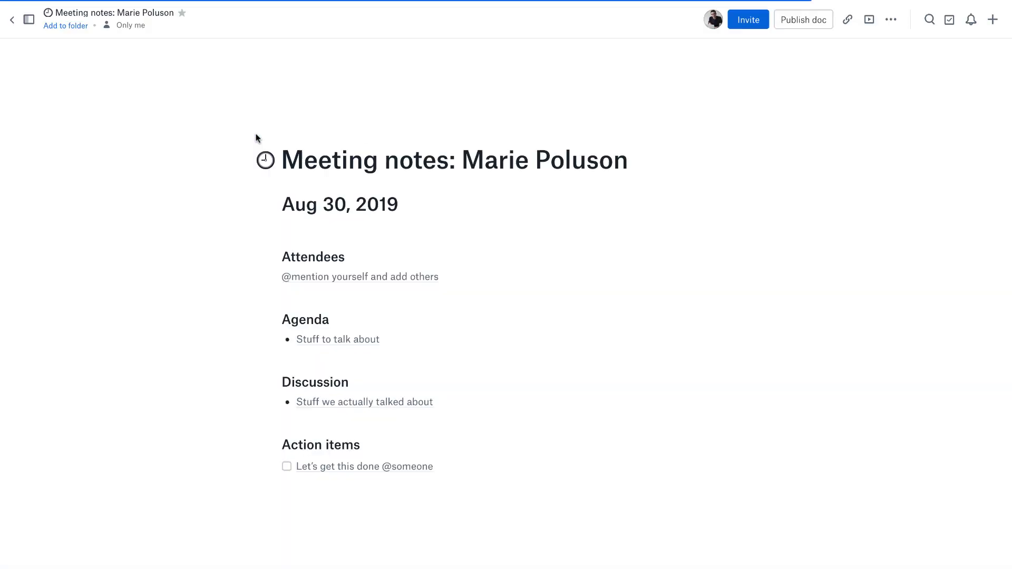
pyautogui.click(28, 19)
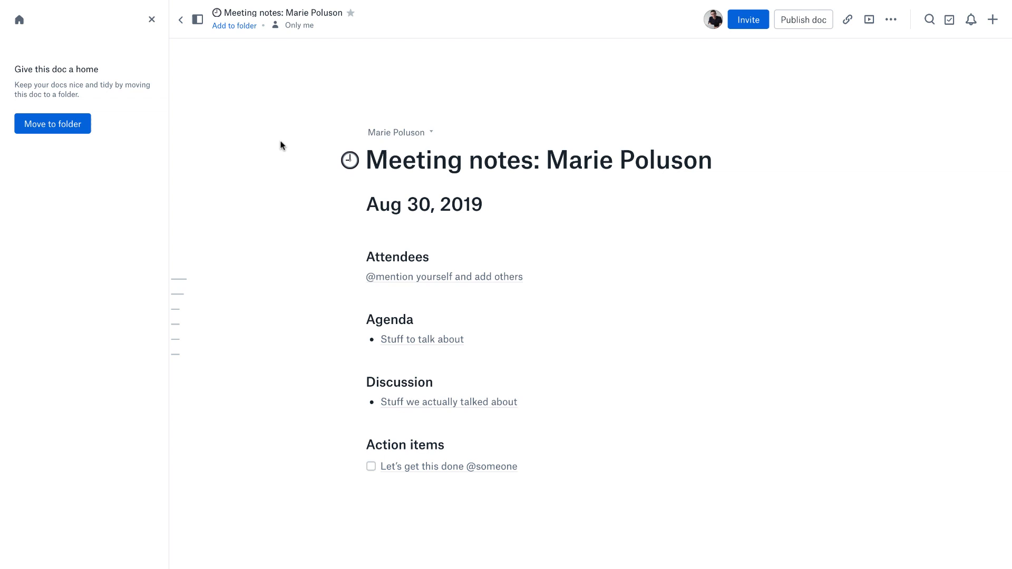
pyautogui.moveTo(152, 20)
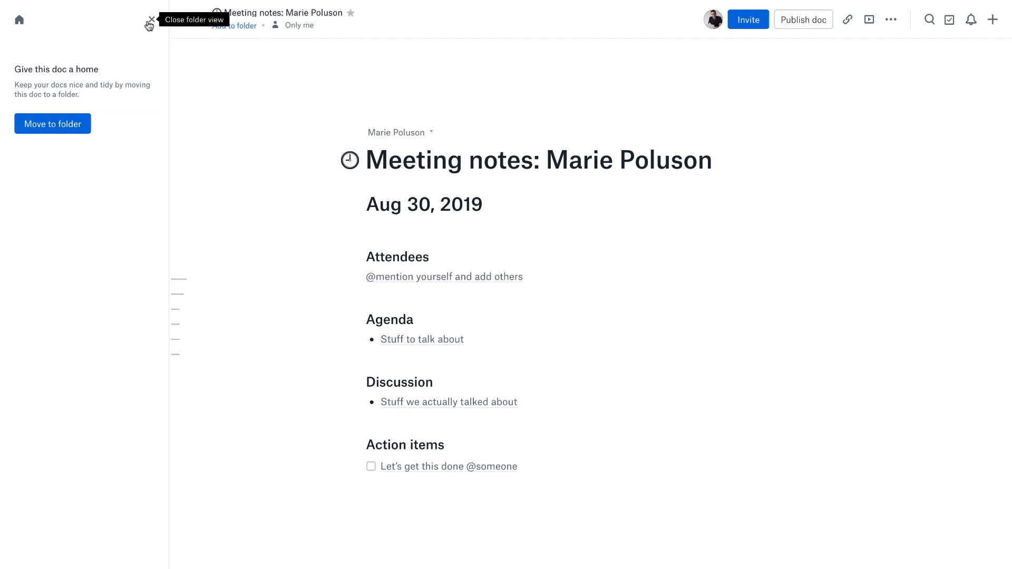
pyautogui.click(152, 20)
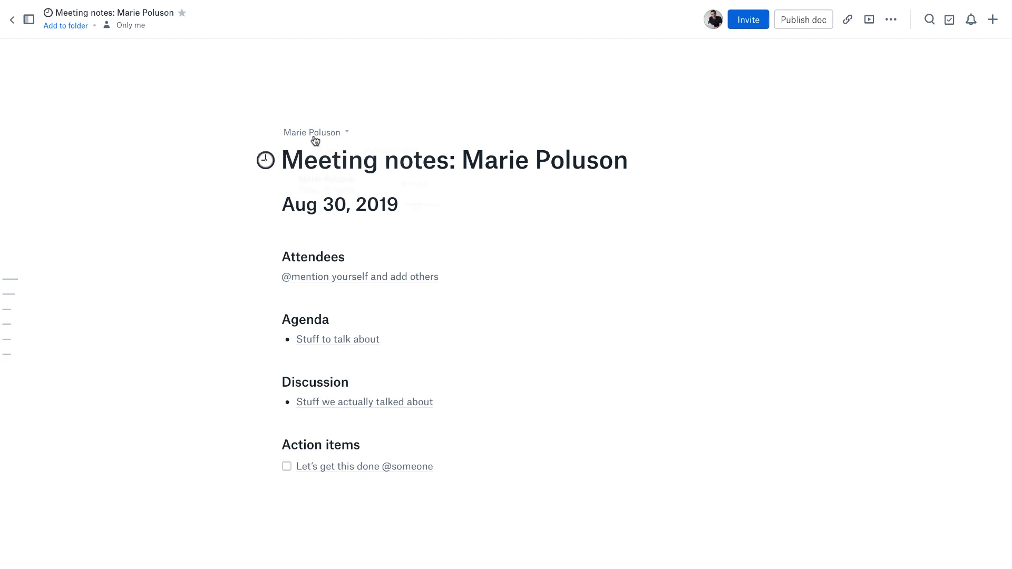
pyautogui.click(312, 132)
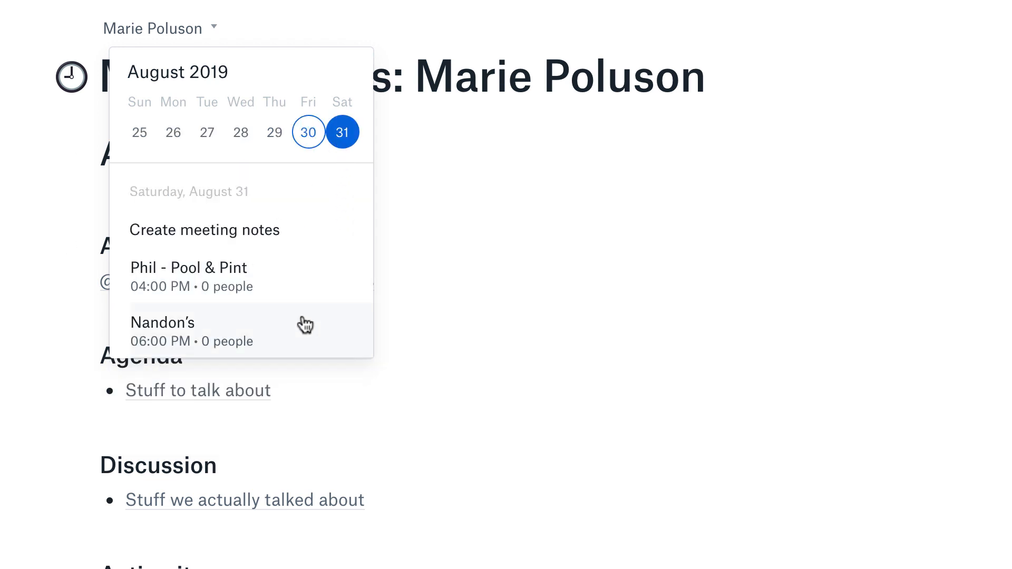
pyautogui.moveTo(291, 281)
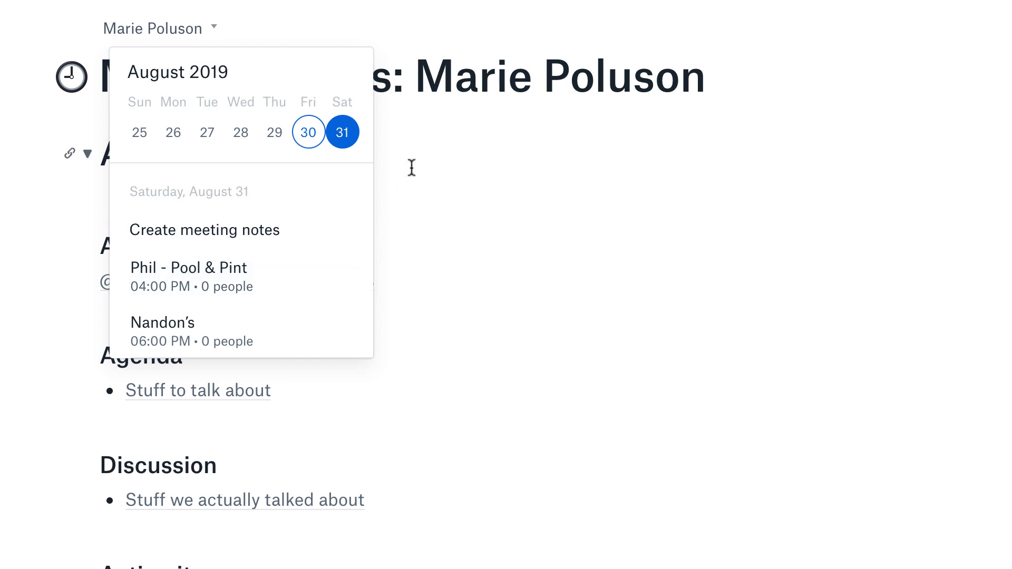
pyautogui.click(307, 132)
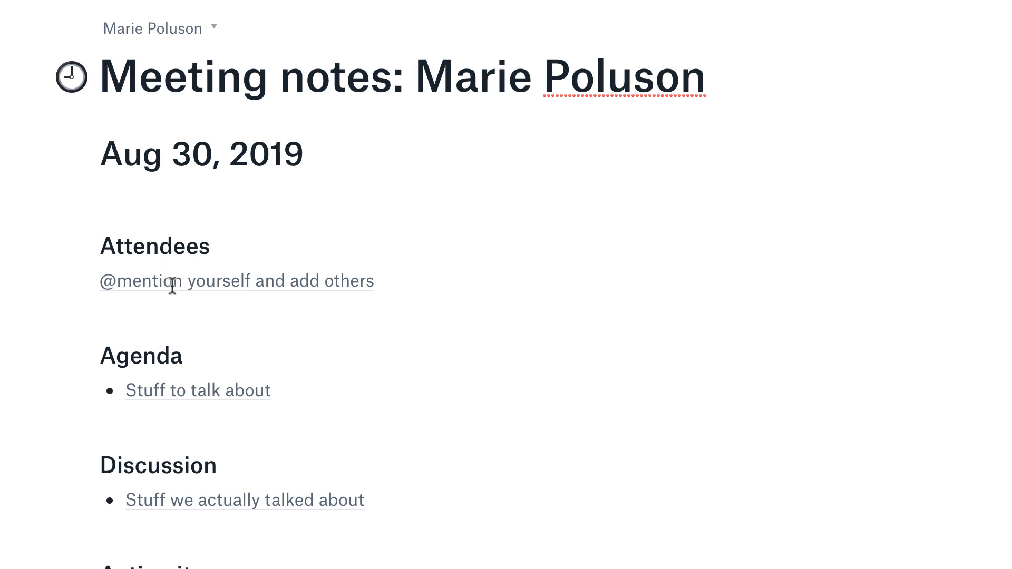
pyautogui.moveTo(155, 371)
pyautogui.write('@')
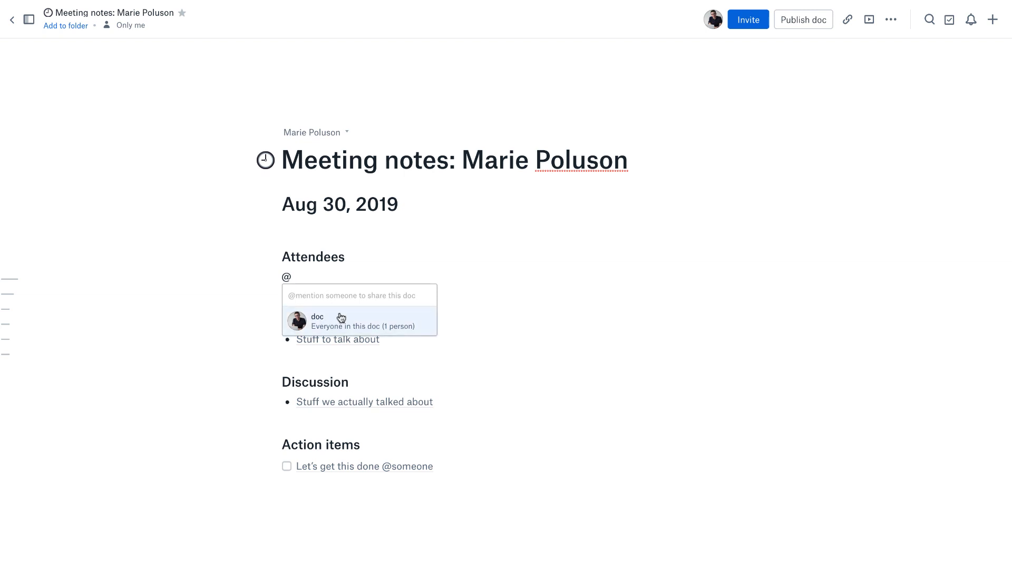
pyautogui.click(333, 320)
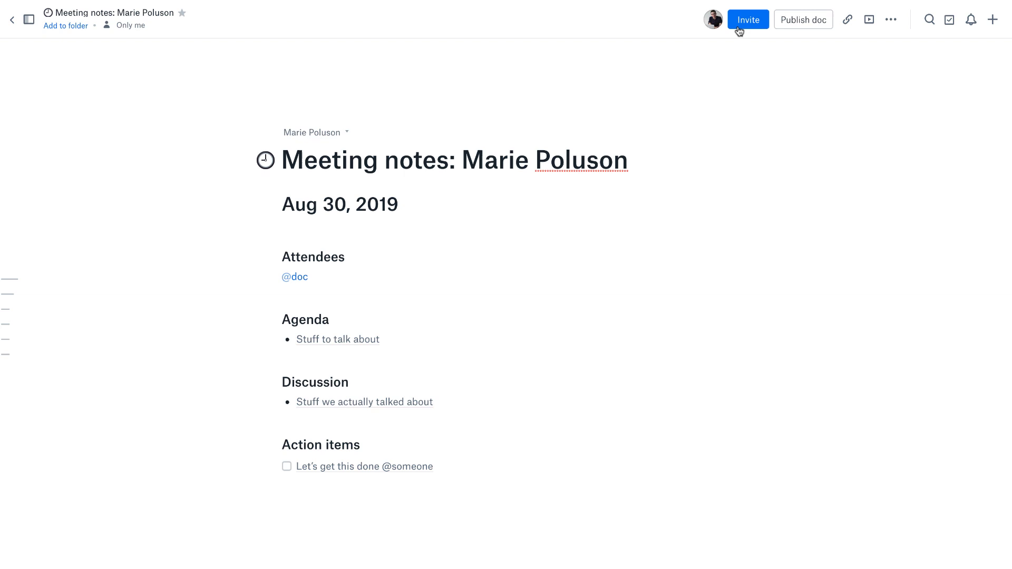
pyautogui.moveTo(323, 320)
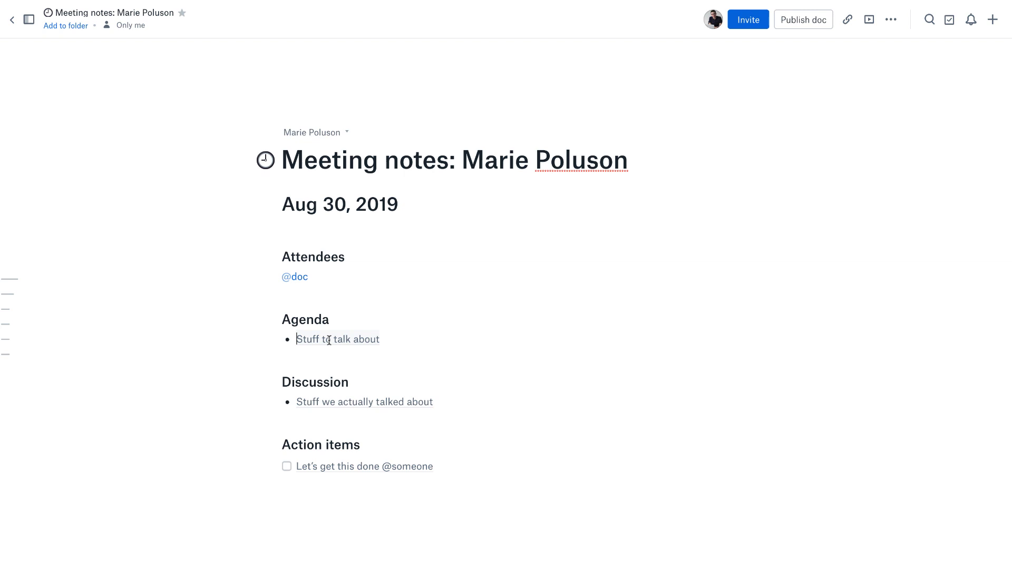
pyautogui.write('Catc')
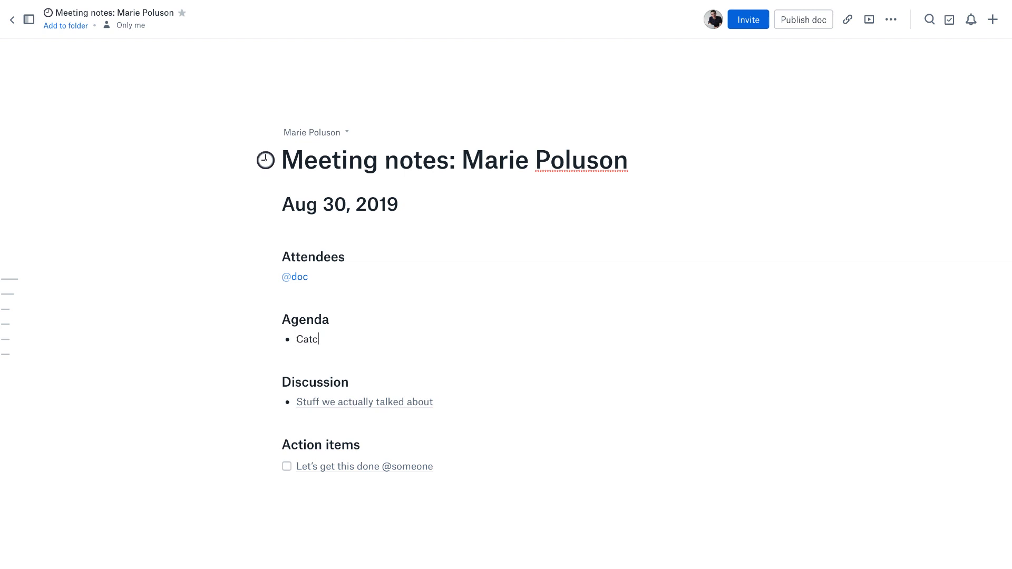
pyautogui.write('h')
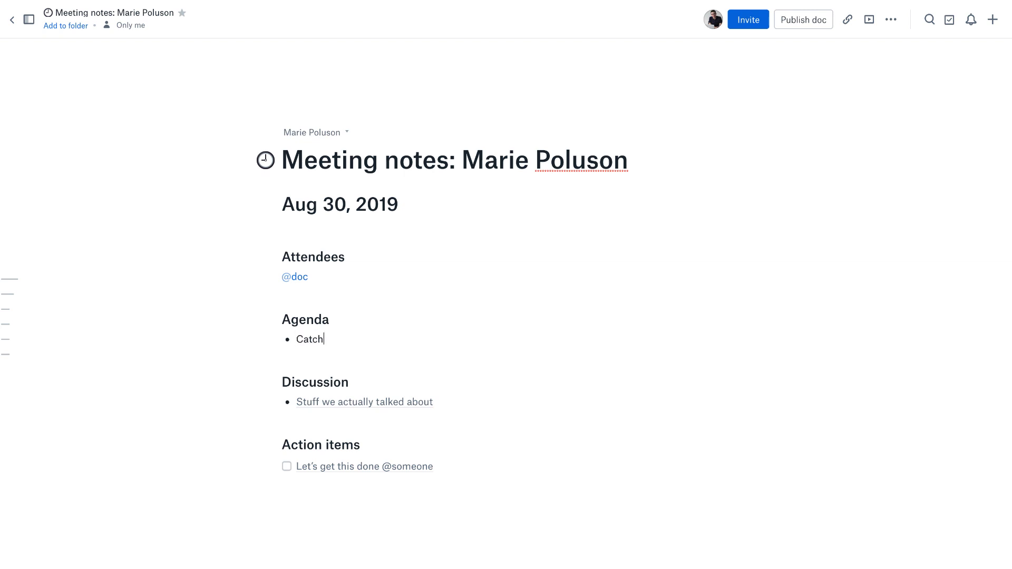
pyautogui.write('-up about Notion')
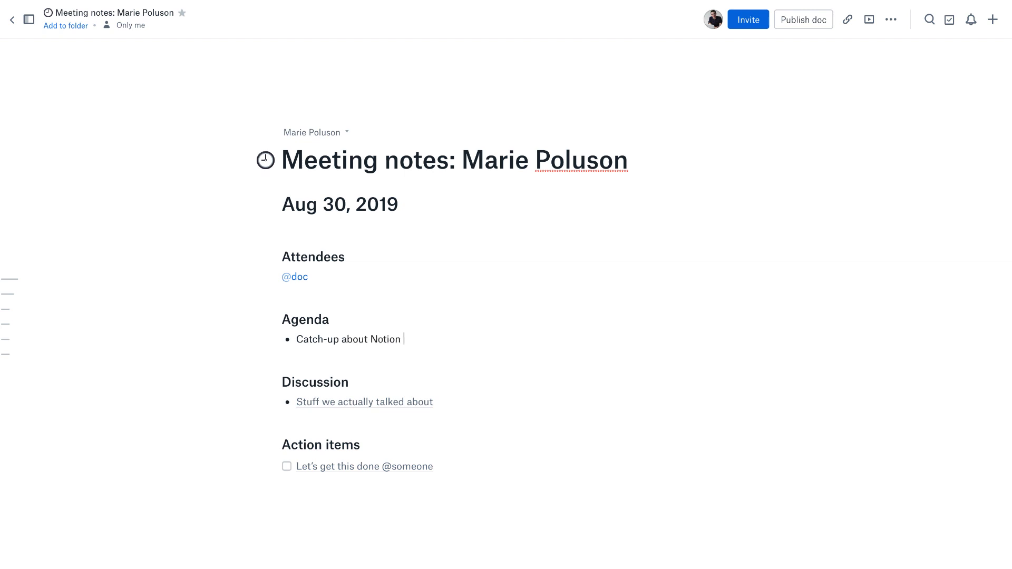
pyautogui.write('Notion tour (')
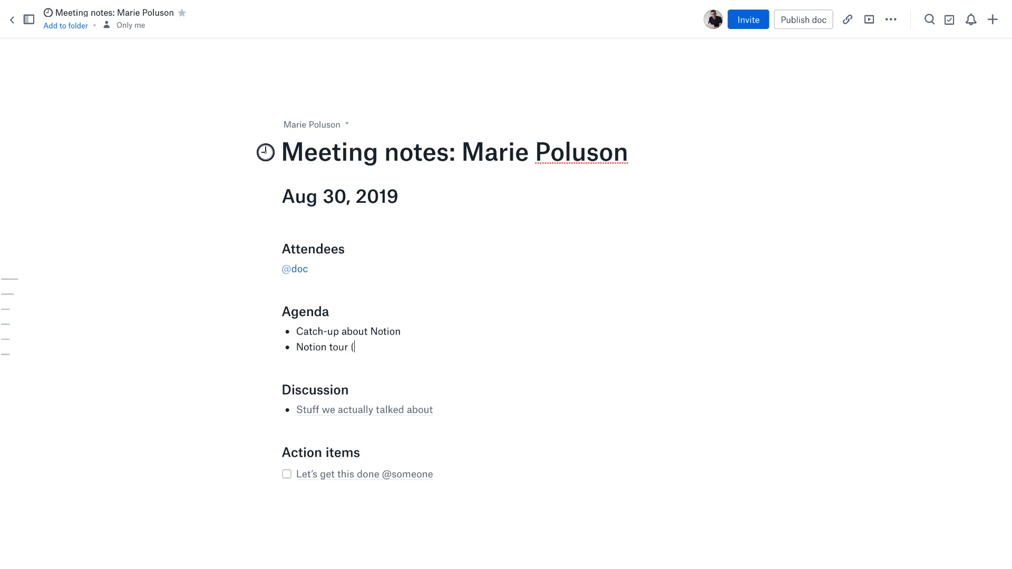
pyautogui.write('20-mins')
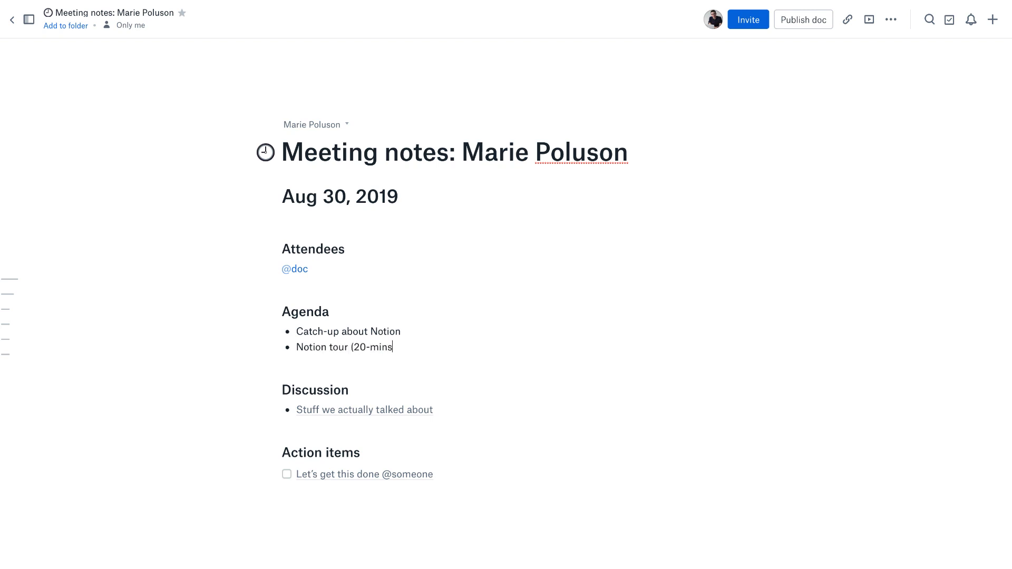
pyautogui.write(')')
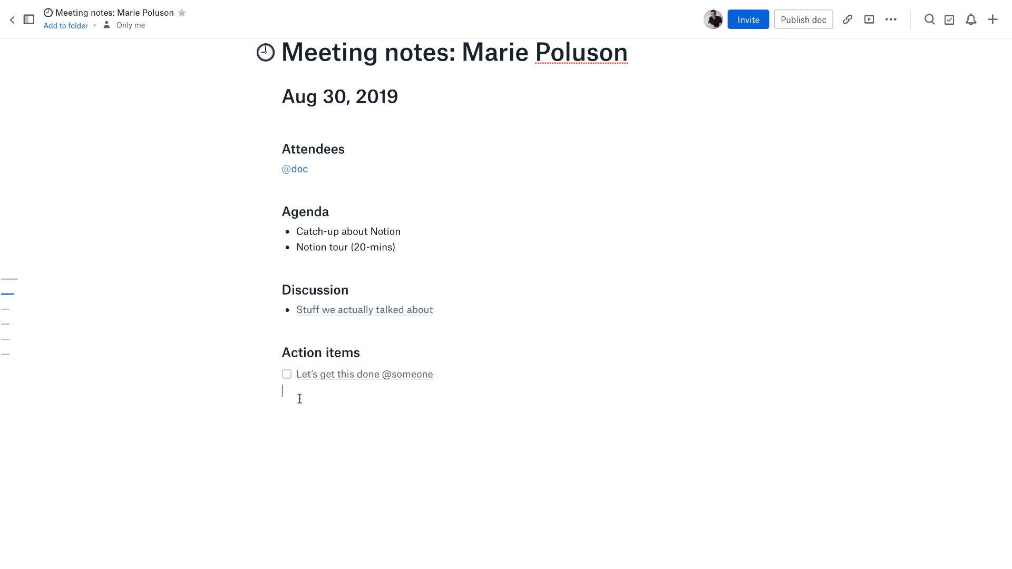
pyautogui.moveTo(289, 378)
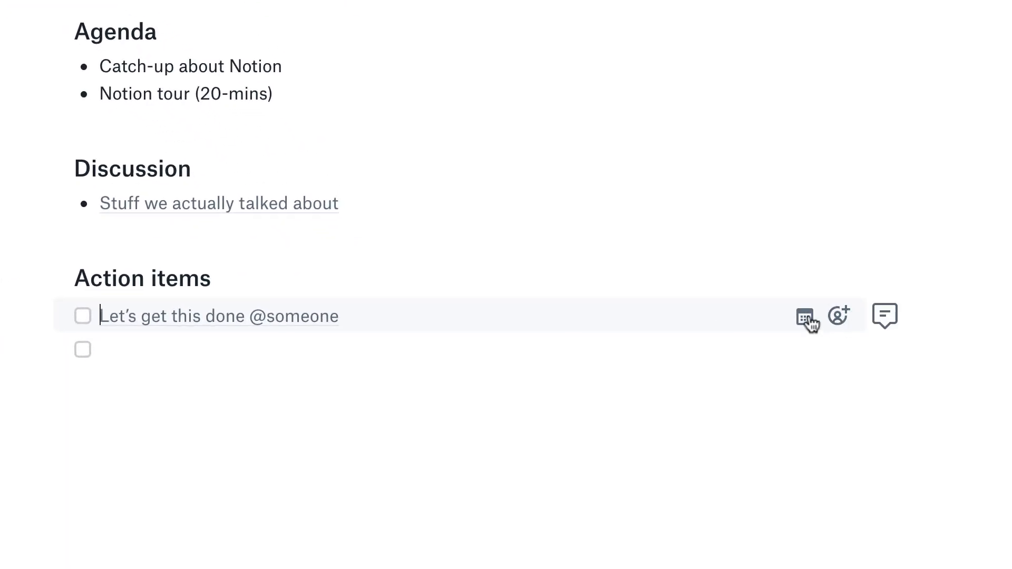
pyautogui.moveTo(805, 316)
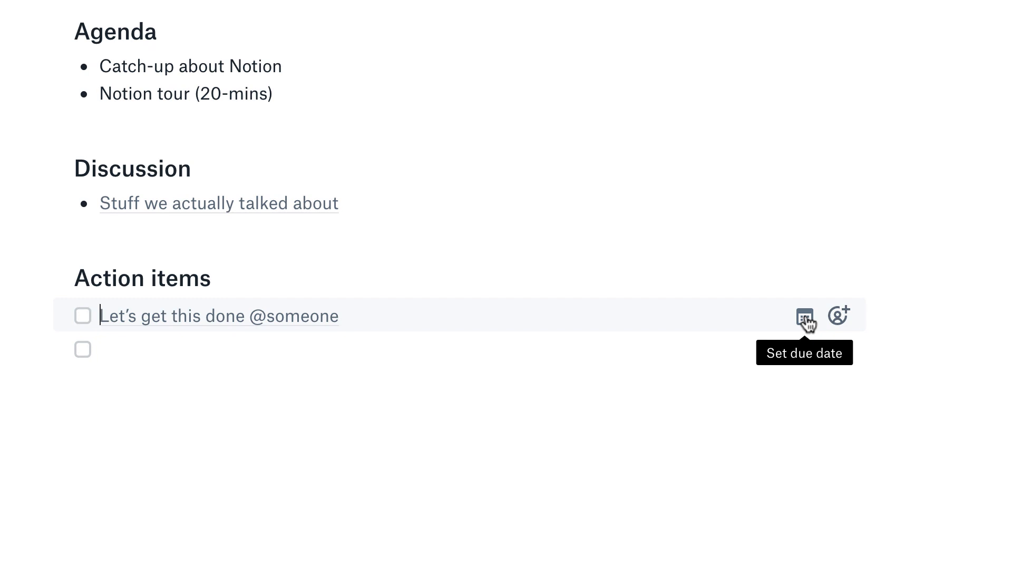
# Assign the action item to the first person, due tomorrow, and name it 'Edit feature'.
pyautogui.click(838, 316)
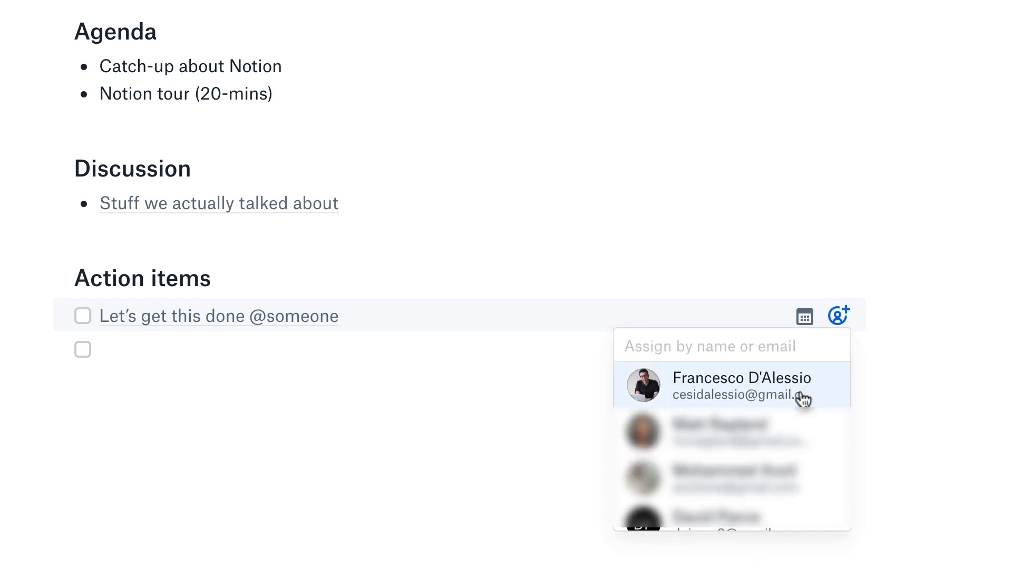
pyautogui.click(736, 385)
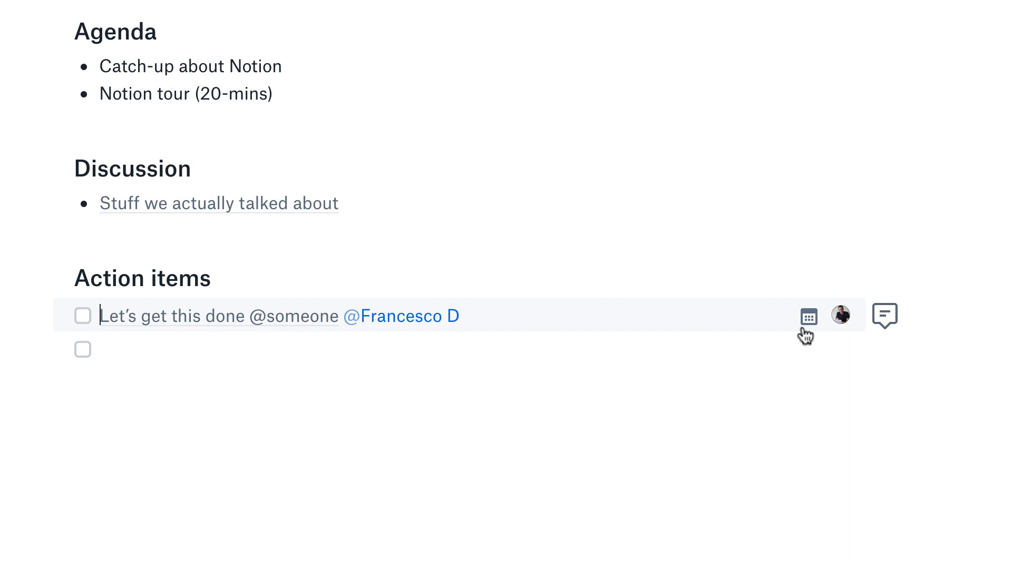
pyautogui.click(808, 316)
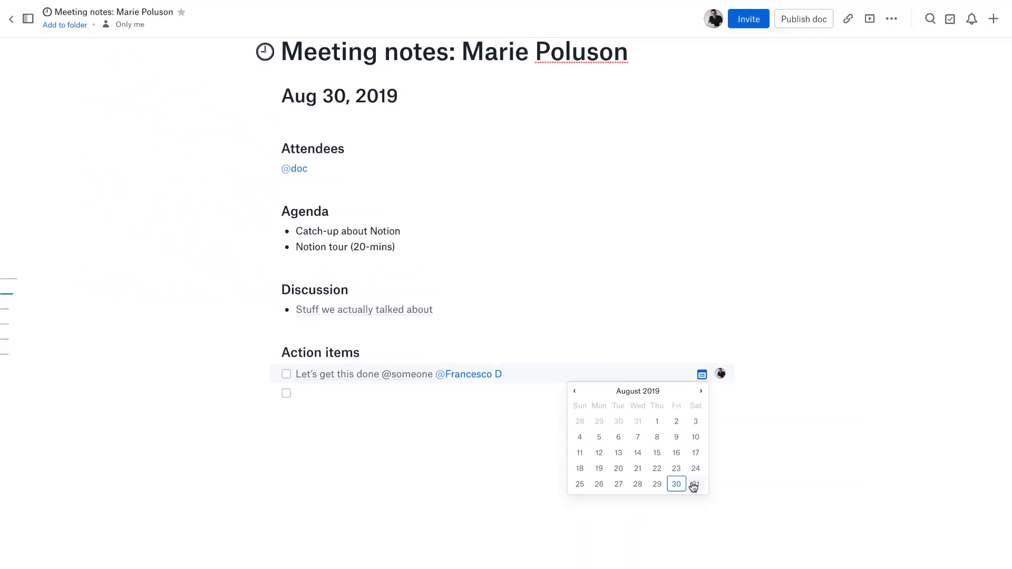
pyautogui.click(695, 484)
pyautogui.write('Edit ')
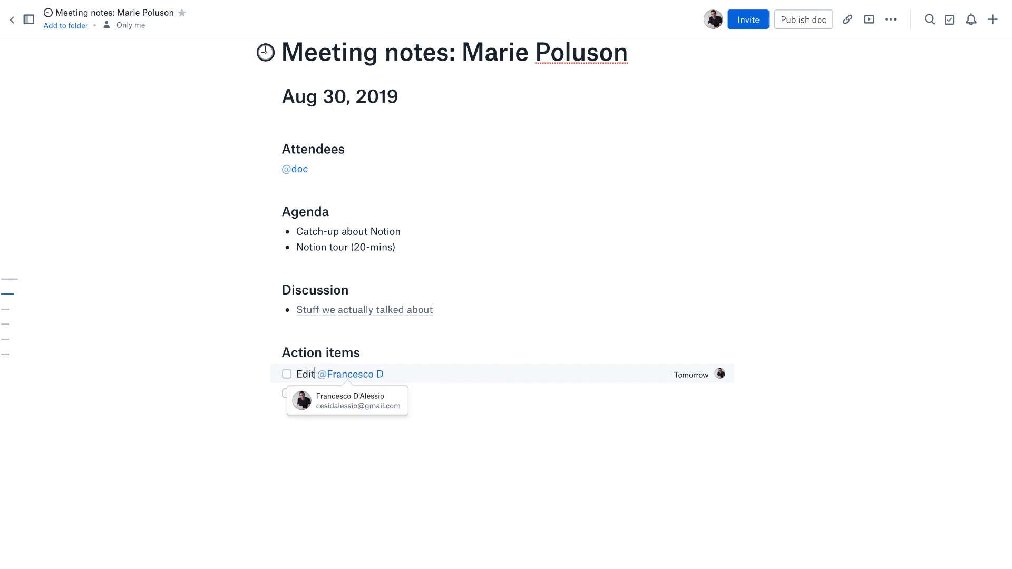
pyautogui.write('feature')
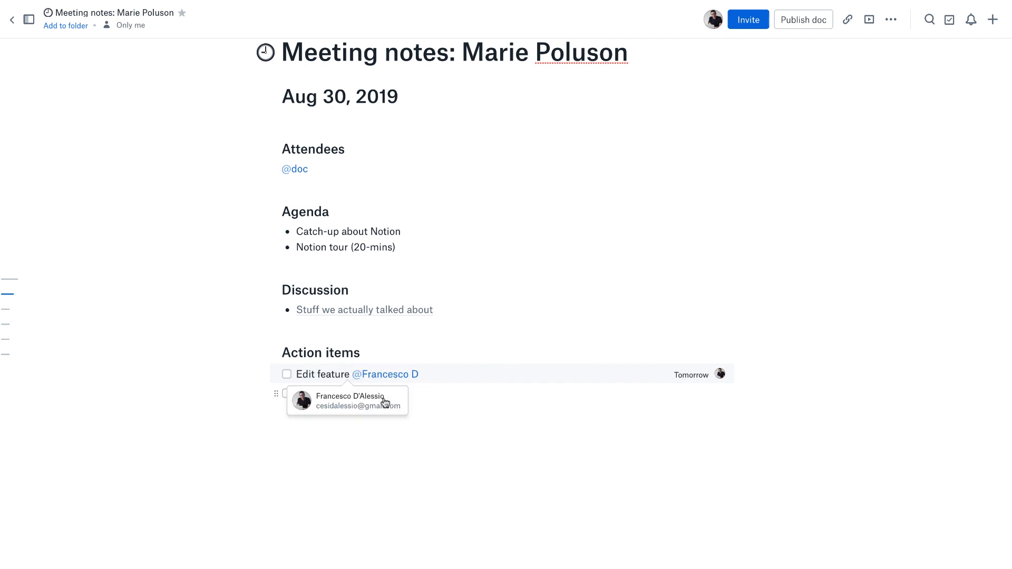
pyautogui.moveTo(402, 374)
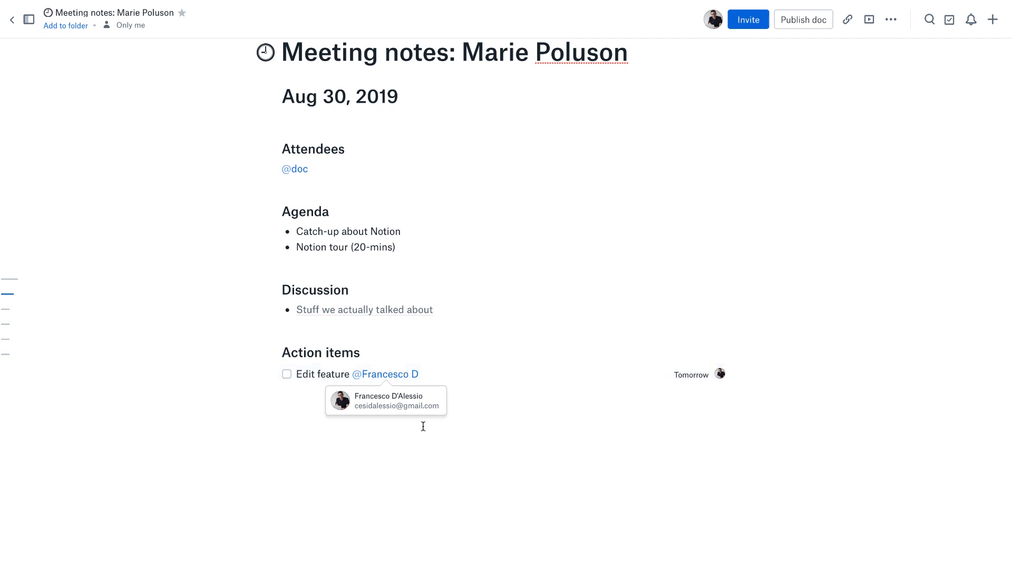
pyautogui.moveTo(391, 423)
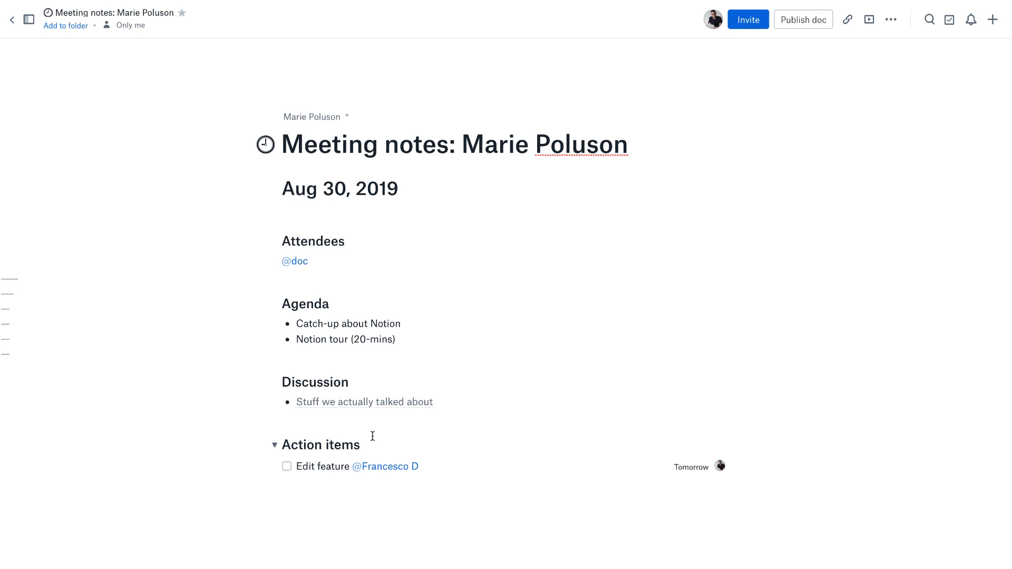
pyautogui.moveTo(12, 20)
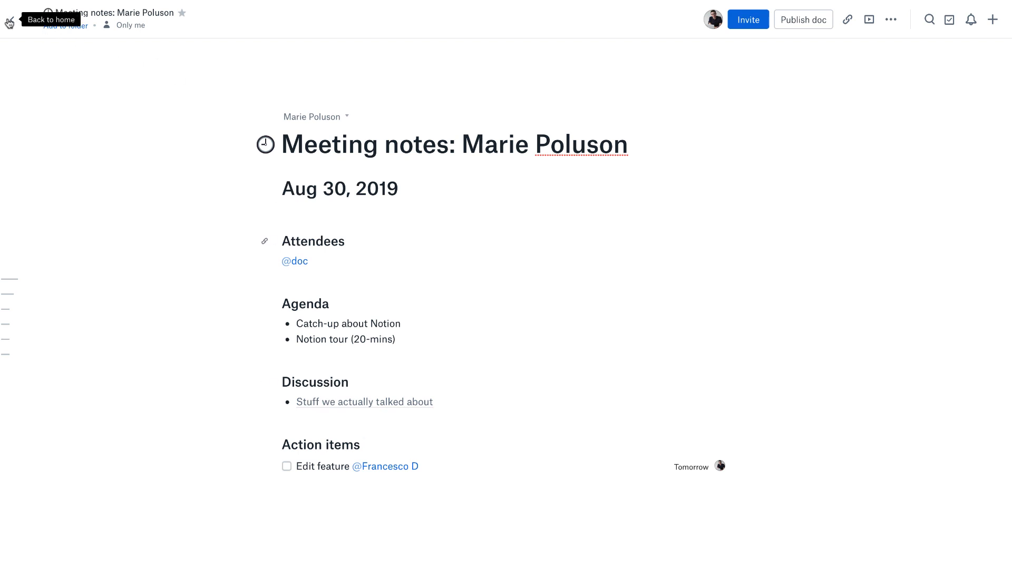
# From Paper Home, view the to-do list grouped by date, then close it.
pyautogui.click(9, 21)
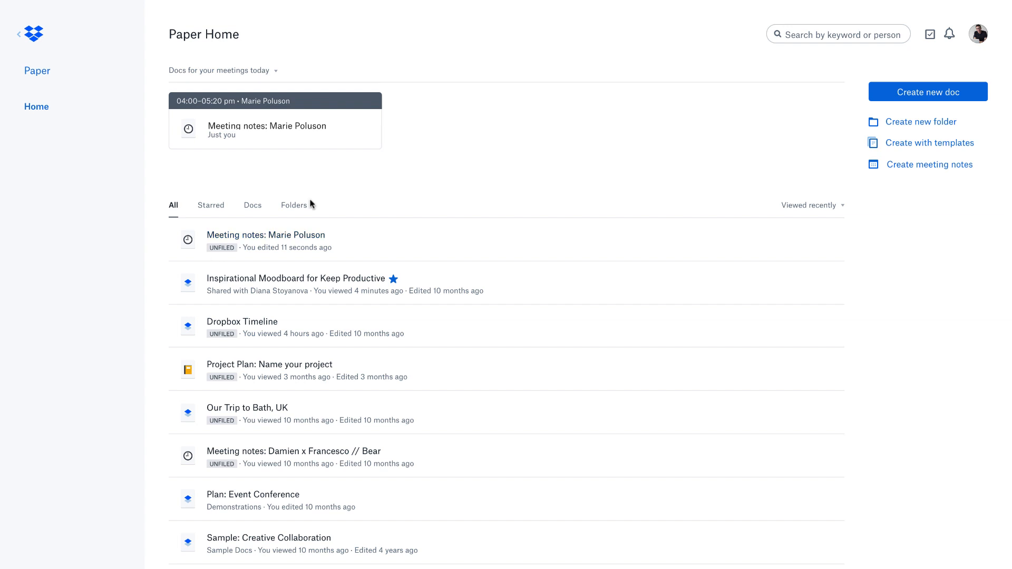
pyautogui.moveTo(294, 238)
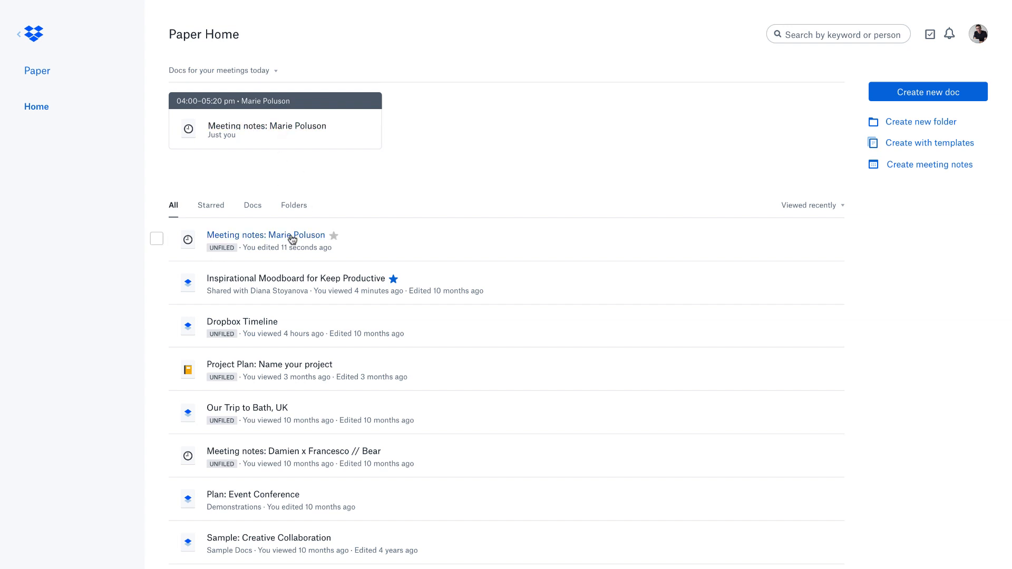
pyautogui.moveTo(285, 248)
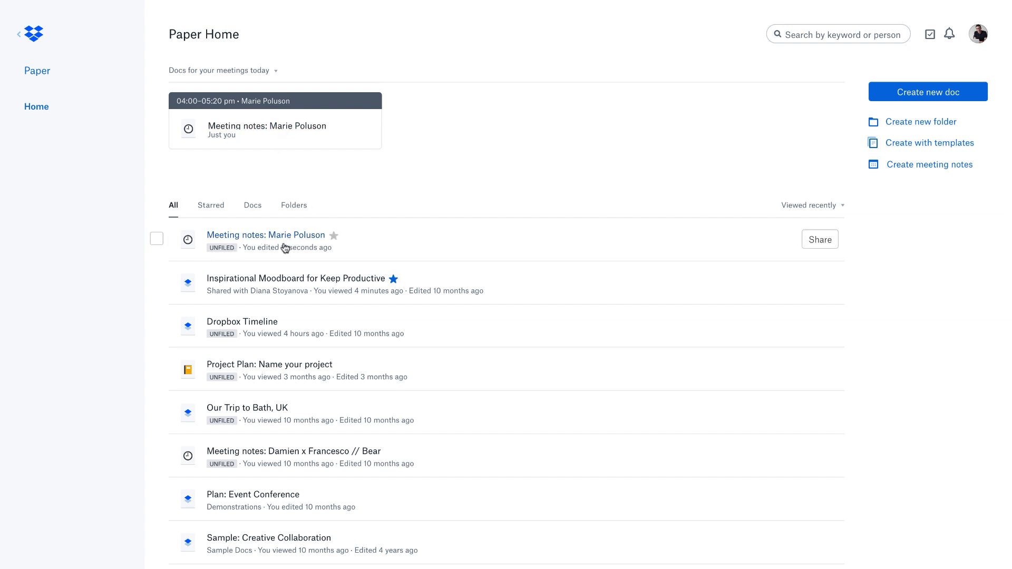
pyautogui.click(930, 34)
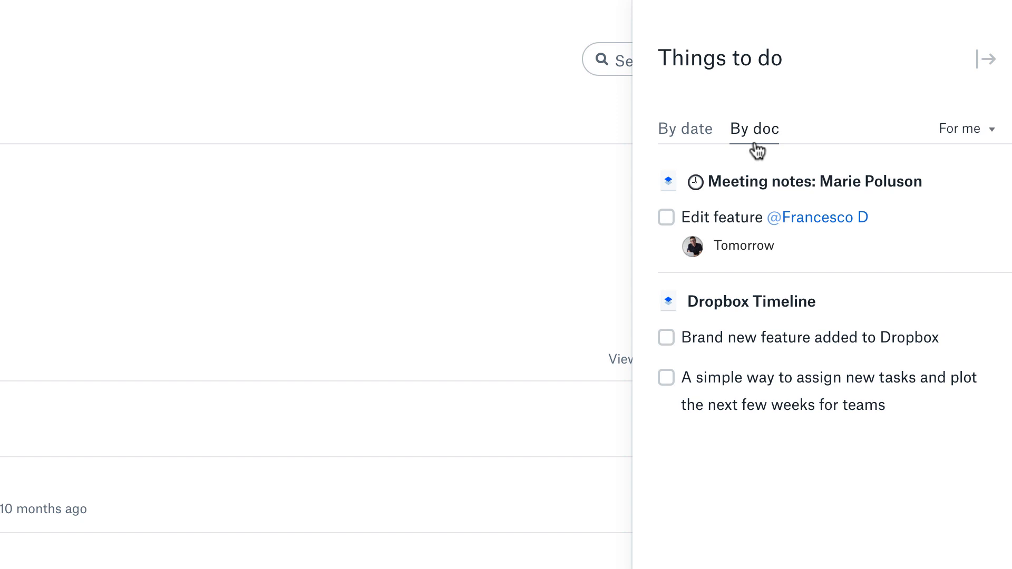
pyautogui.click(684, 129)
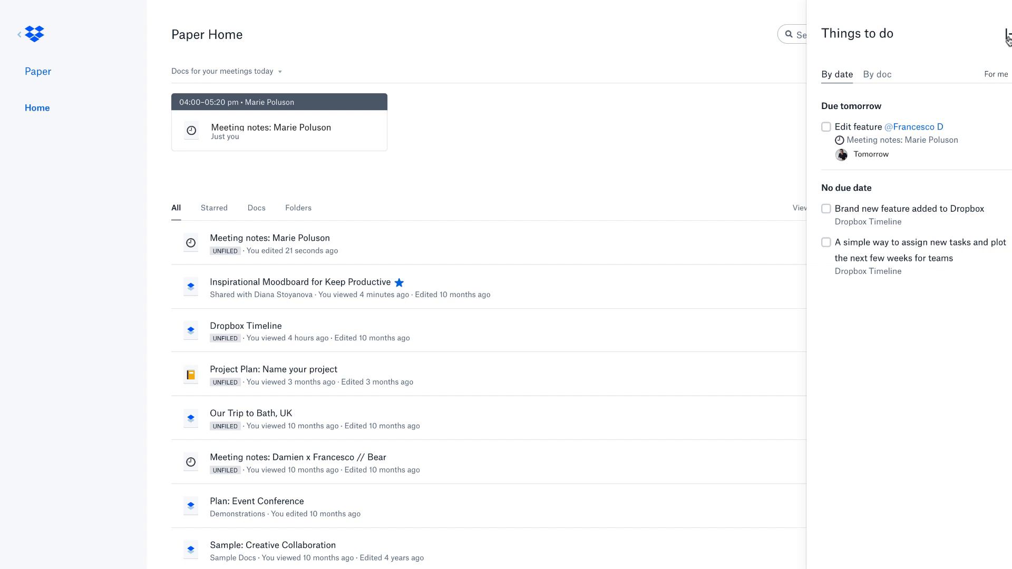
pyautogui.click(1006, 37)
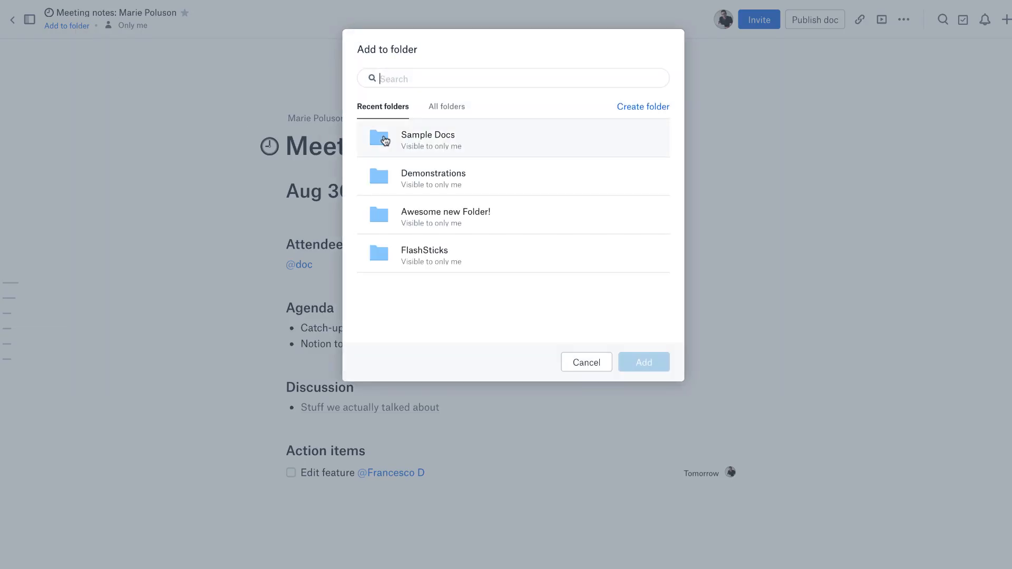
pyautogui.click(586, 362)
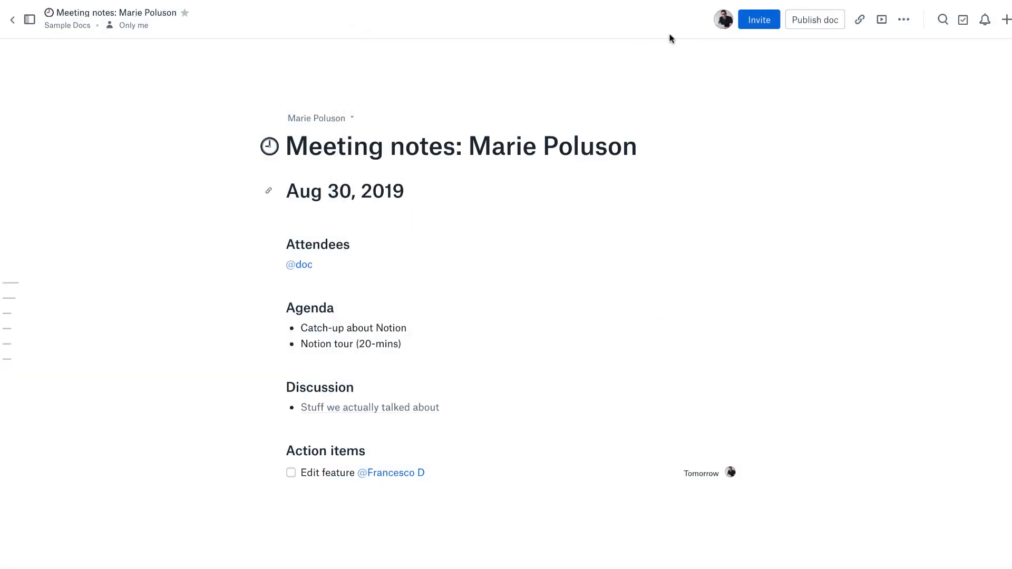
pyautogui.click(759, 19)
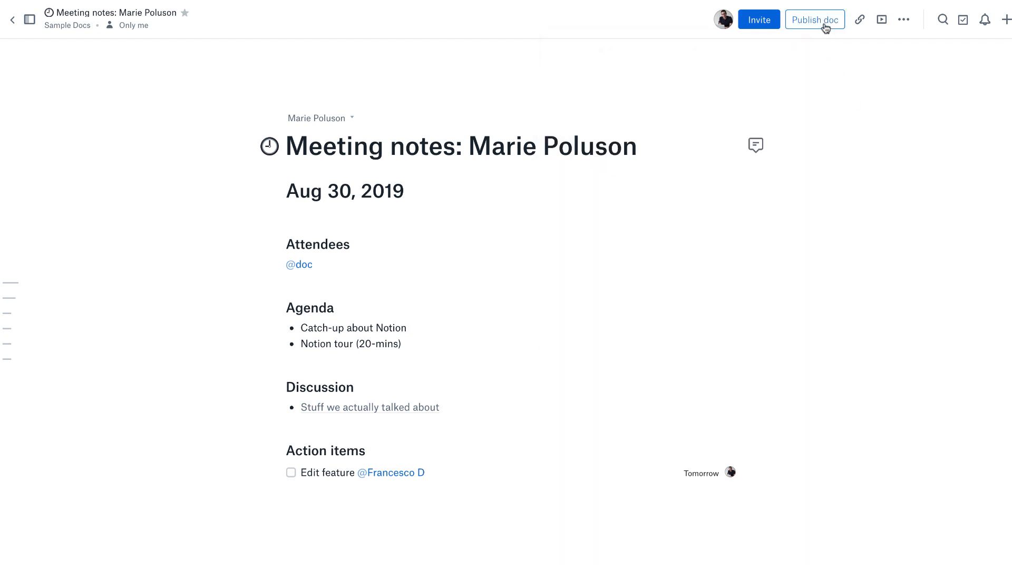
pyautogui.click(815, 19)
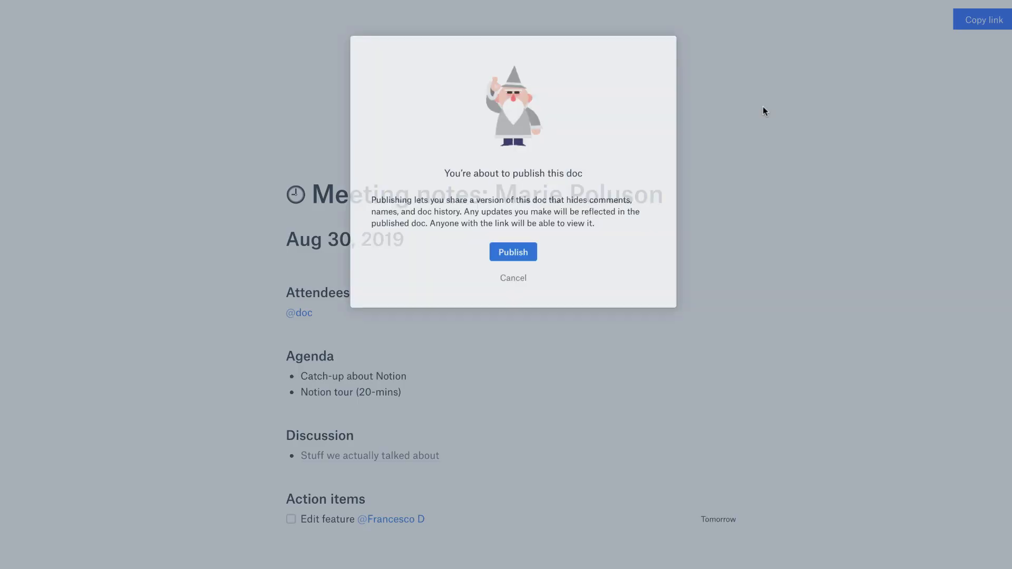
pyautogui.moveTo(513, 283)
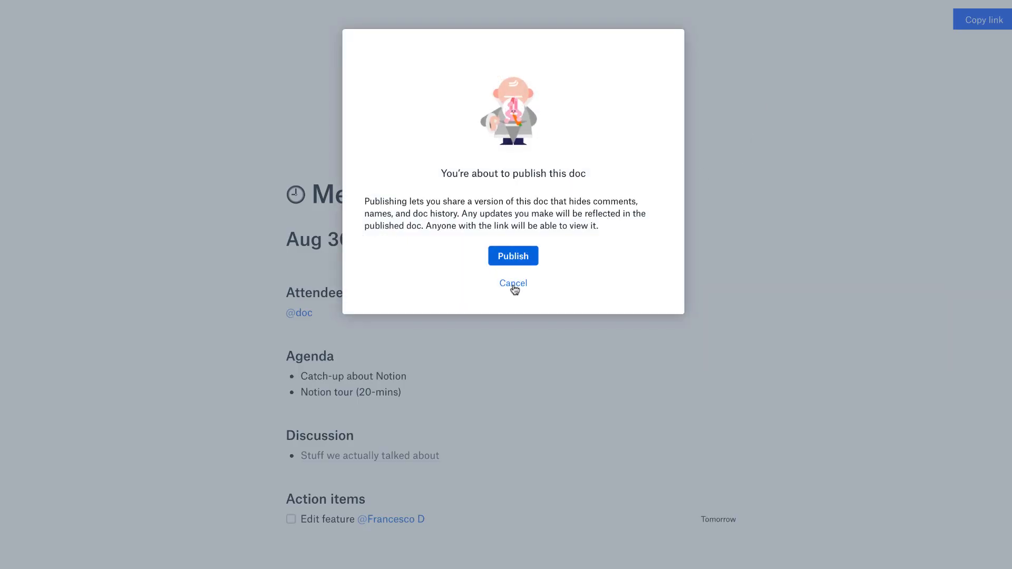
pyautogui.click(513, 283)
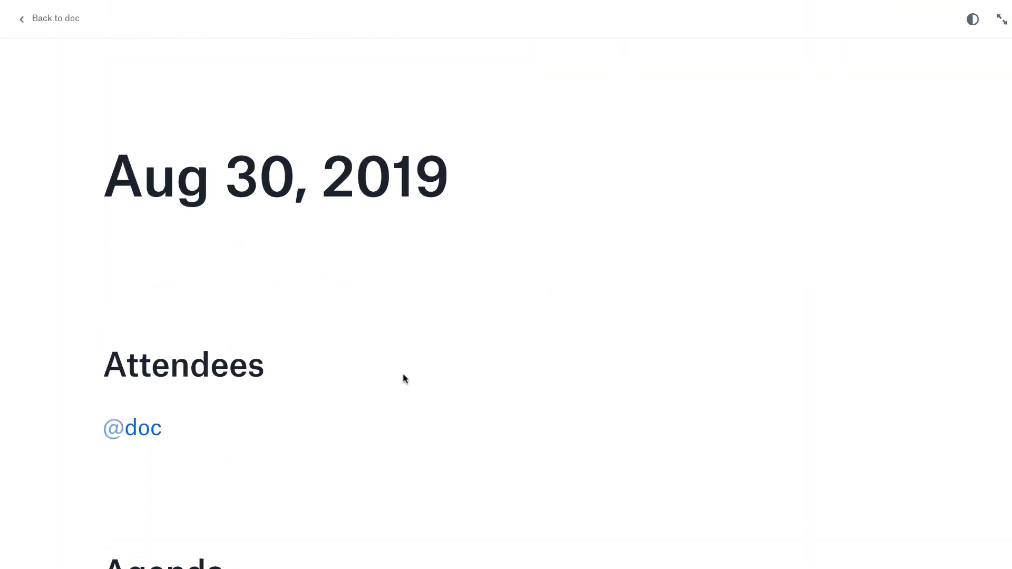
pyautogui.scroll(-3)
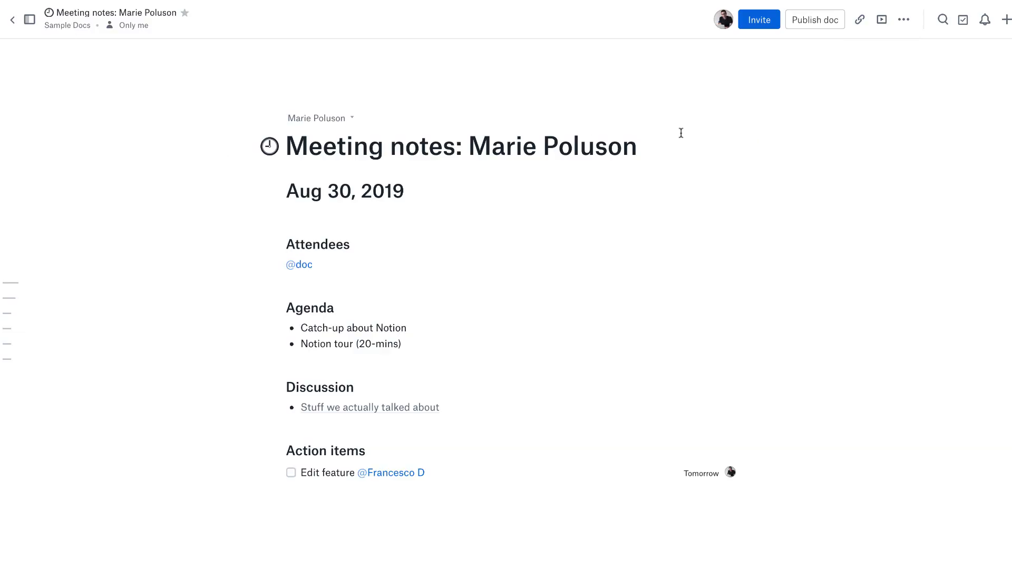
pyautogui.moveTo(903, 19)
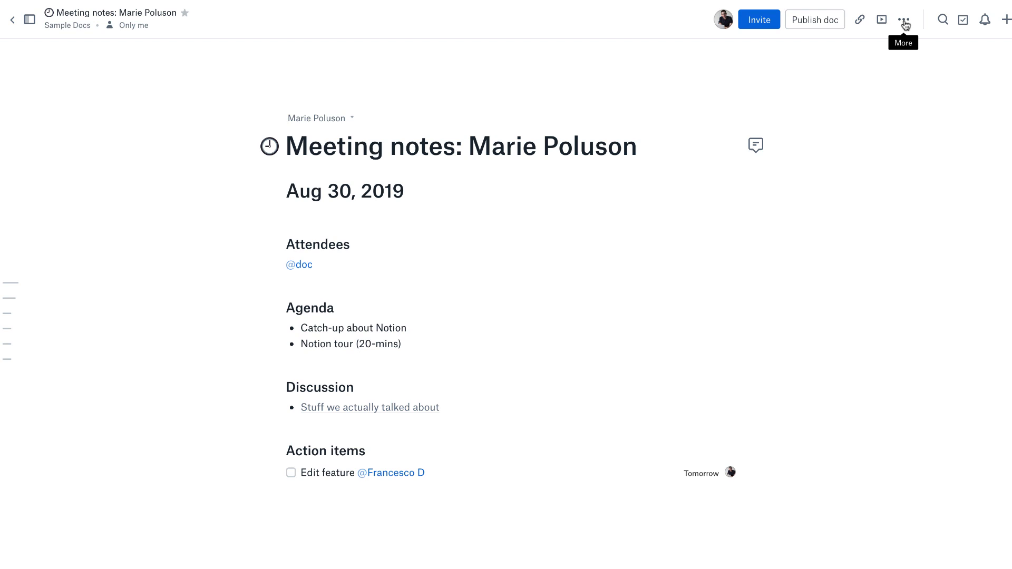
pyautogui.click(904, 19)
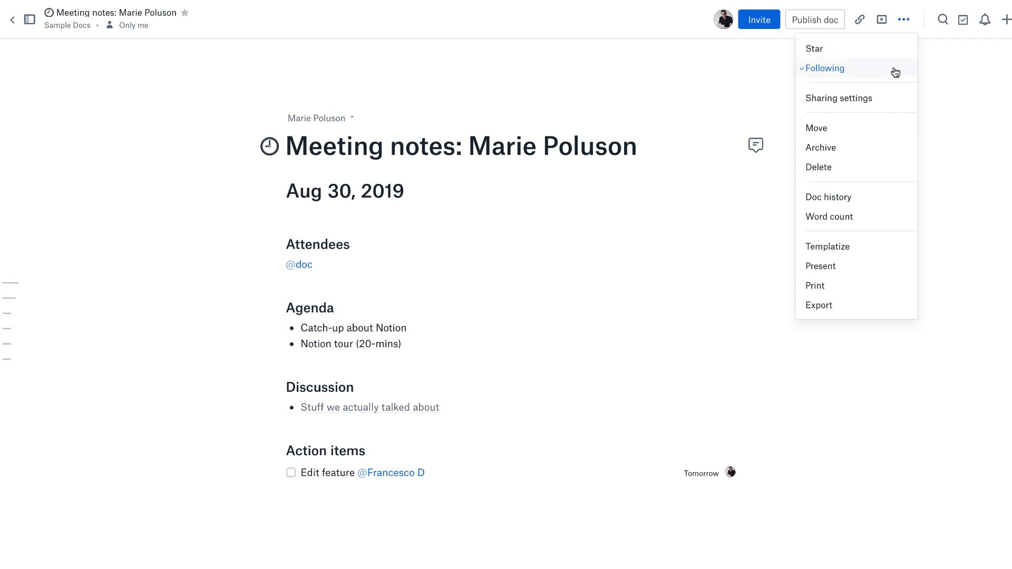
pyautogui.moveTo(844, 101)
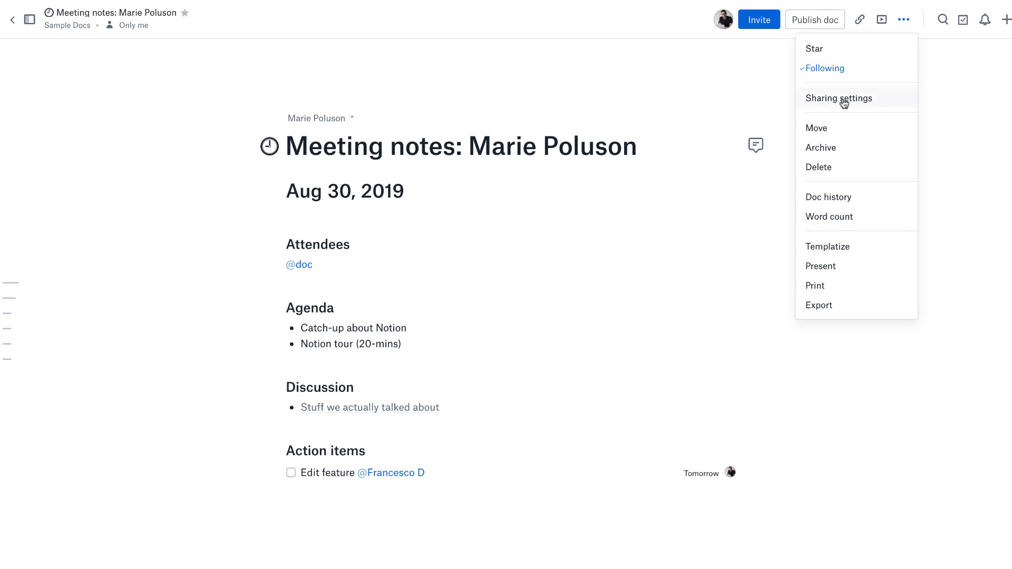
pyautogui.moveTo(837, 106)
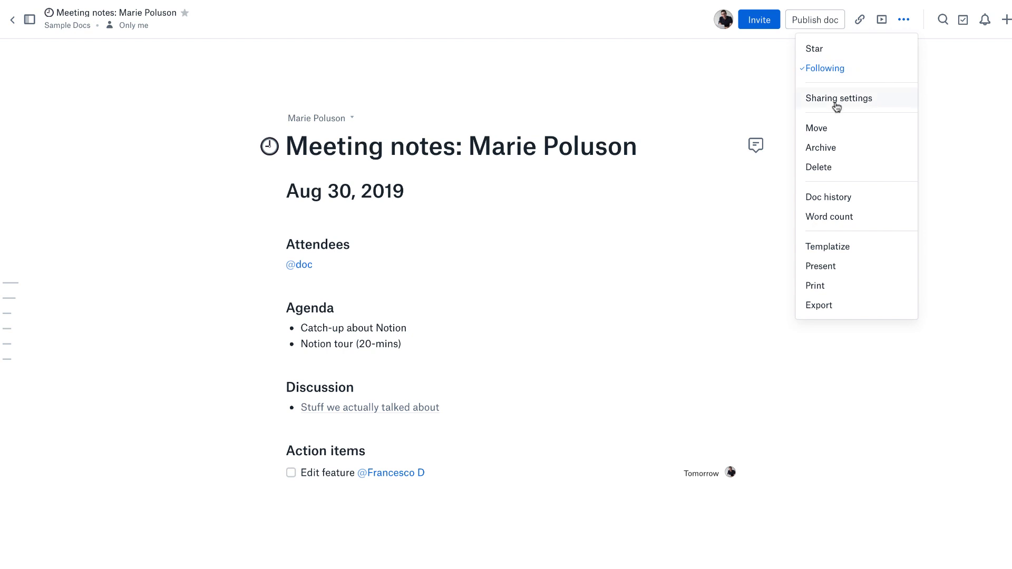
pyautogui.moveTo(857, 199)
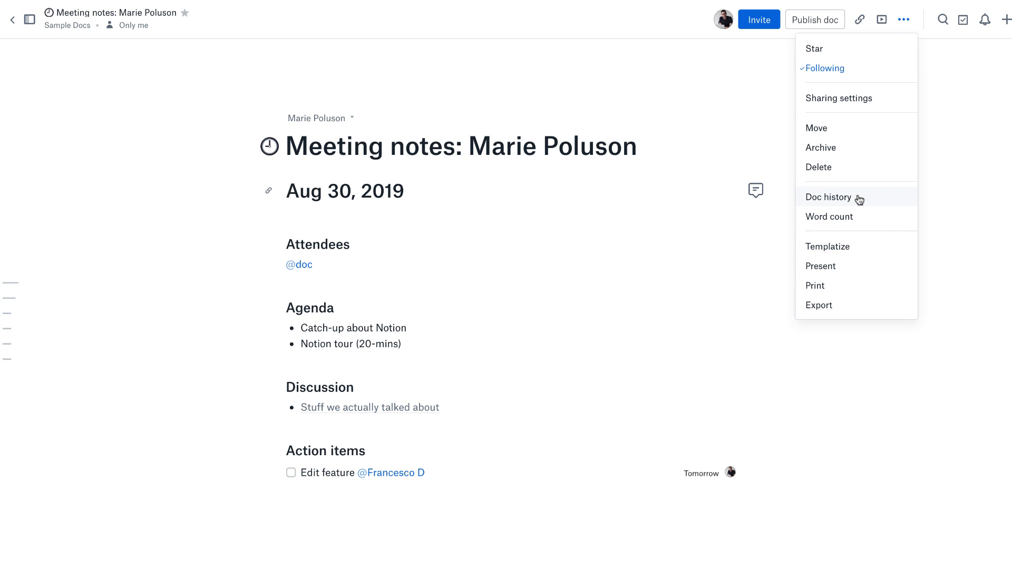
pyautogui.moveTo(856, 229)
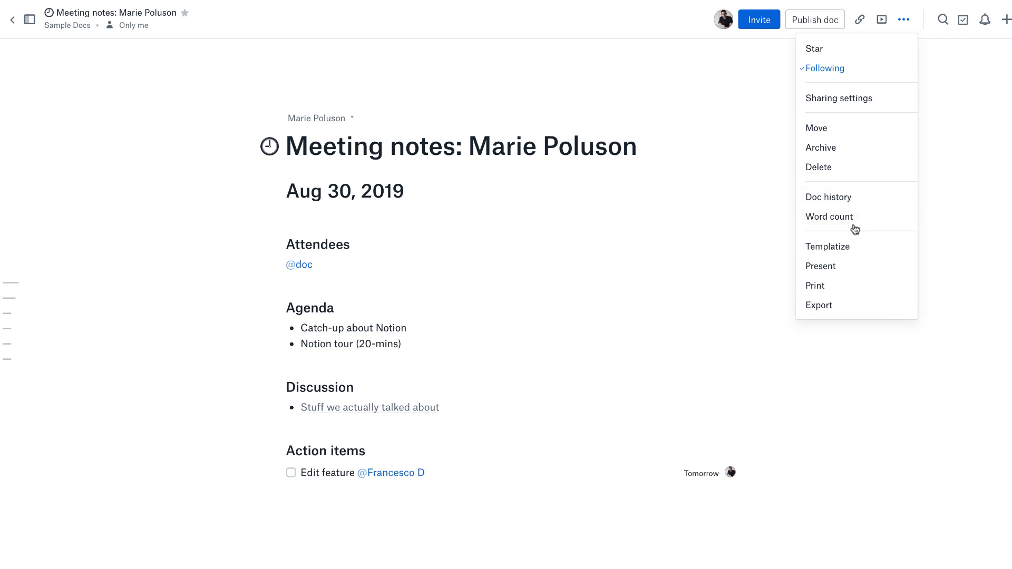
pyautogui.click(829, 216)
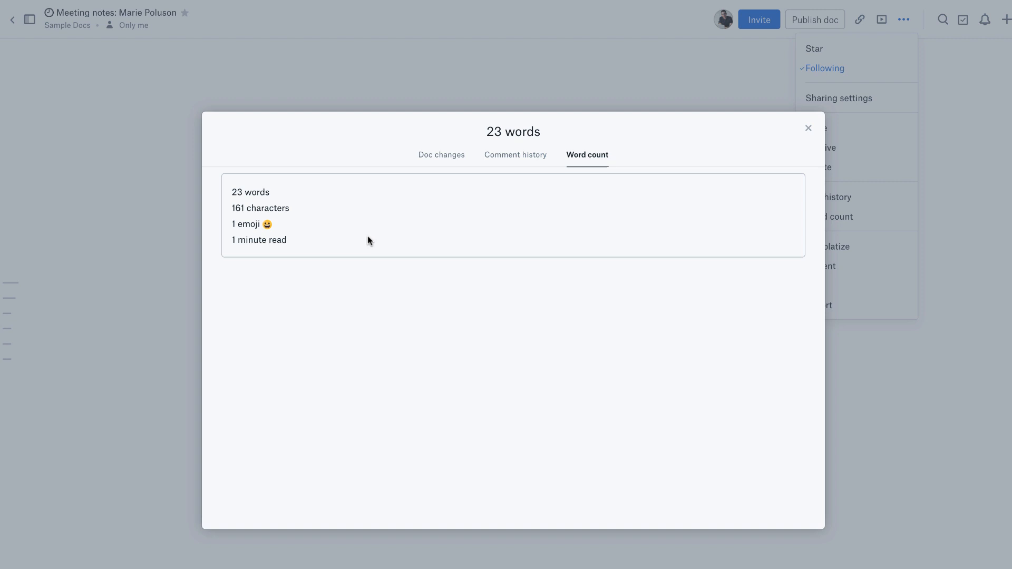
pyautogui.moveTo(509, 169)
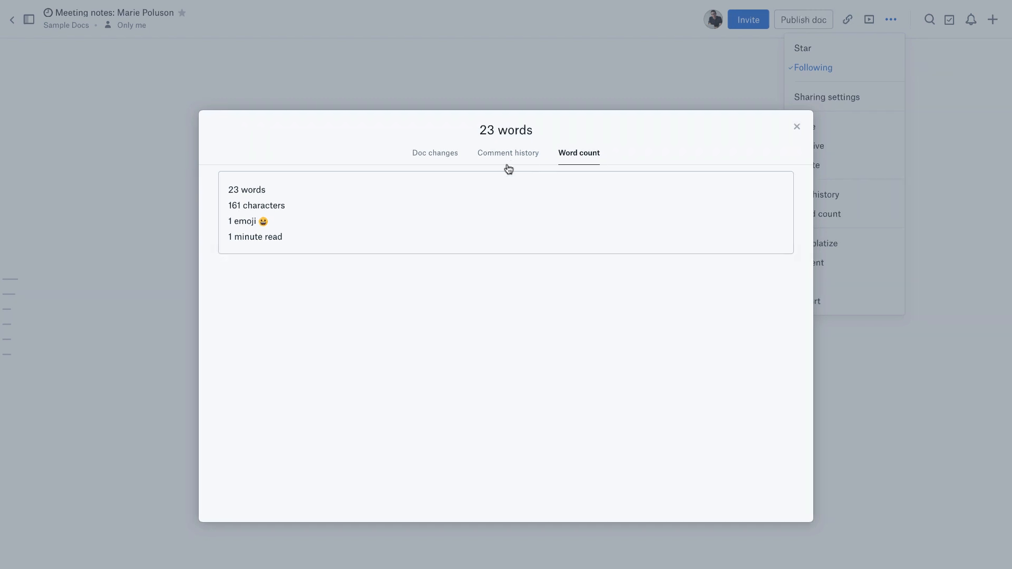
pyautogui.click(435, 153)
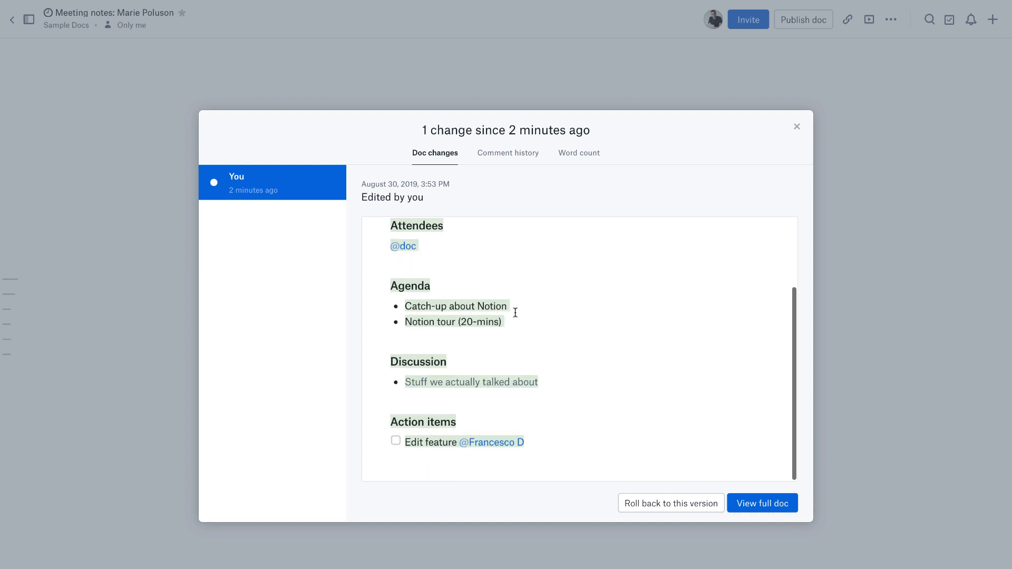
pyautogui.click(797, 126)
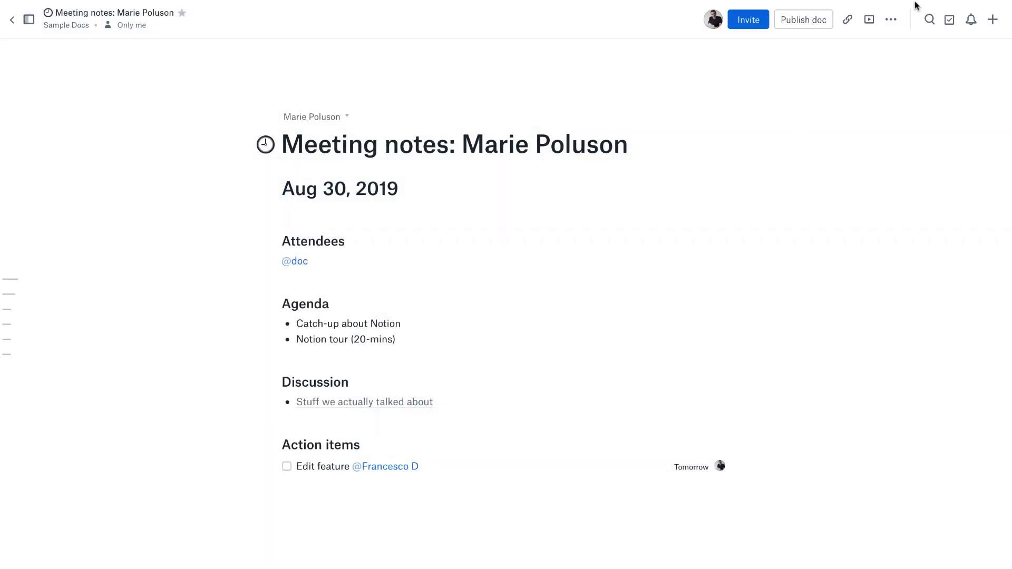
pyautogui.click(890, 19)
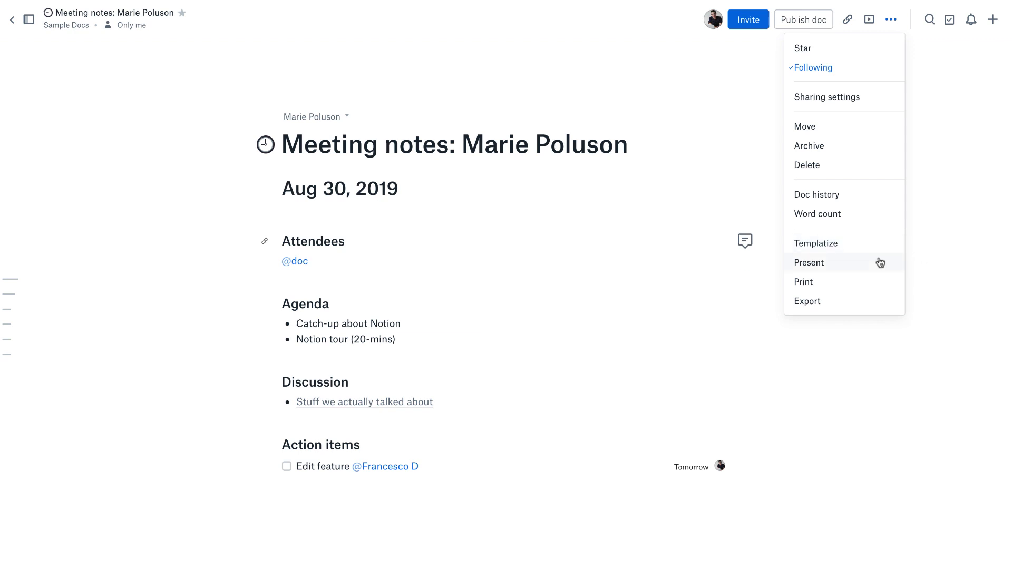
pyautogui.click(807, 301)
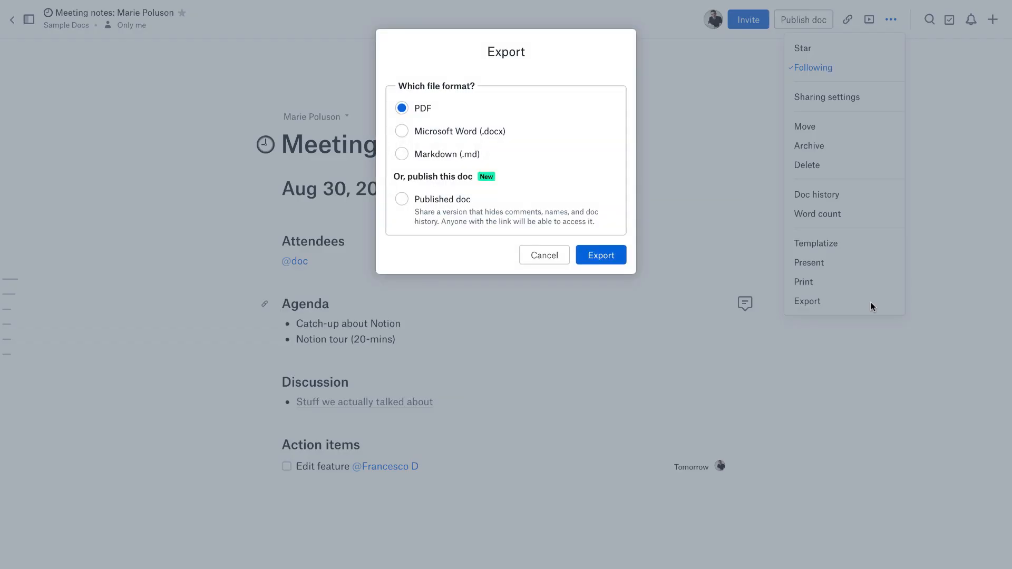
pyautogui.moveTo(465, 185)
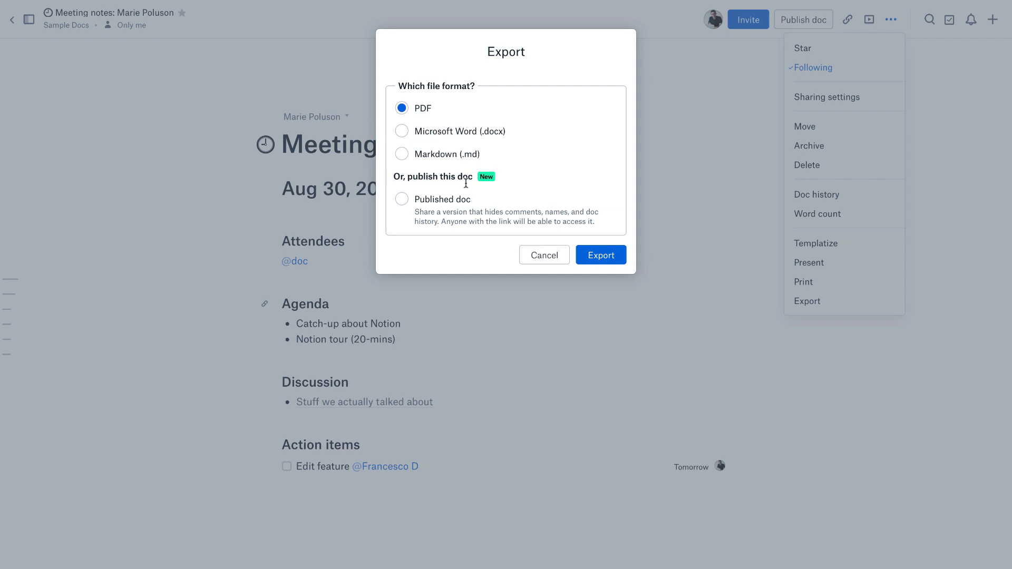
pyautogui.moveTo(398, 135)
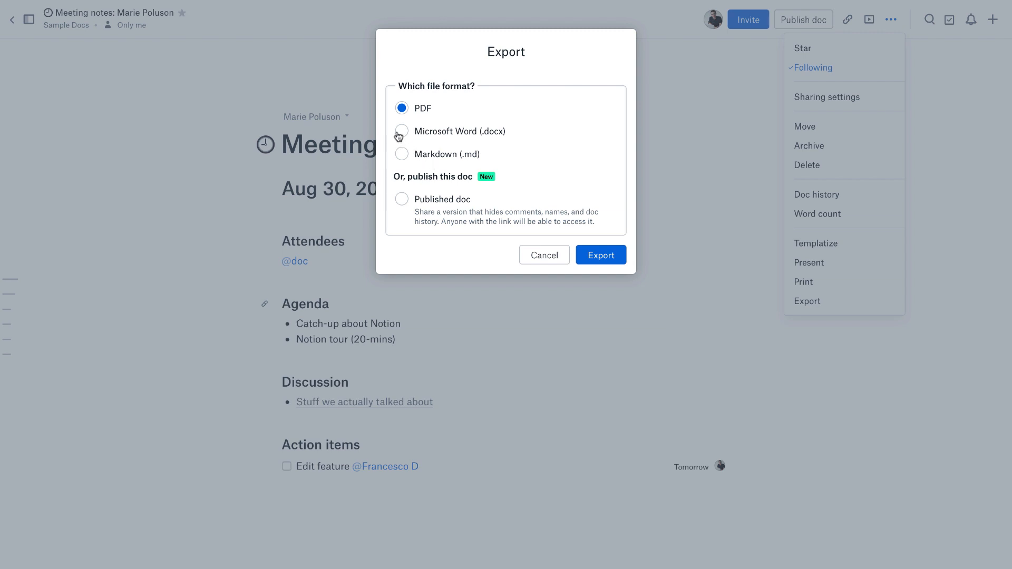
pyautogui.moveTo(406, 191)
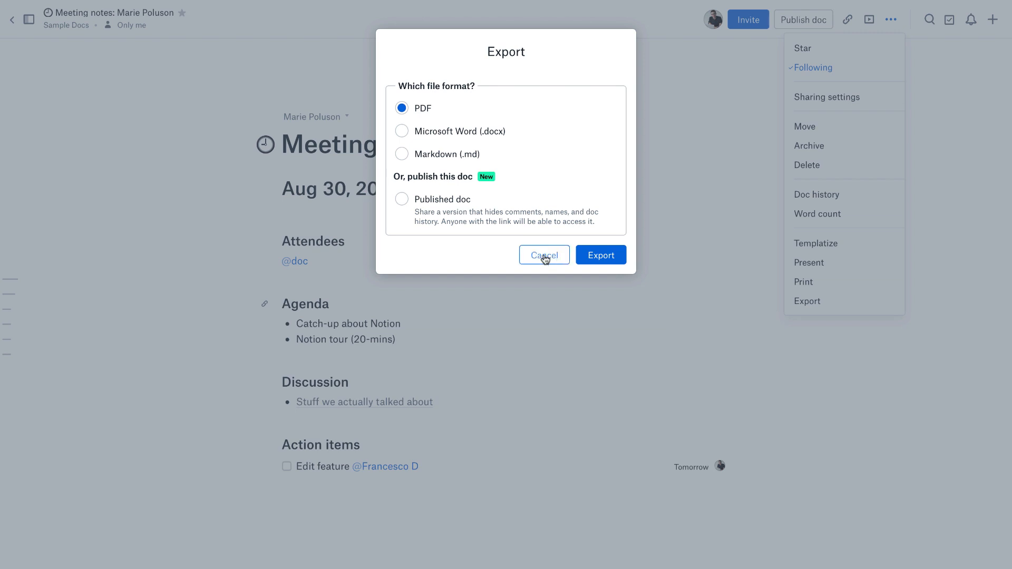
pyautogui.moveTo(466, 218)
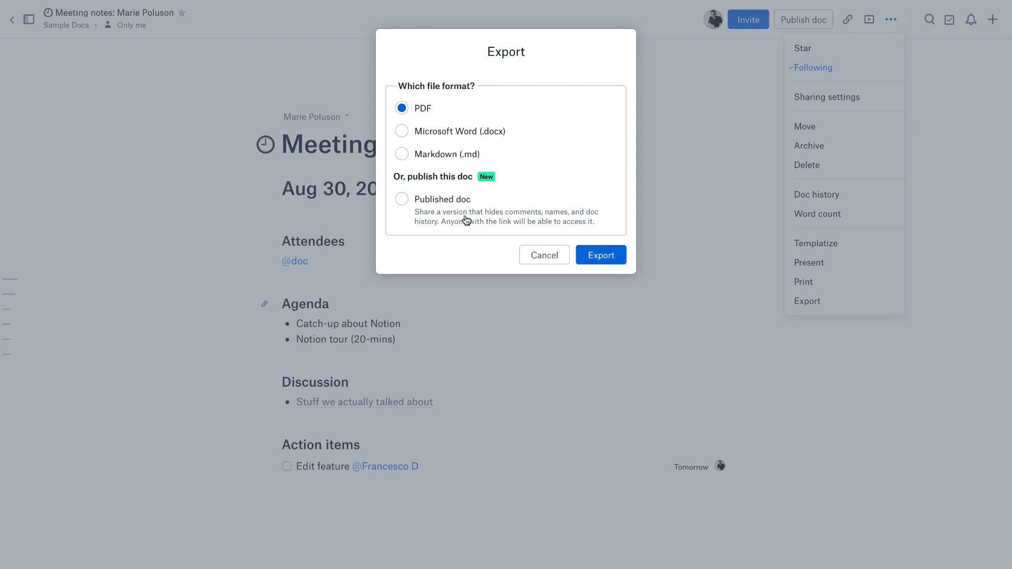
pyautogui.moveTo(546, 258)
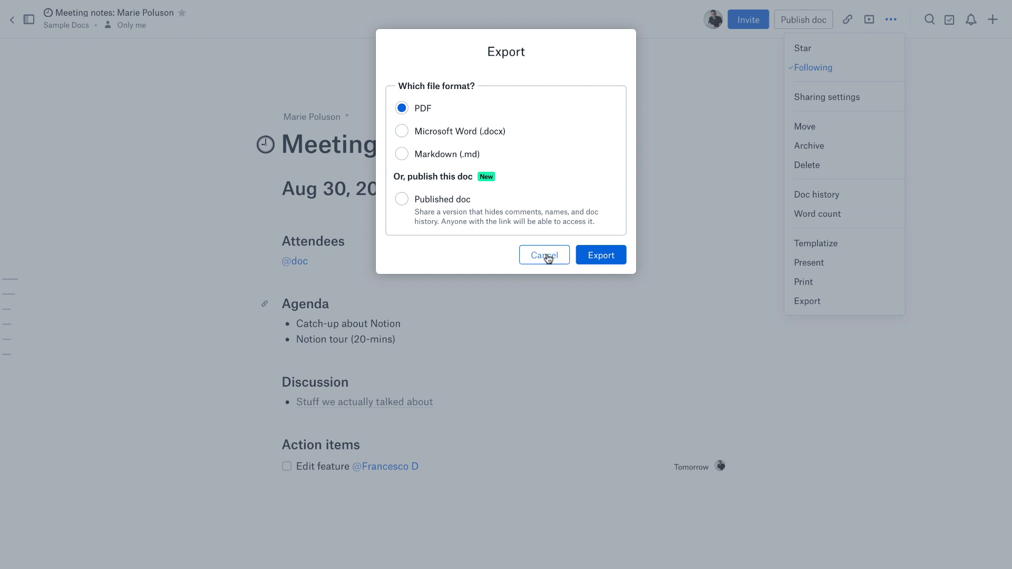
pyautogui.click(544, 255)
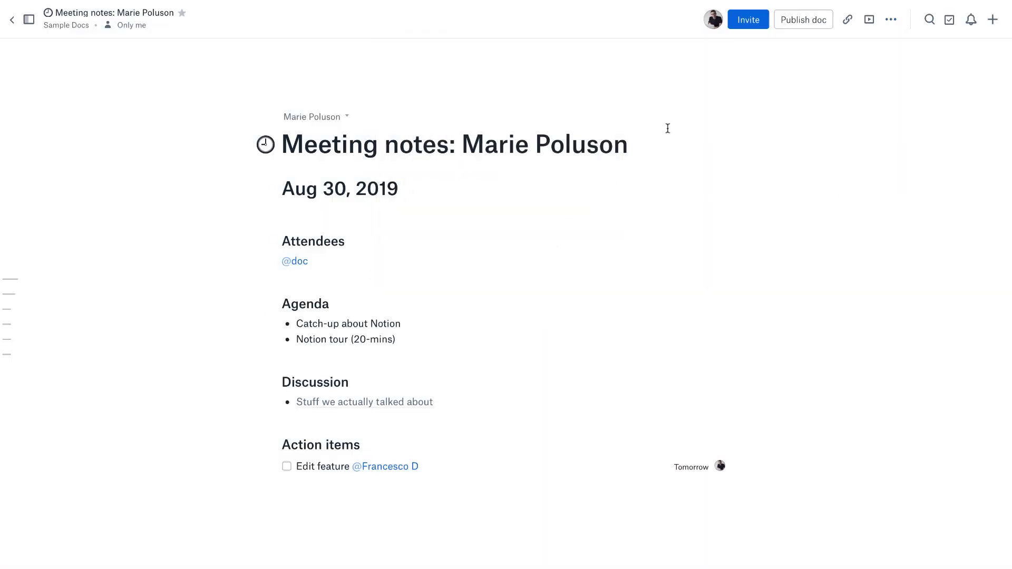
pyautogui.moveTo(929, 20)
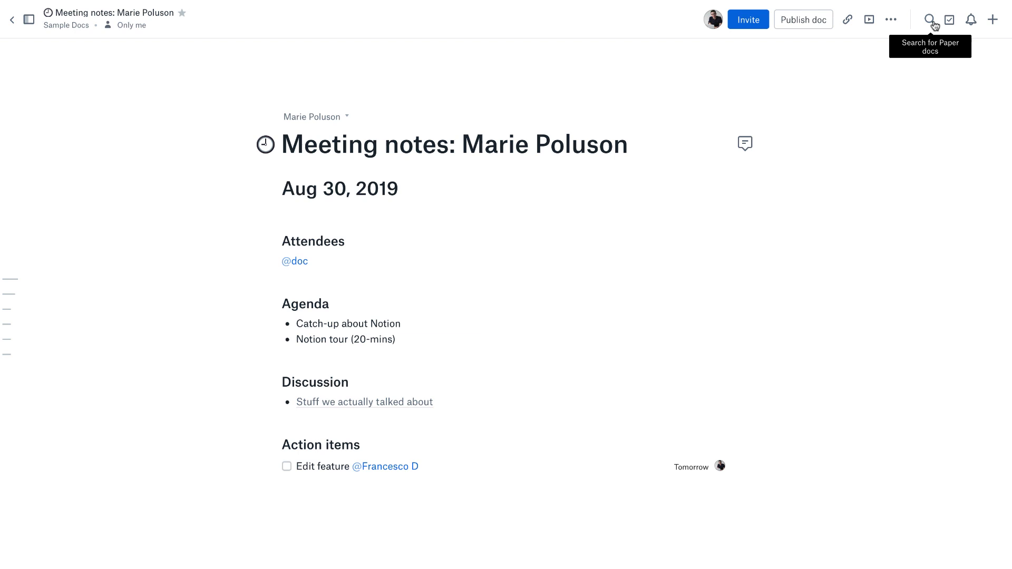
pyautogui.click(931, 20)
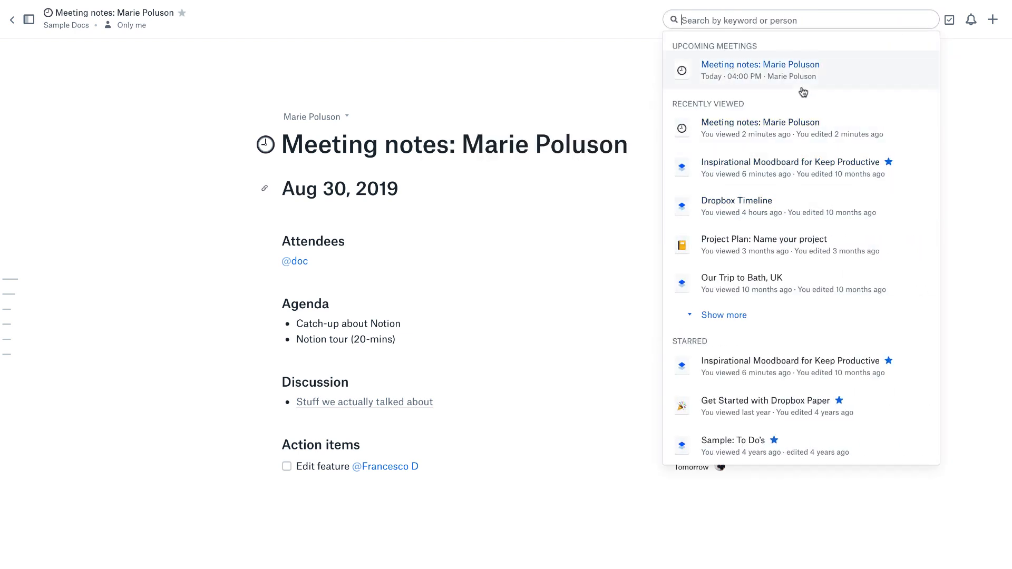
pyautogui.moveTo(730, 169)
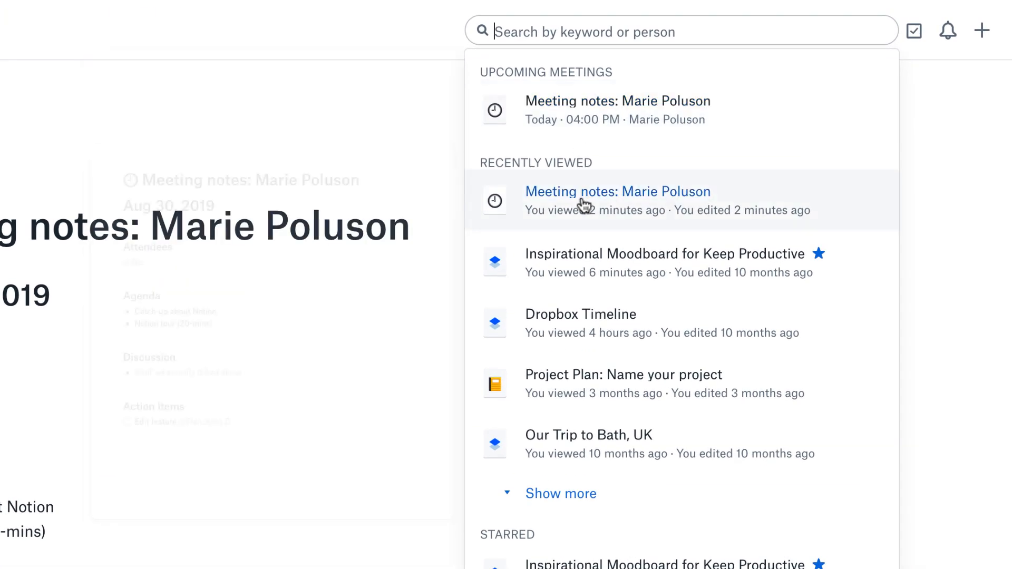
pyautogui.moveTo(618, 254)
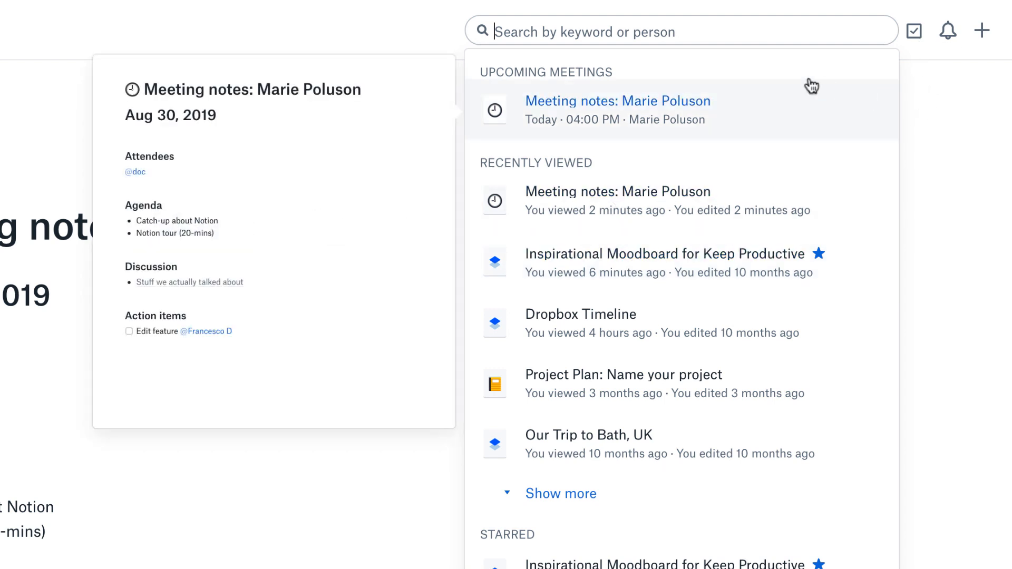
pyautogui.moveTo(934, 61)
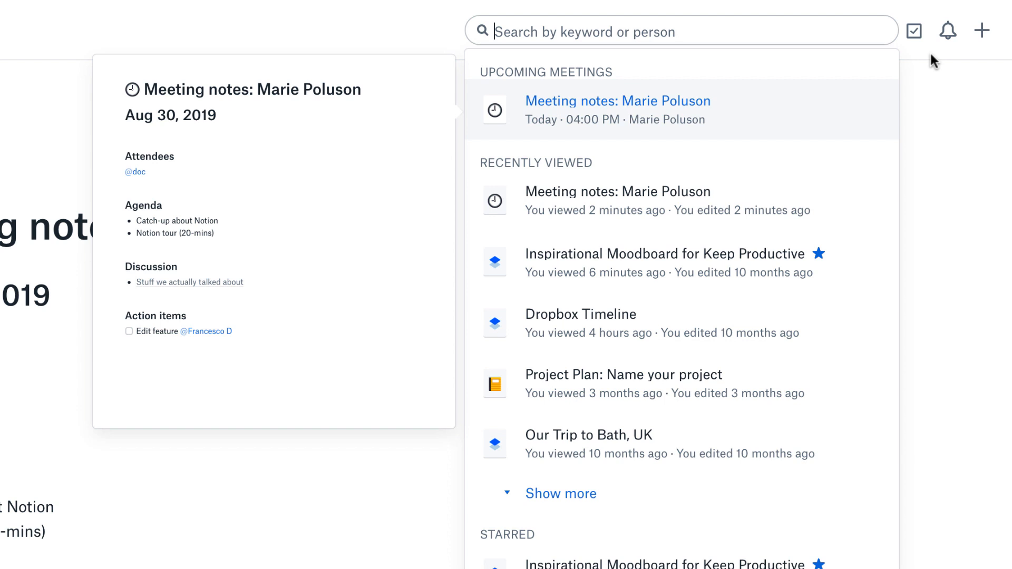
pyautogui.click(948, 32)
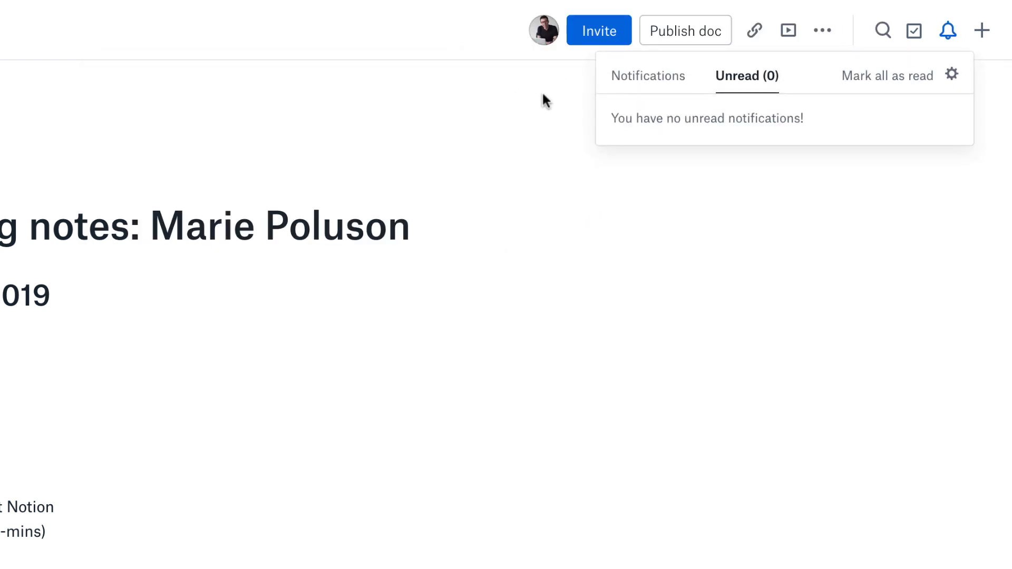
pyautogui.click(648, 76)
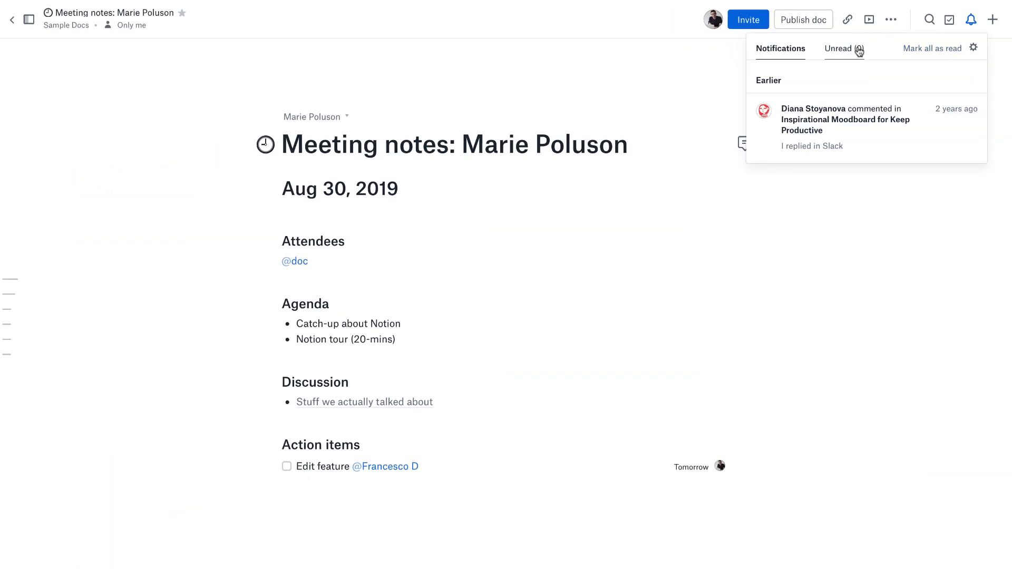
pyautogui.click(839, 48)
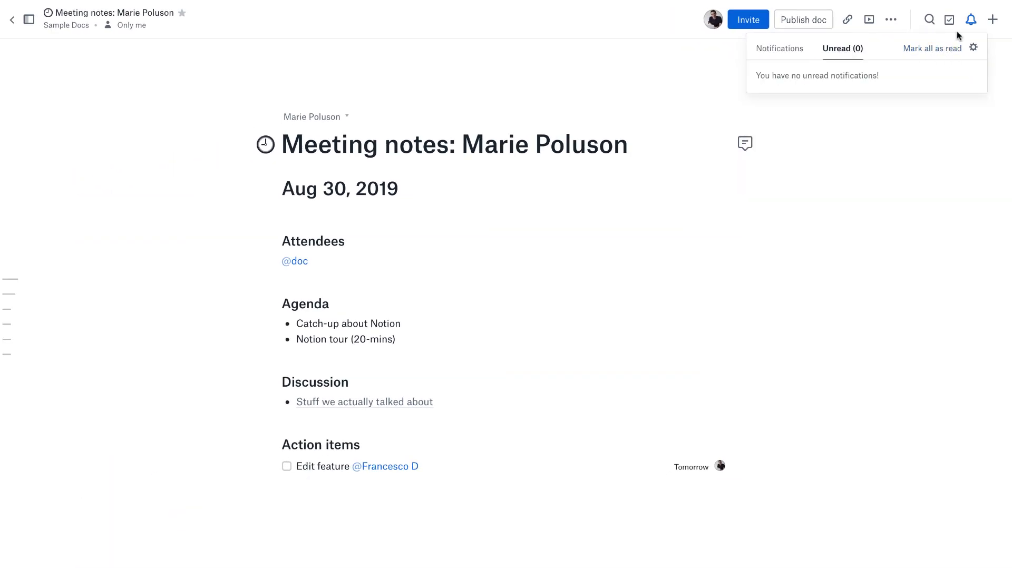
pyautogui.moveTo(993, 20)
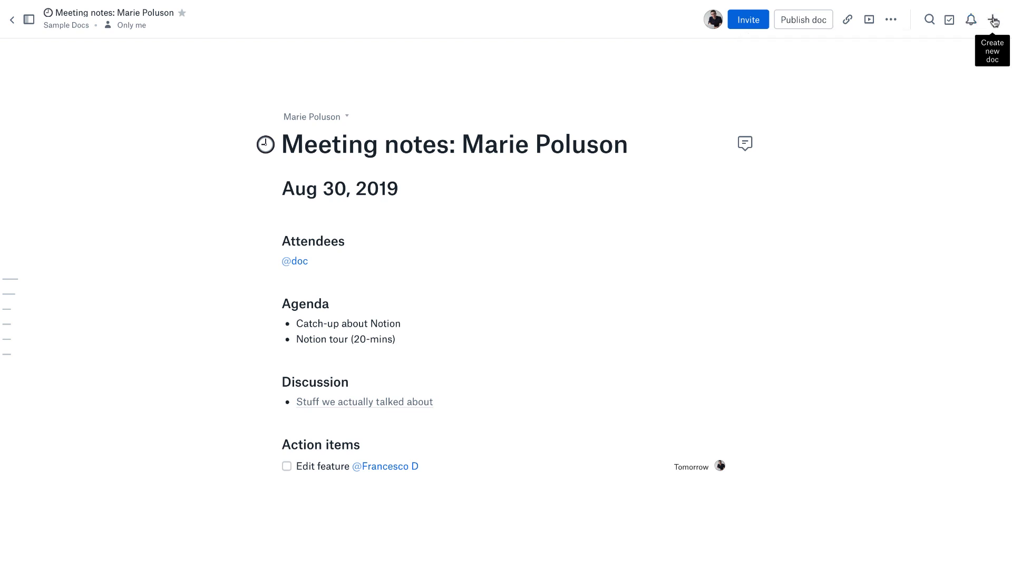
# Navigate back to Paper Home and create a new blank doc.
pyautogui.click(993, 19)
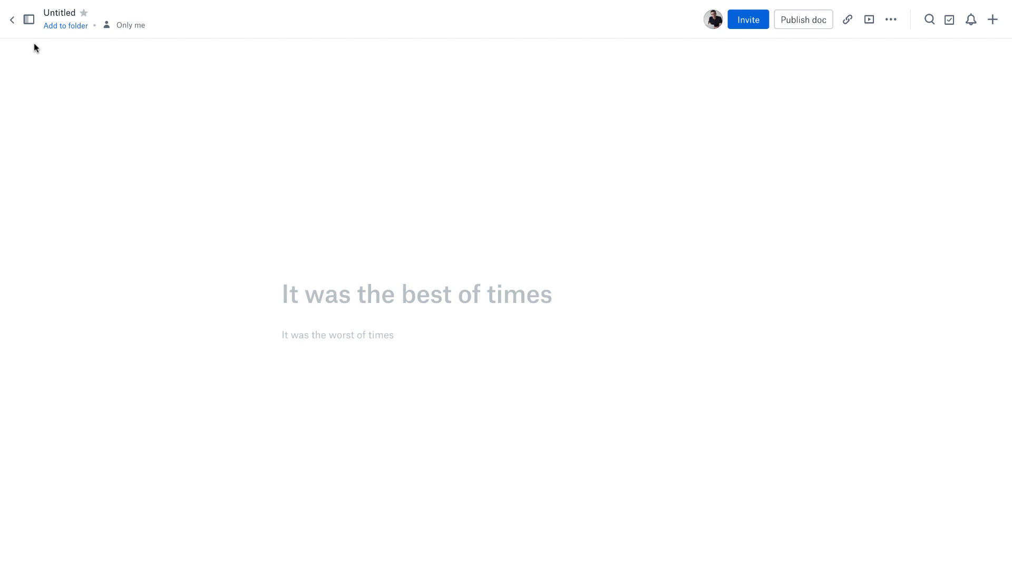
pyautogui.click(10, 20)
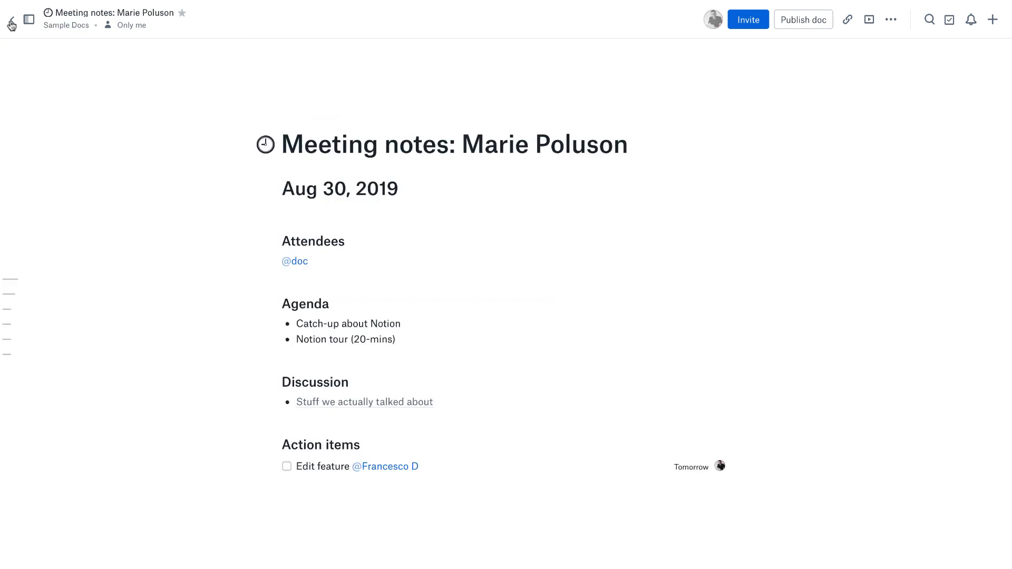
pyautogui.click(10, 24)
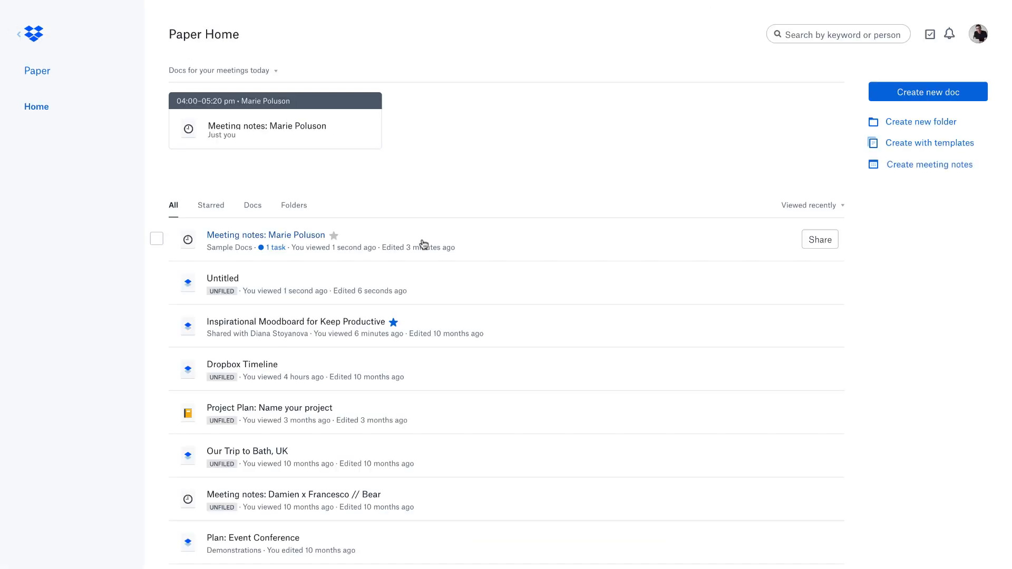
pyautogui.moveTo(262, 303)
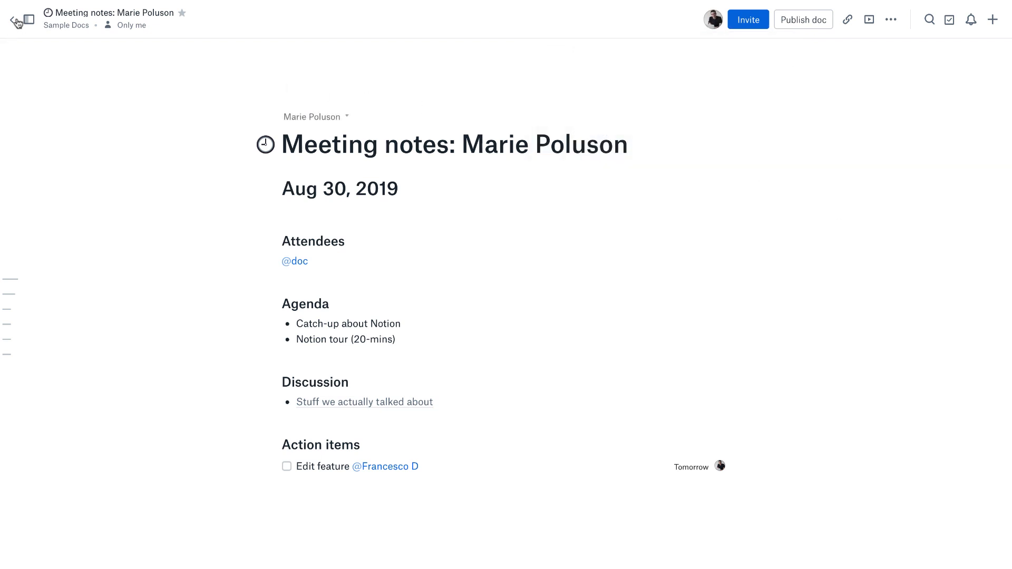
pyautogui.click(13, 17)
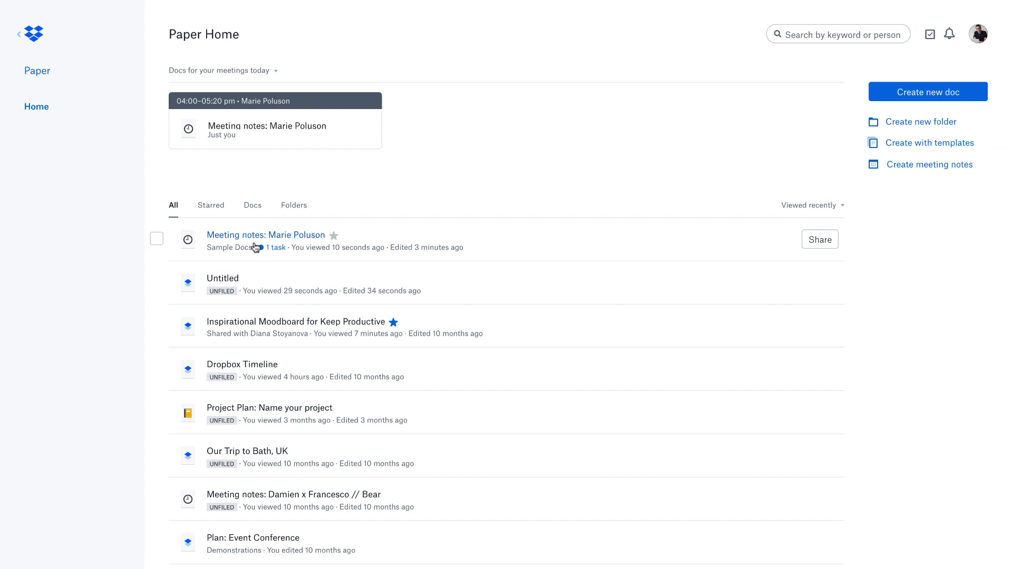
pyautogui.moveTo(728, 160)
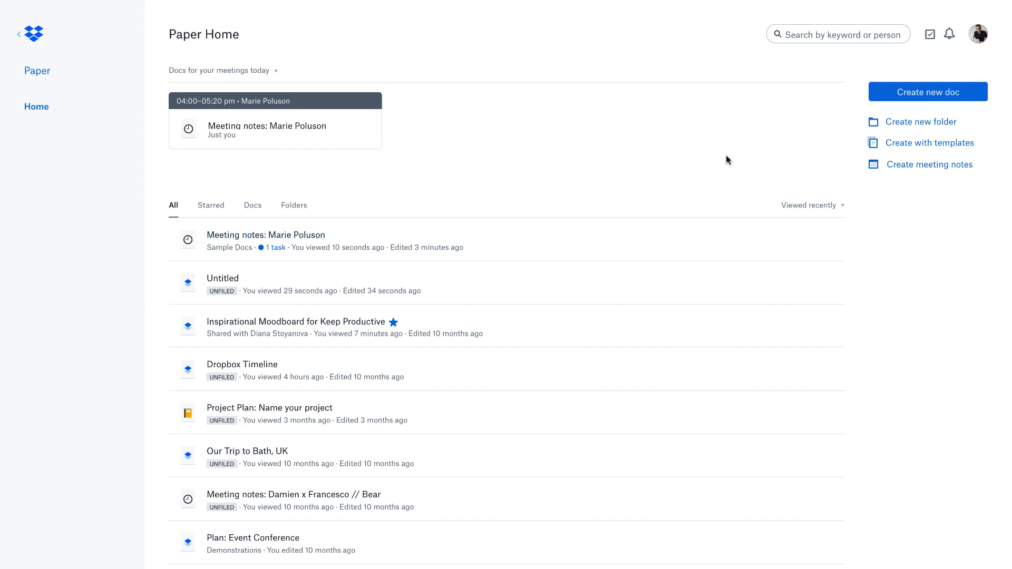
pyautogui.moveTo(907, 149)
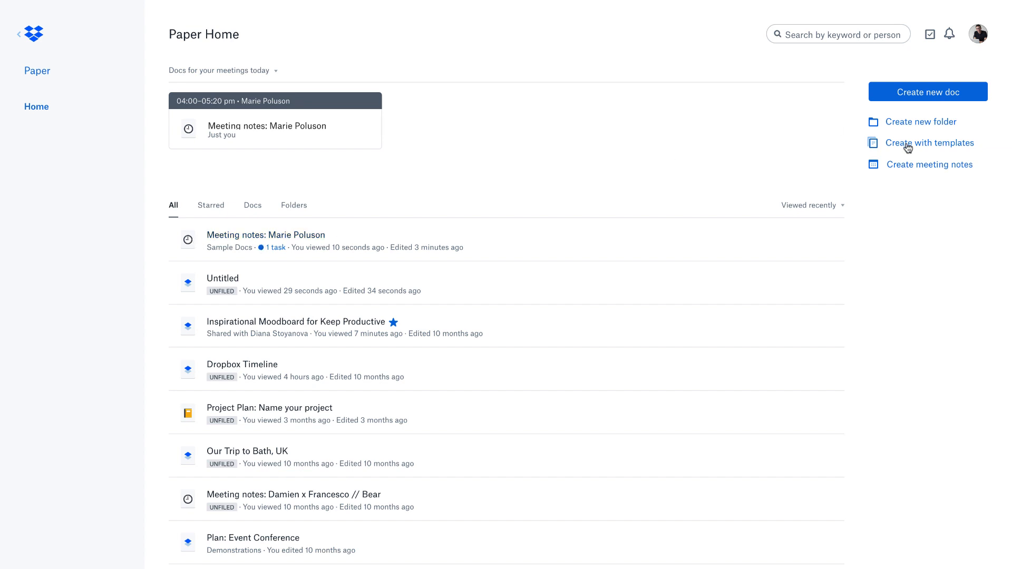
pyautogui.moveTo(905, 105)
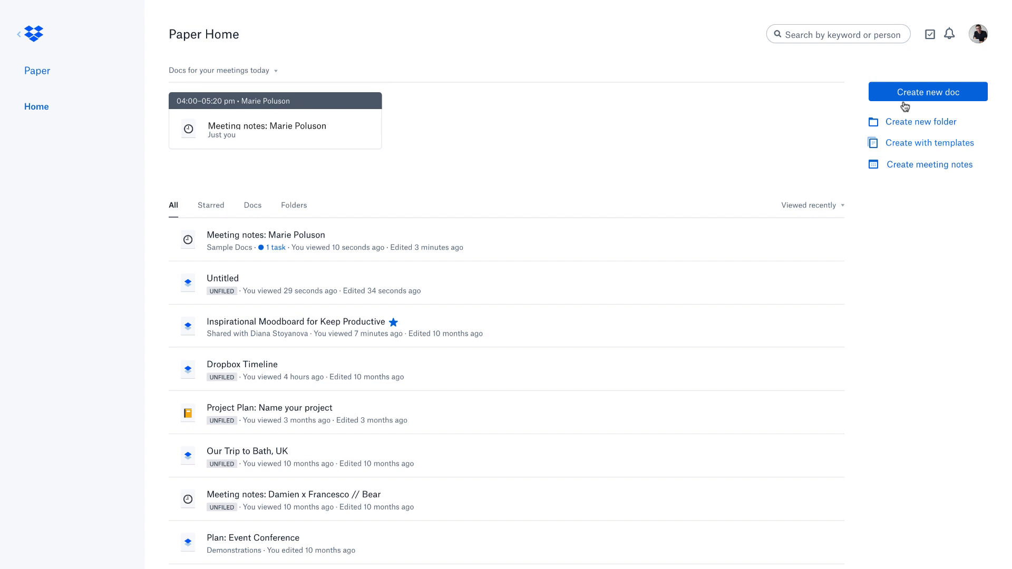
pyautogui.click(928, 92)
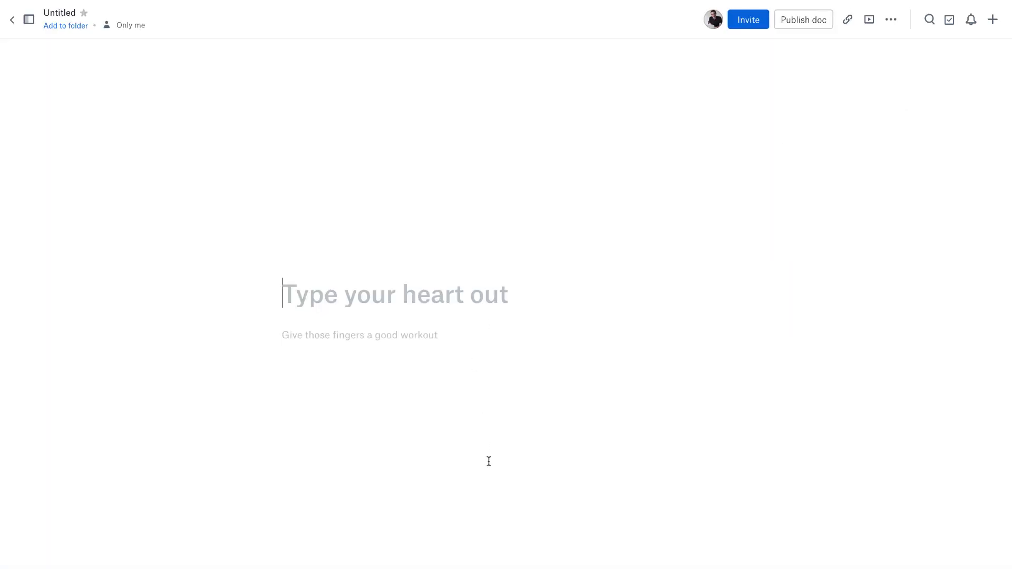
pyautogui.moveTo(409, 338)
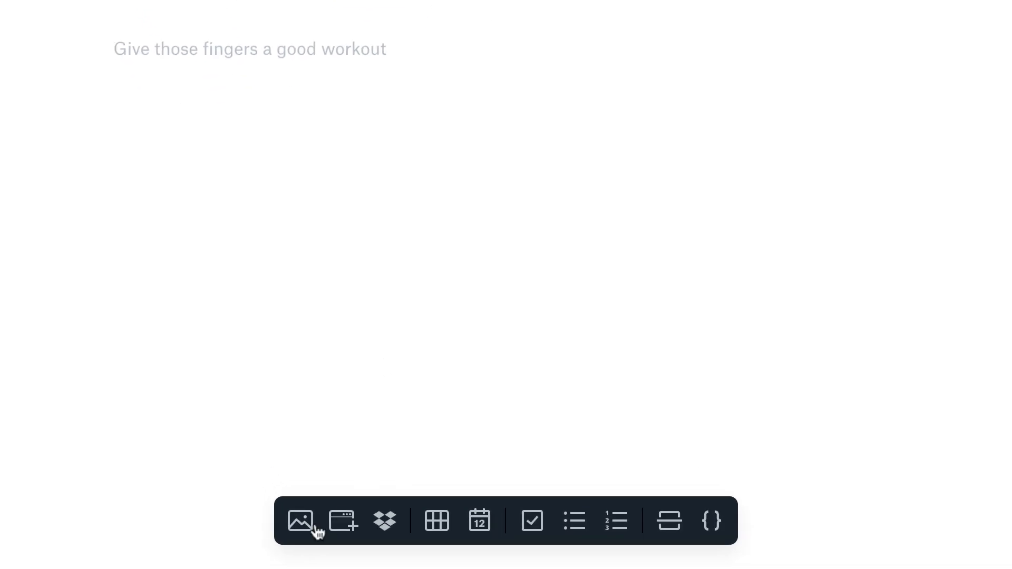
pyautogui.moveTo(342, 521)
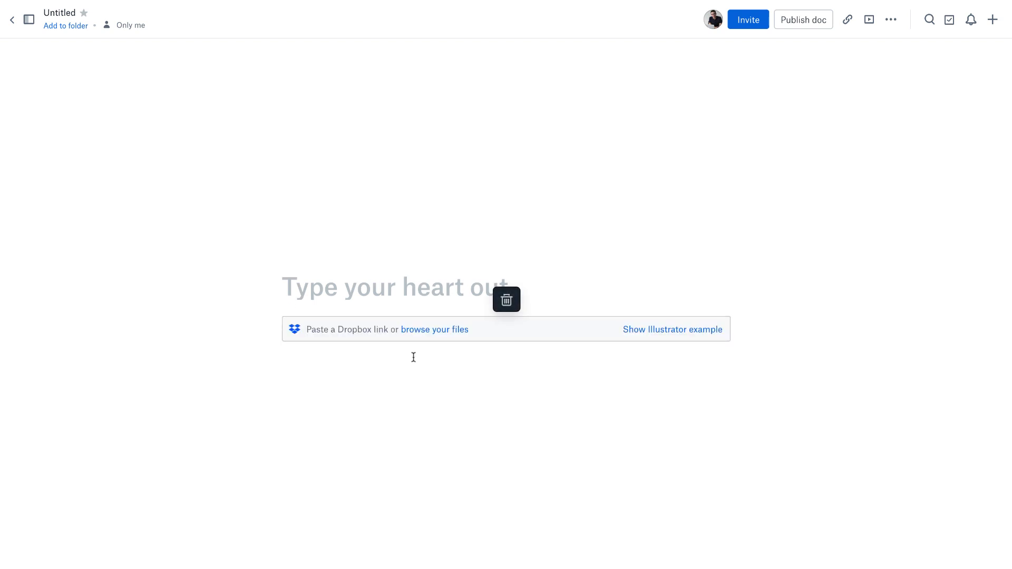
# Embed the Chrome Productivity Module Dropbox folder, then replace it with a table block.
pyautogui.click(435, 330)
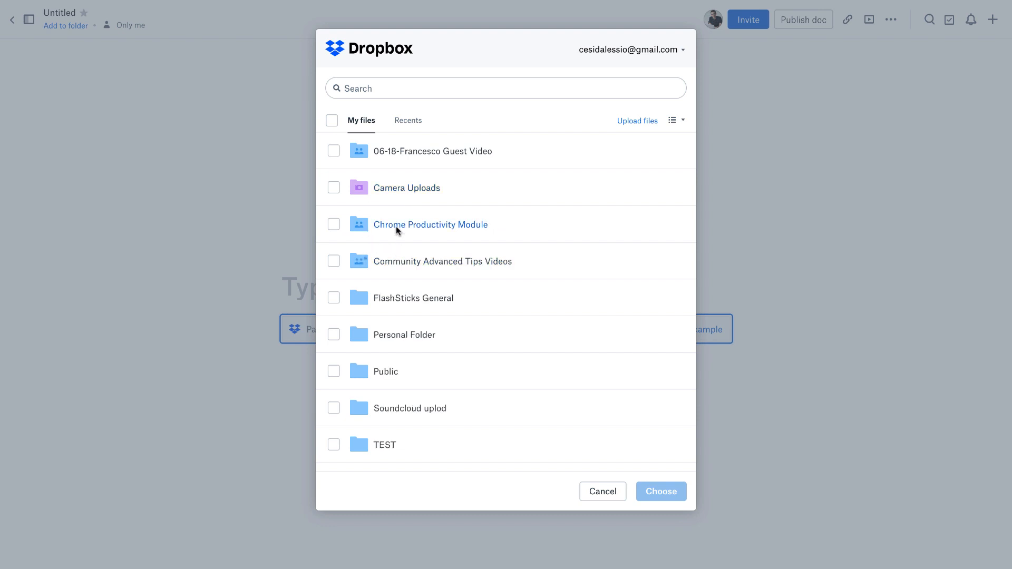
pyautogui.click(334, 224)
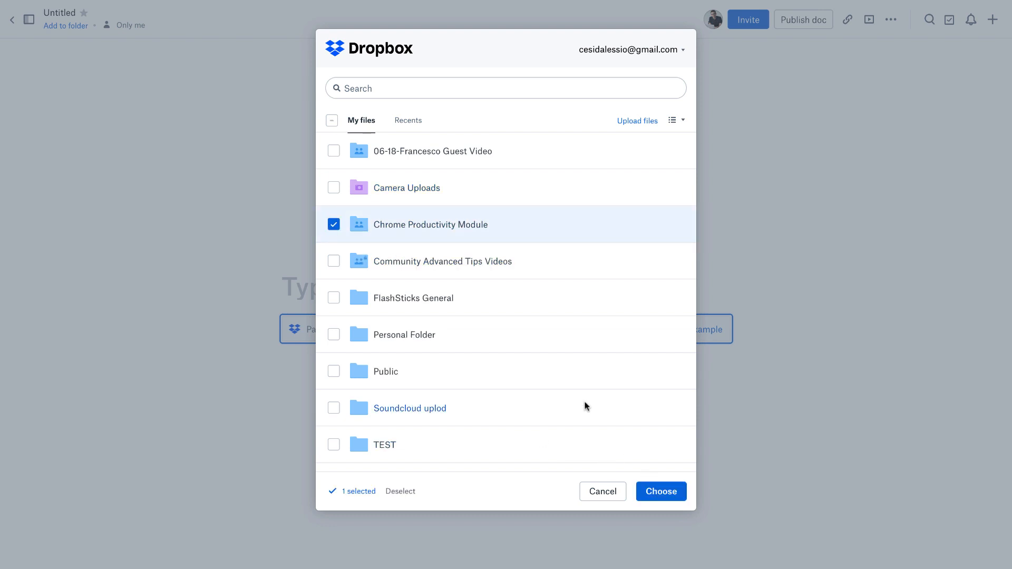
pyautogui.click(661, 491)
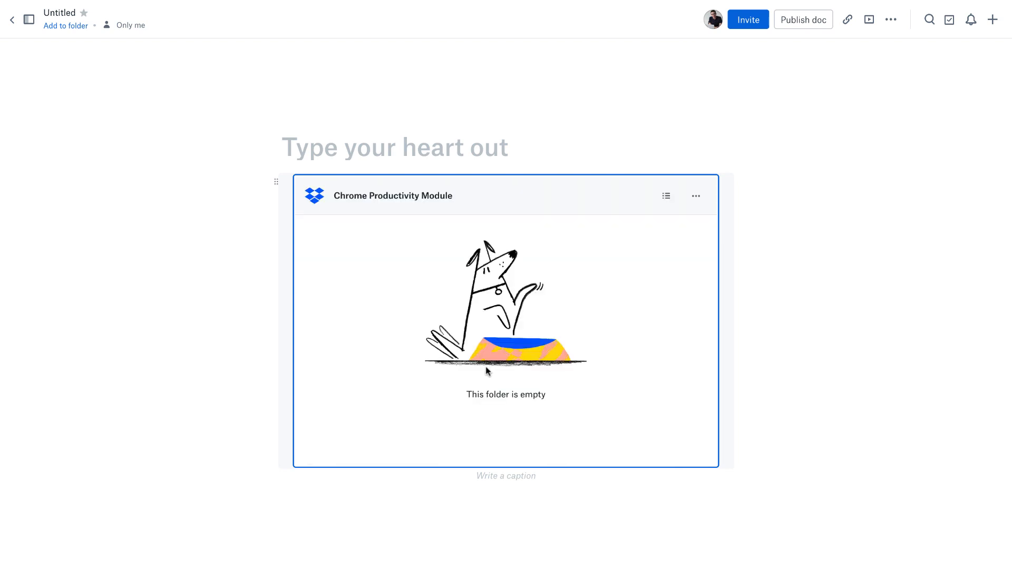
pyautogui.moveTo(434, 269)
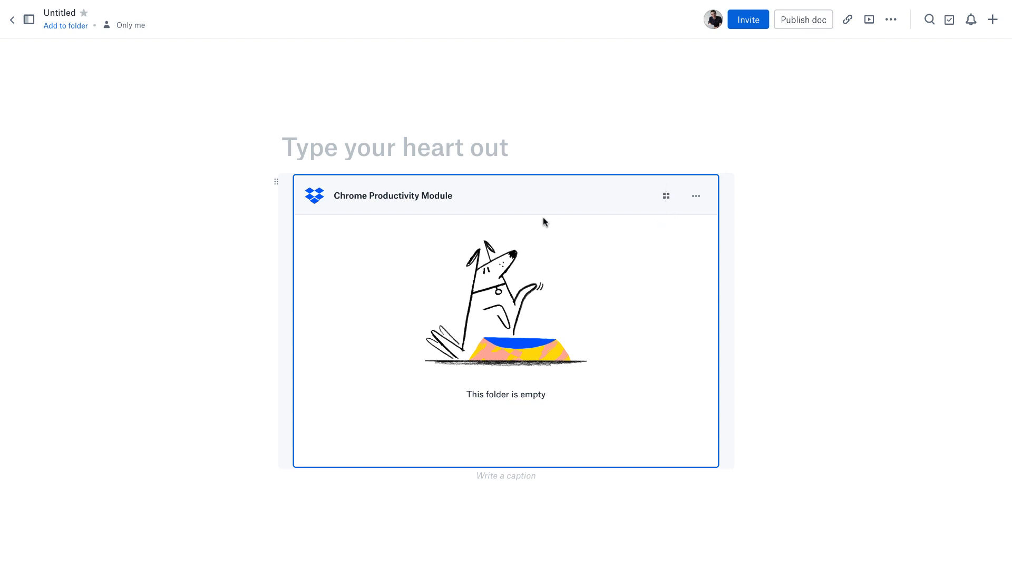
pyautogui.moveTo(385, 267)
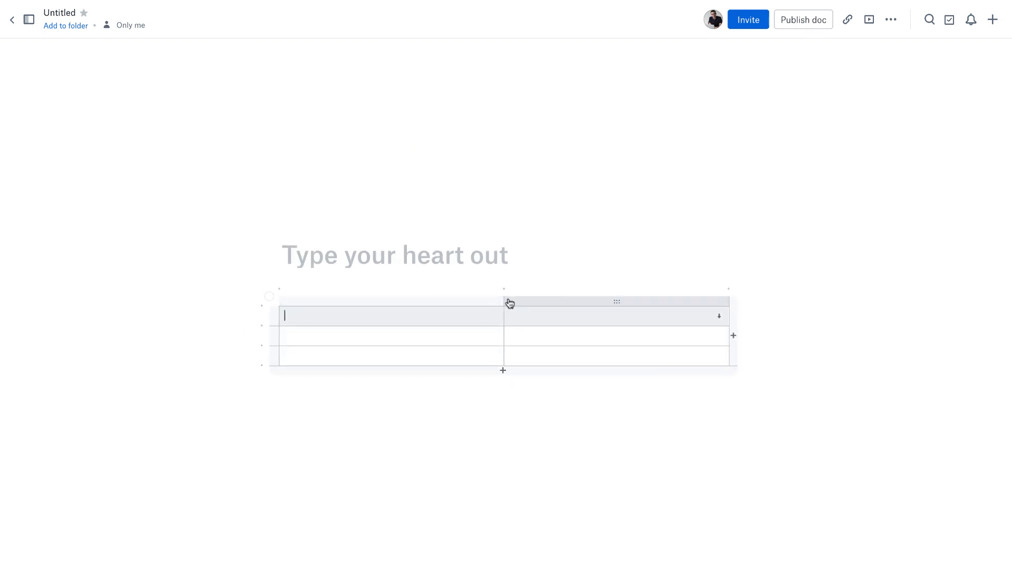
pyautogui.click(392, 301)
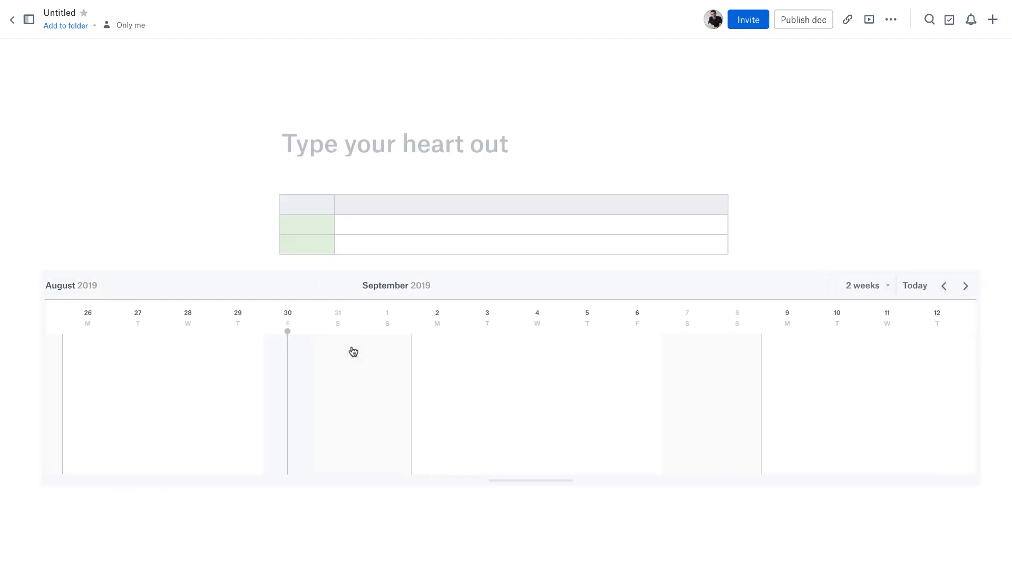
# Open the timeline's time-span options.
pyautogui.click(865, 286)
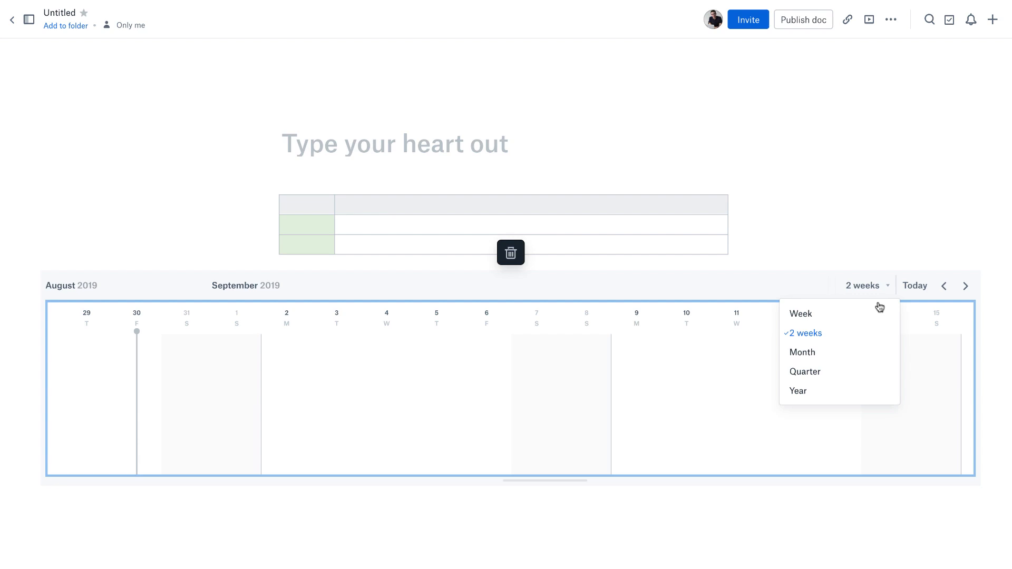
# Set the timeline to Month and open the Brand new feature added to Dropbox task.
pyautogui.click(801, 352)
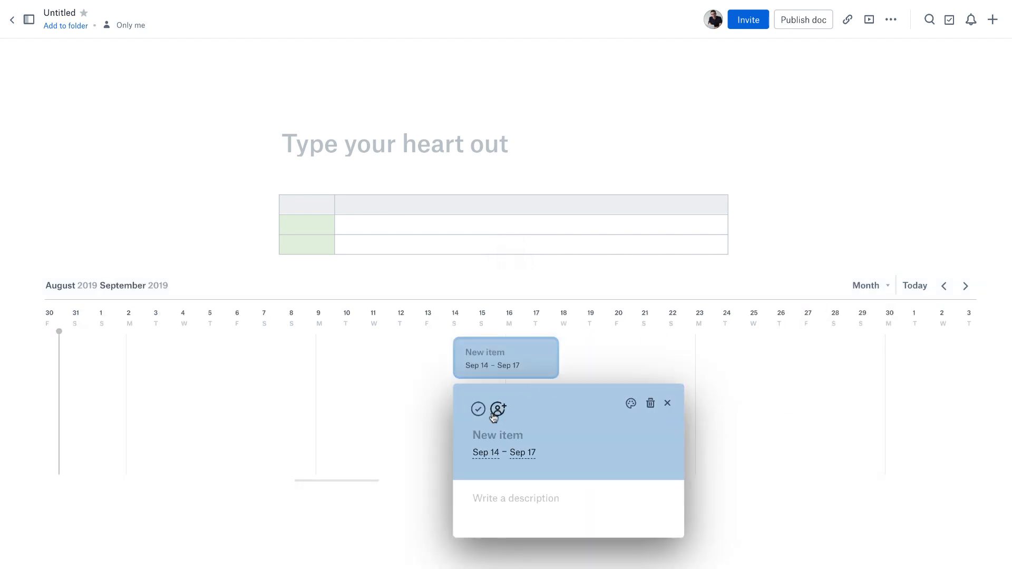
pyautogui.moveTo(631, 405)
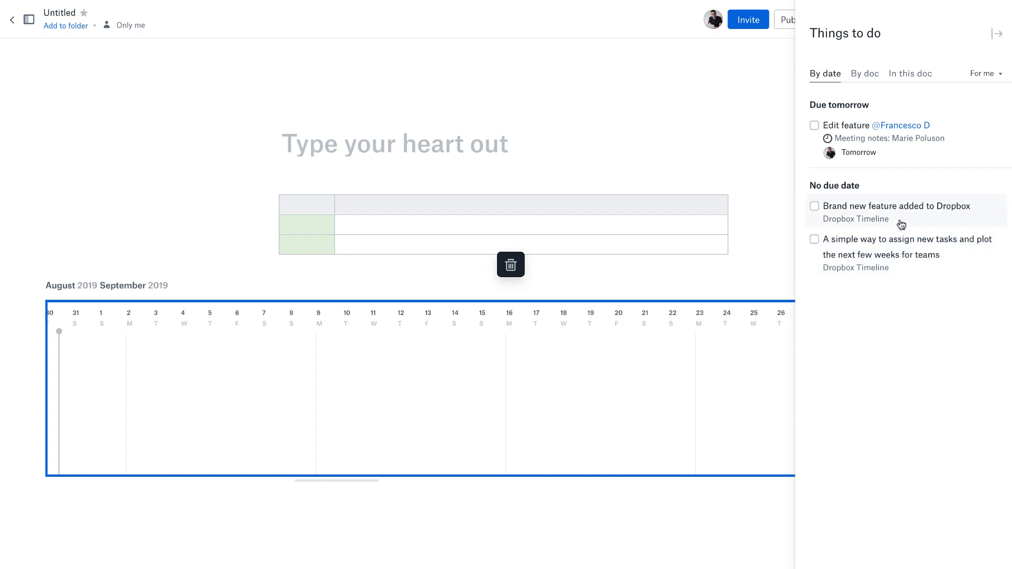
pyautogui.click(897, 206)
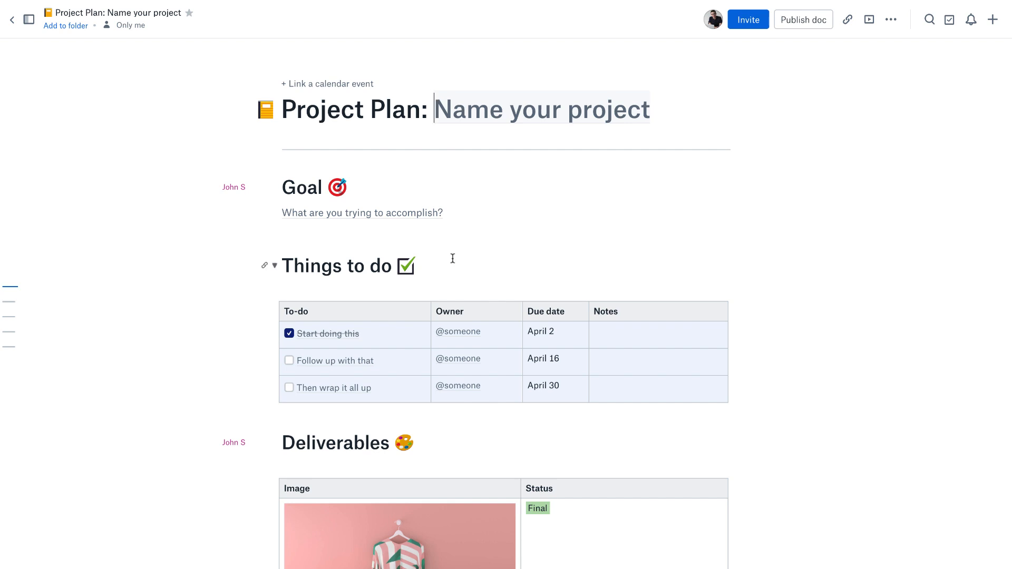
pyautogui.moveTo(336, 201)
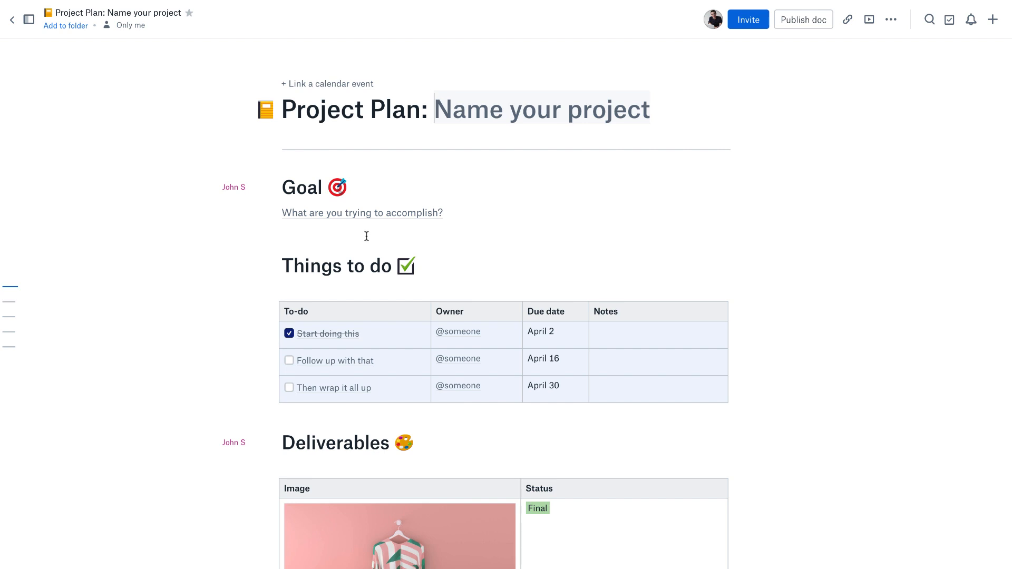
# Scroll through the Project Plan doc, then go back to Paper Home.
pyautogui.scroll(-3)
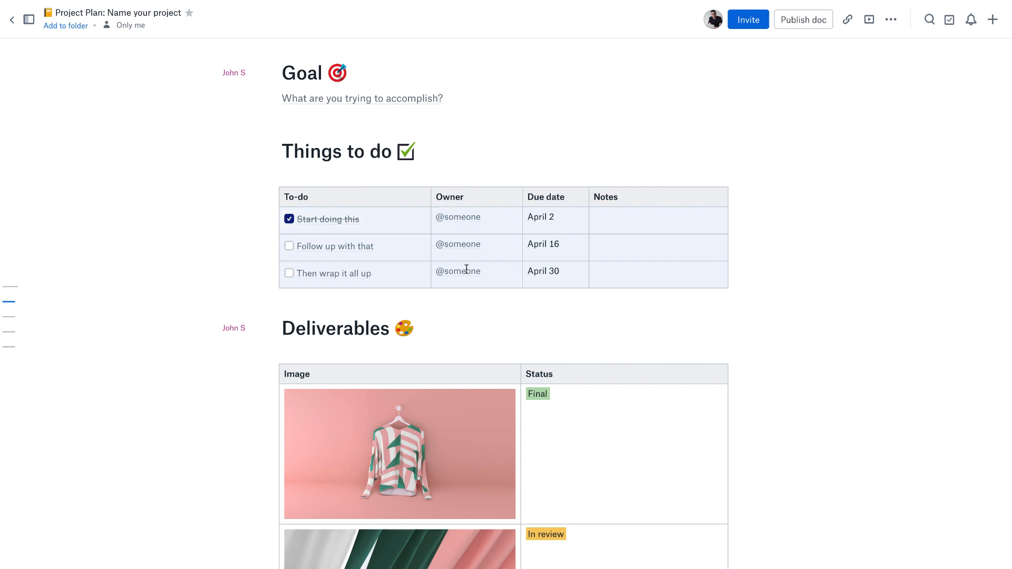
pyautogui.scroll(-3)
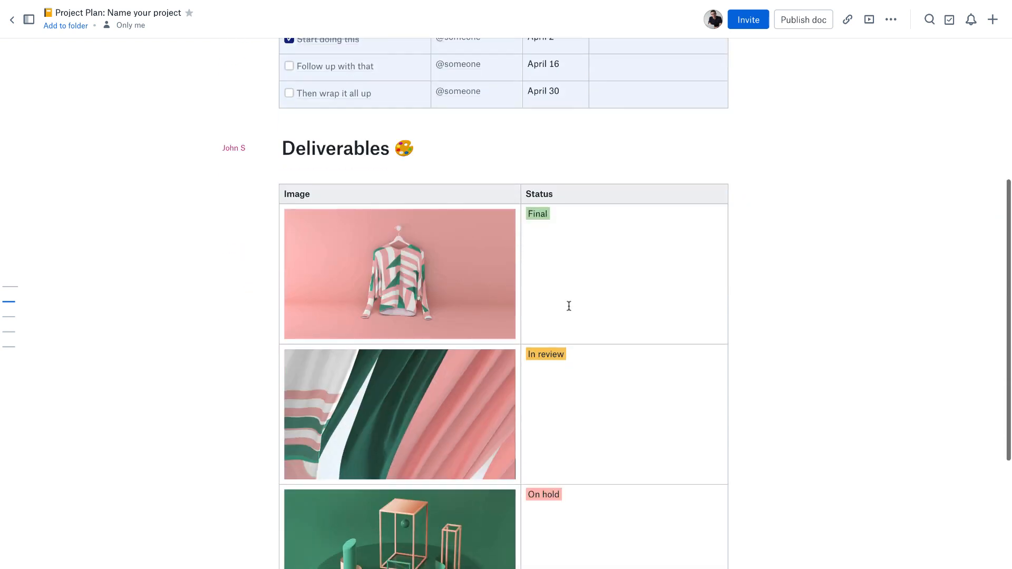
pyautogui.scroll(-3)
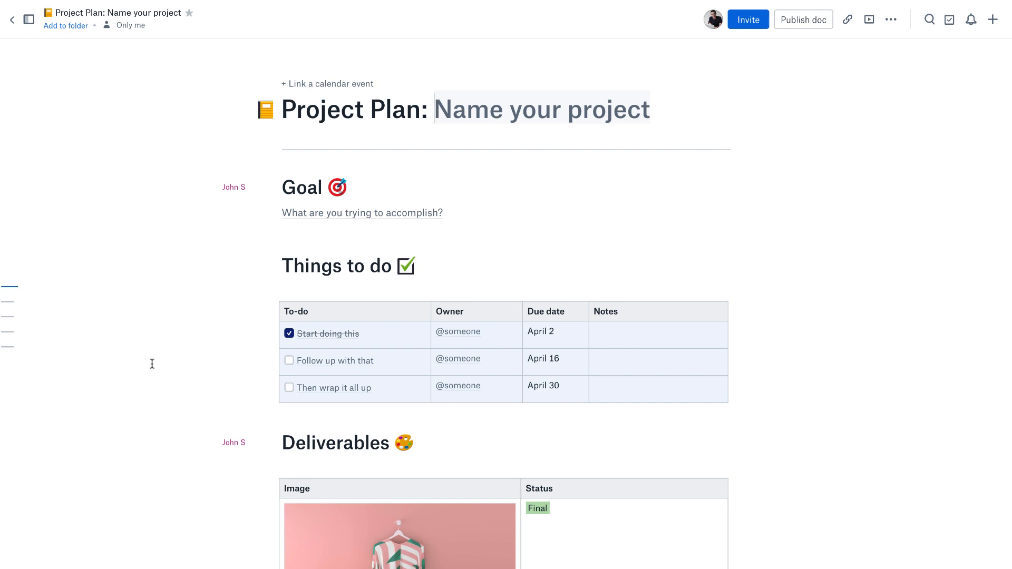
pyautogui.click(12, 19)
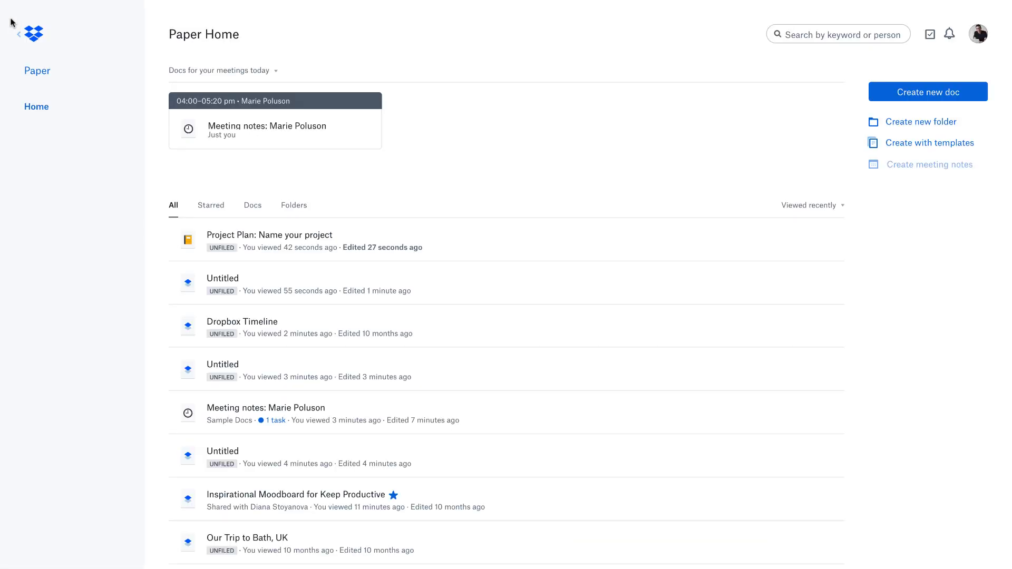
# Start a doc titled 'Project Plan: New Book' and format Goals, To-Do's and Timeline headings.
pyautogui.click(928, 92)
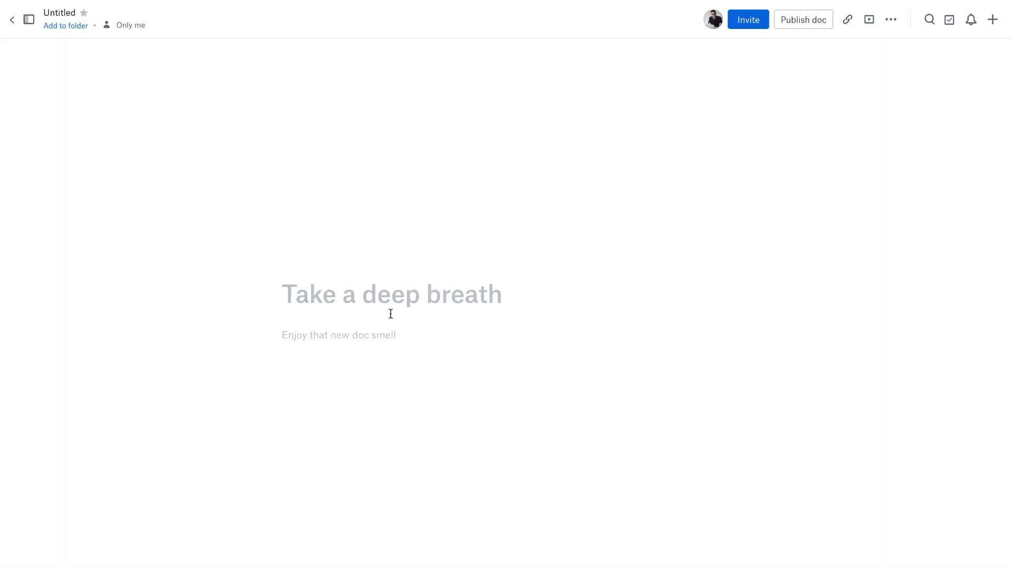
pyautogui.write('Project Plan: New Book')
pyautogui.write('Goals')
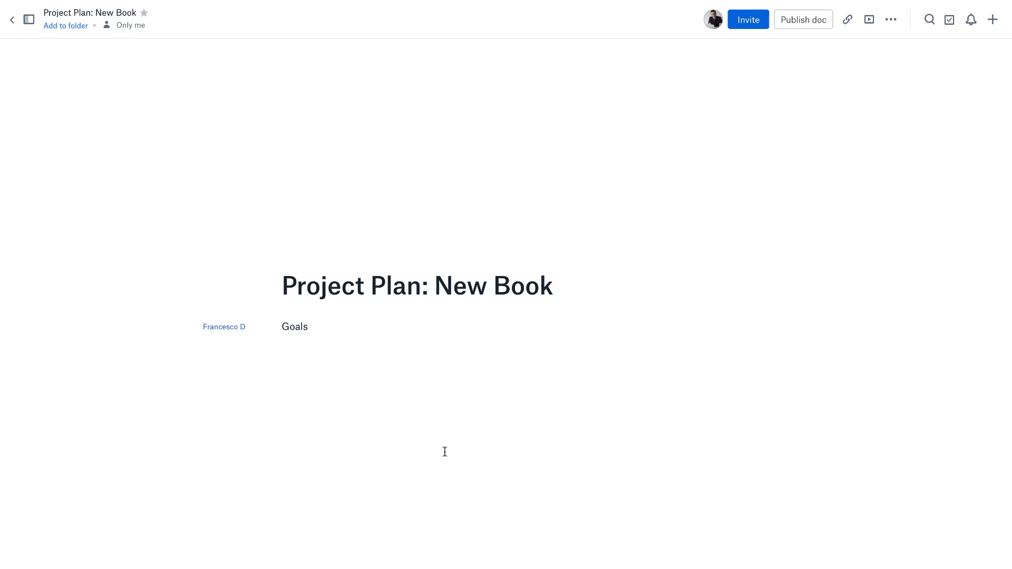
pyautogui.doubleClick(294, 327)
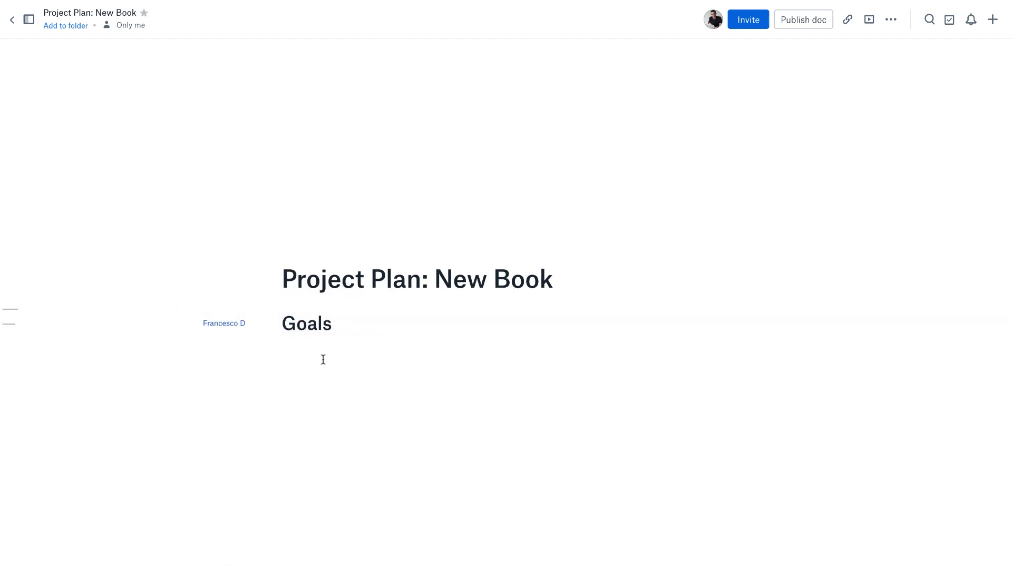
pyautogui.click(323, 360)
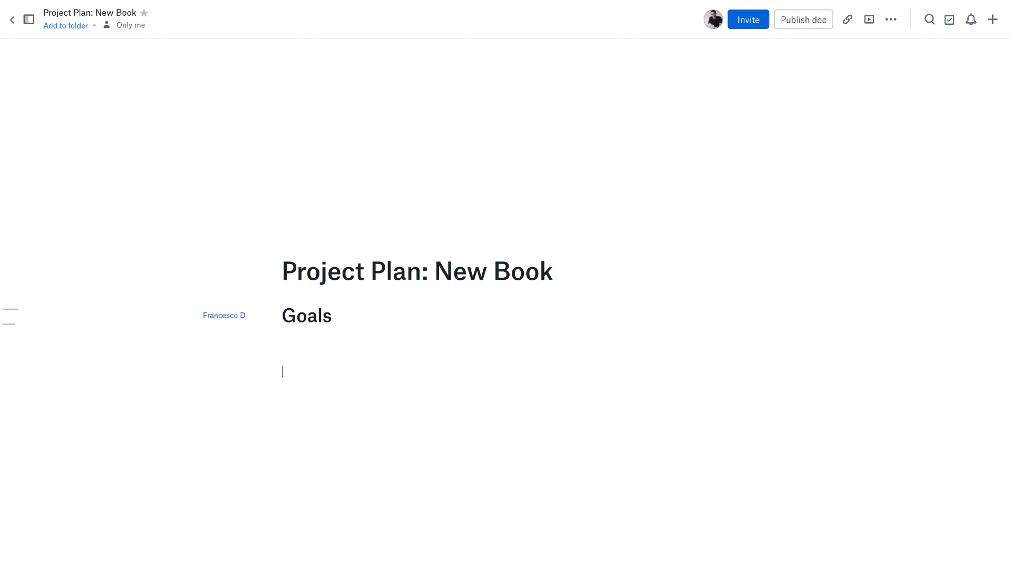
pyautogui.write("To-Do's")
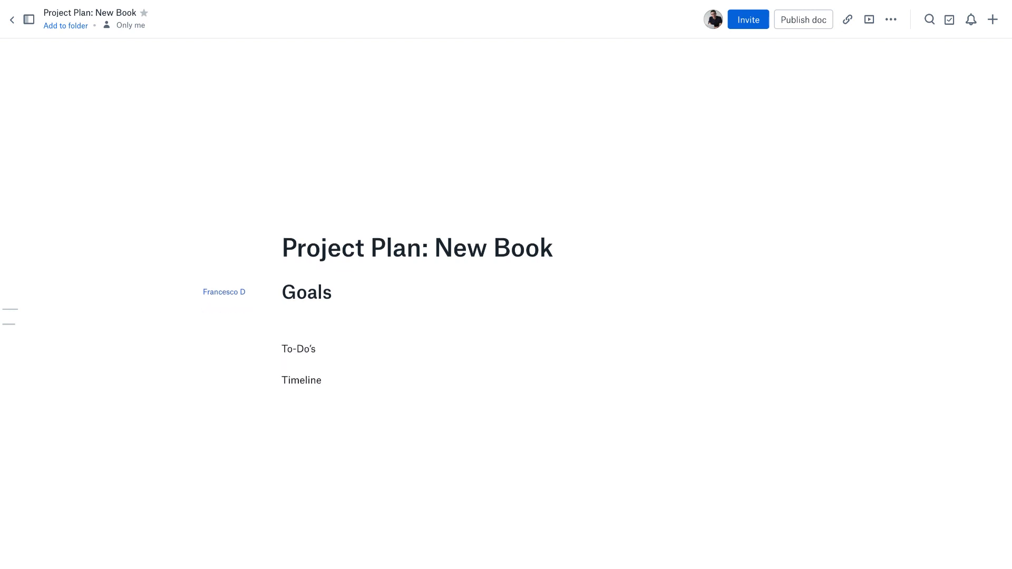
pyautogui.moveTo(282, 348); pyautogui.dragTo(325, 379)
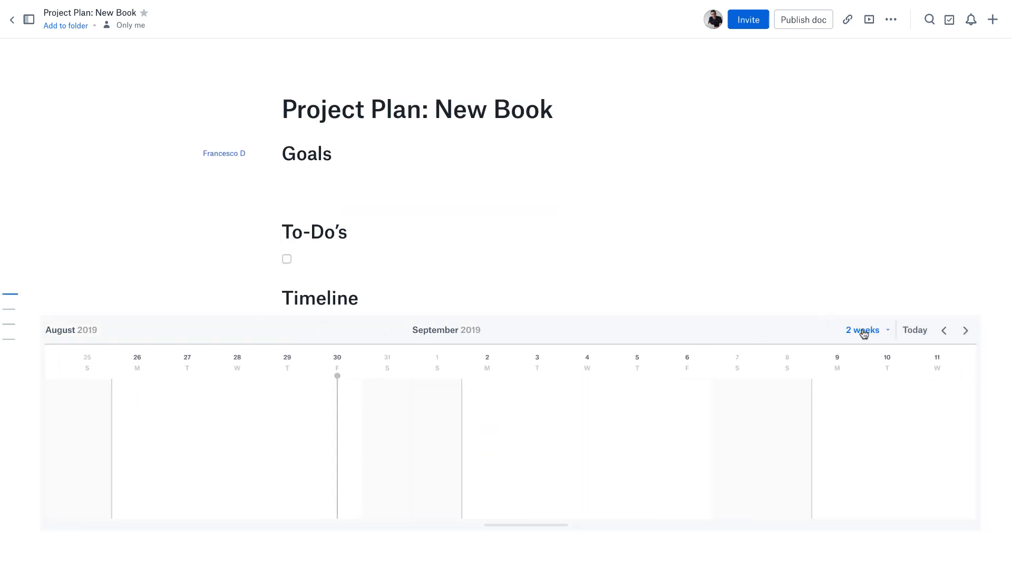
# Create the Research Titles timeline item spanning Aug 31–Sep 7, described as choosing title options.
pyautogui.click(863, 330)
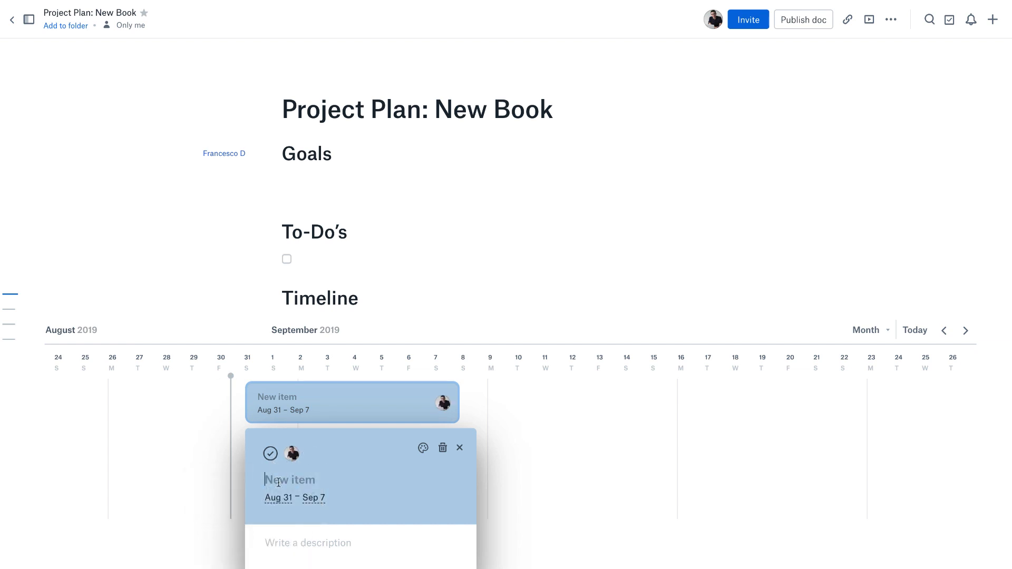
pyautogui.write('R')
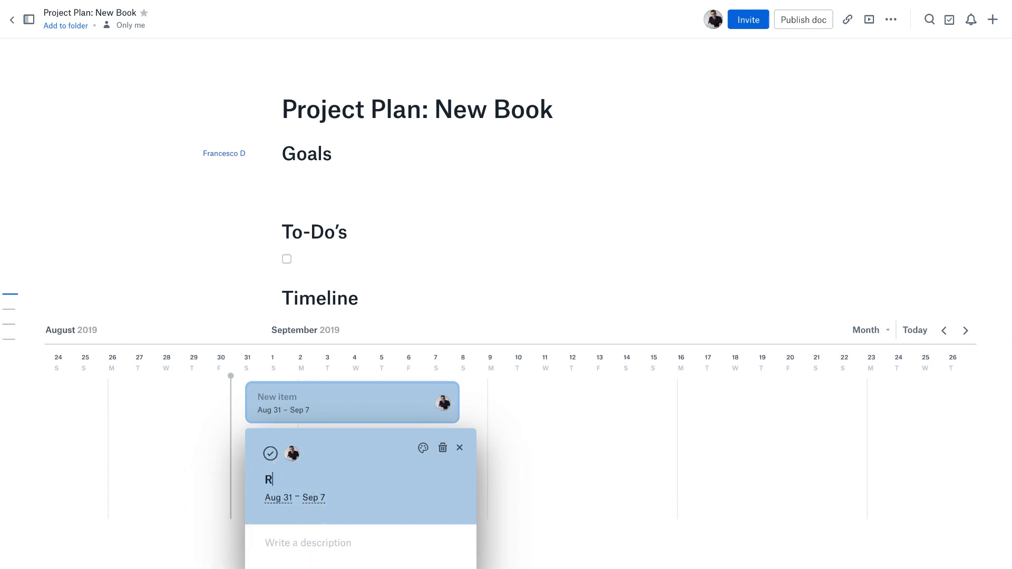
pyautogui.write('esearch')
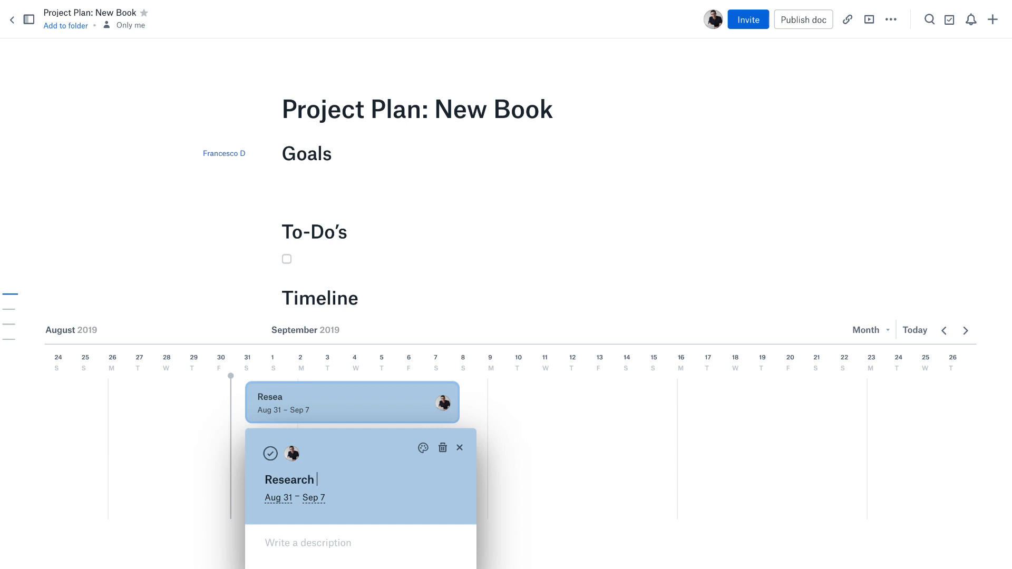
pyautogui.write('Titles')
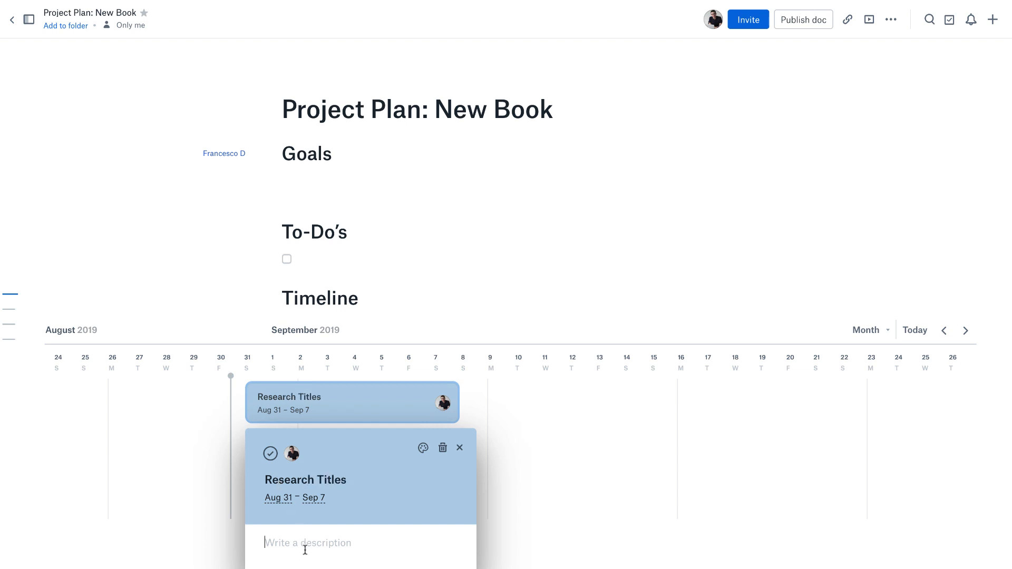
pyautogui.write('c')
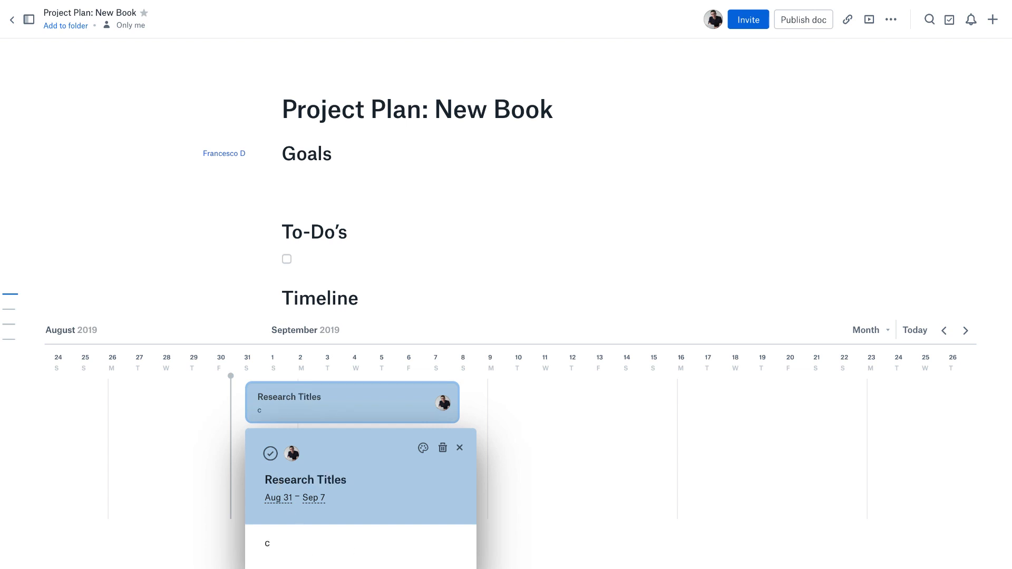
pyautogui.write('Choose the title options for new book')
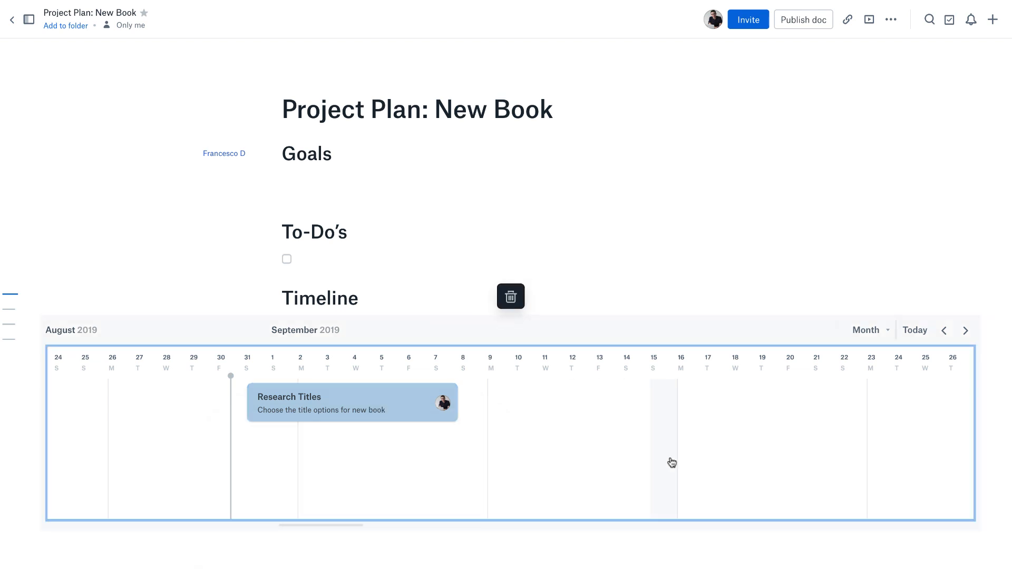
pyautogui.moveTo(452, 404)
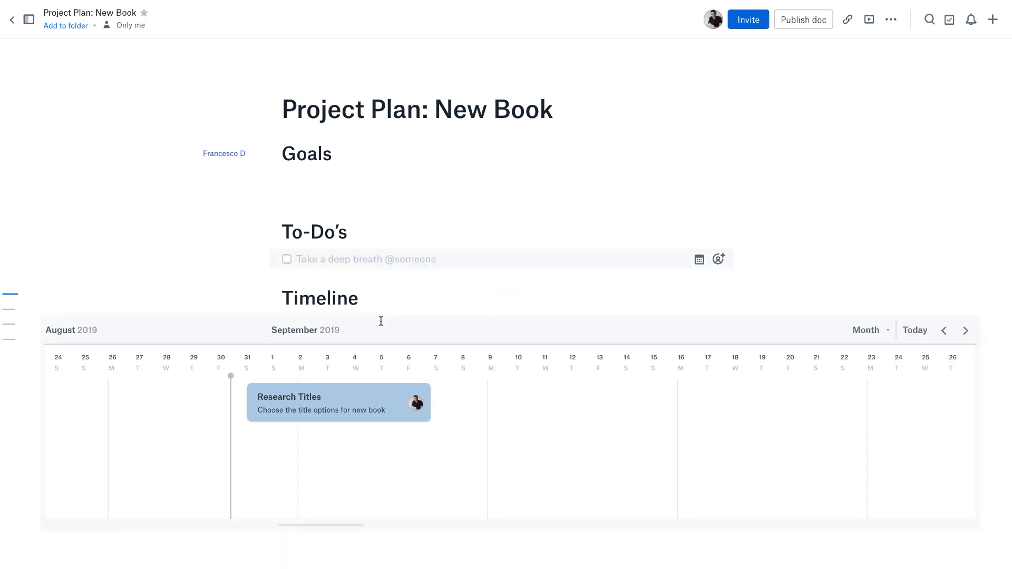
pyautogui.moveTo(418, 459)
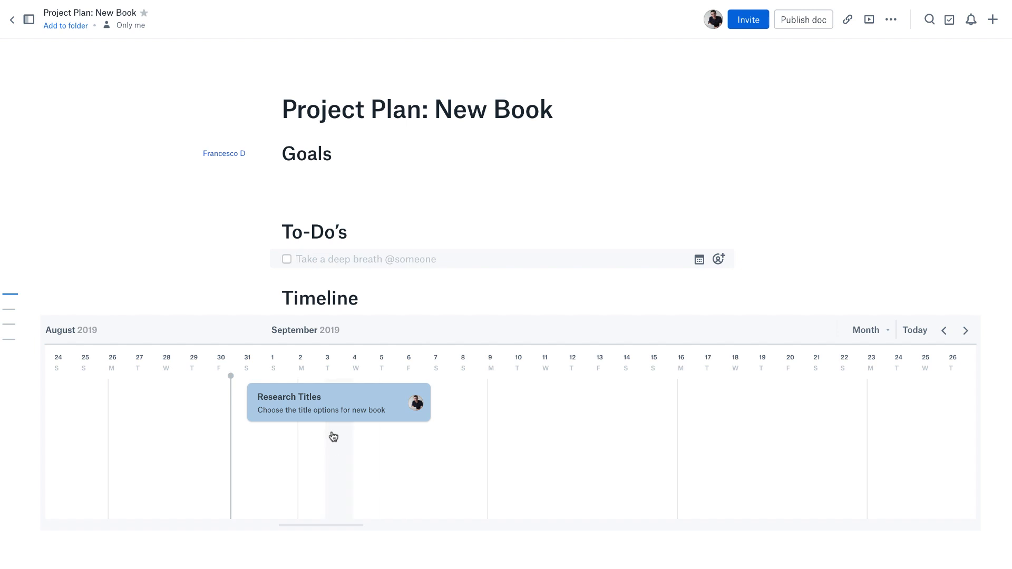
pyautogui.moveTo(357, 370)
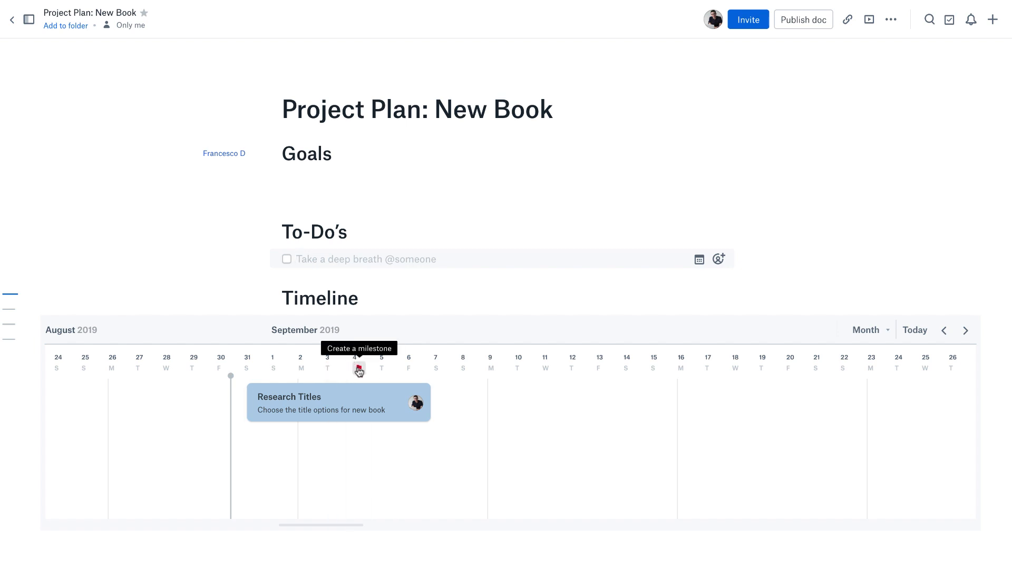
# Place a red milestone named 'Choose Titles' on Sep 9.
pyautogui.click(356, 369)
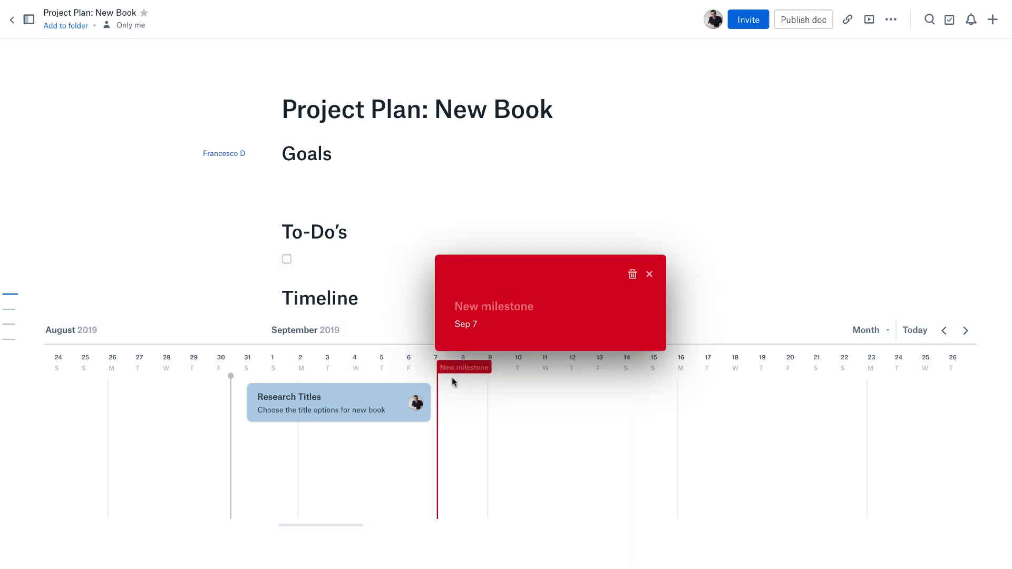
pyautogui.moveTo(490, 368)
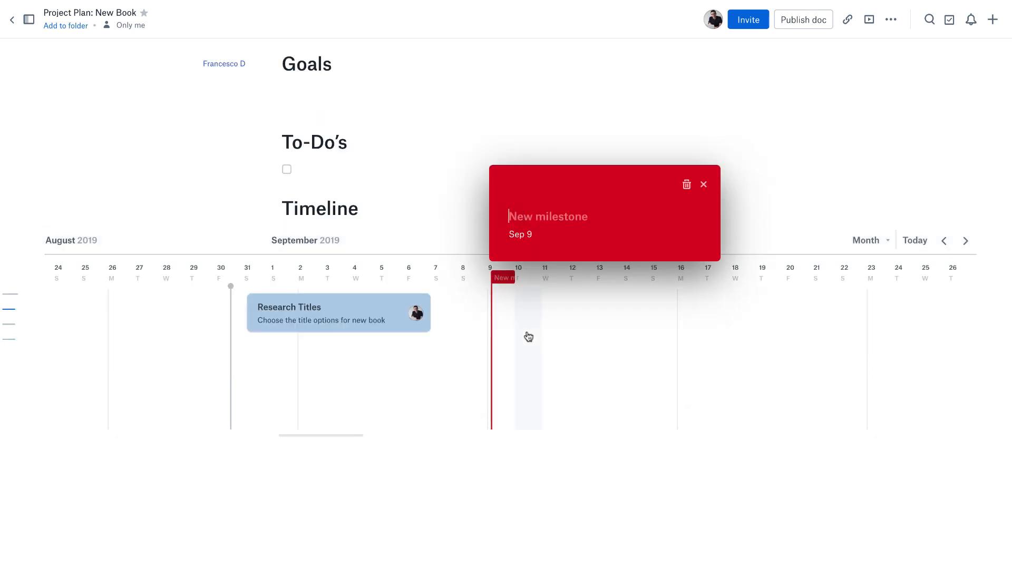
pyautogui.write('Cghoose')
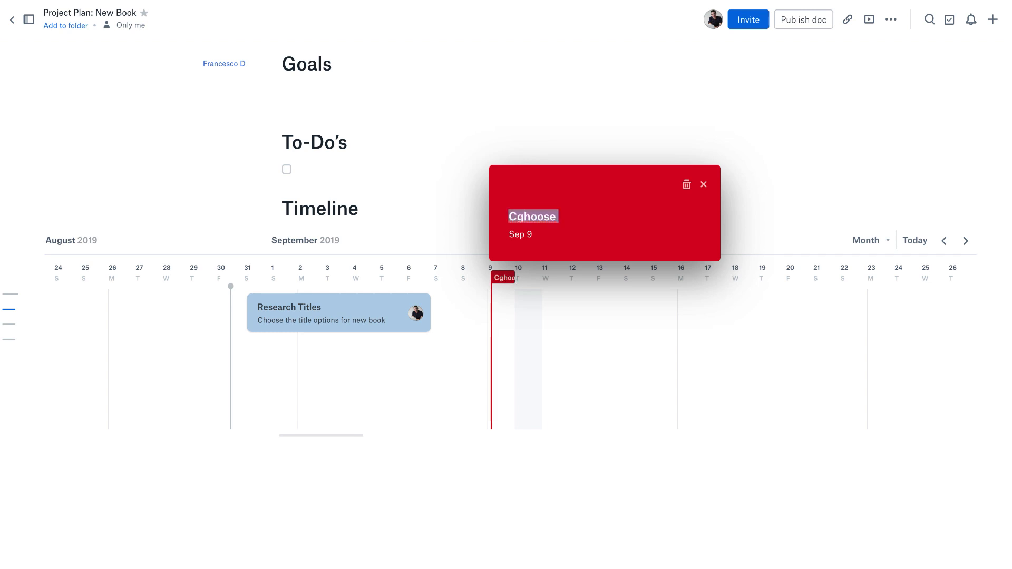
pyautogui.write('Choose Titles')
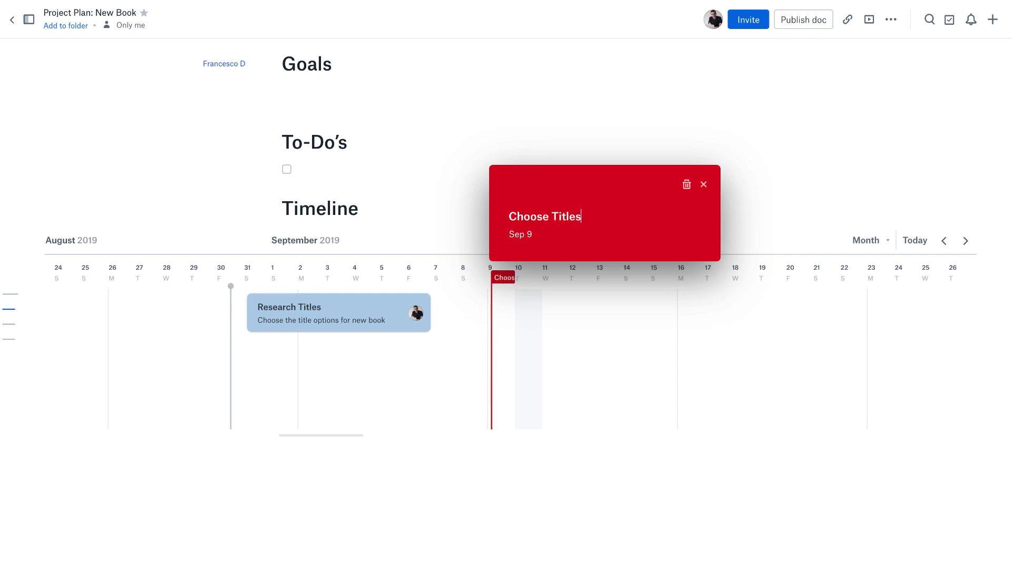
pyautogui.click(703, 184)
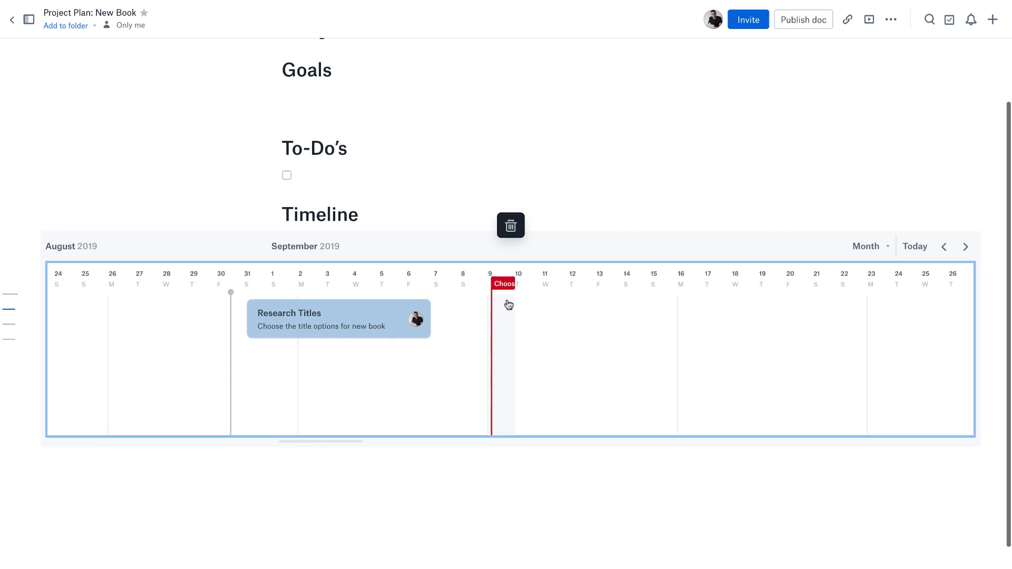
# View the timeline by quarter, browse back and forward a quarter, then return to Paper Home.
pyautogui.click(869, 270)
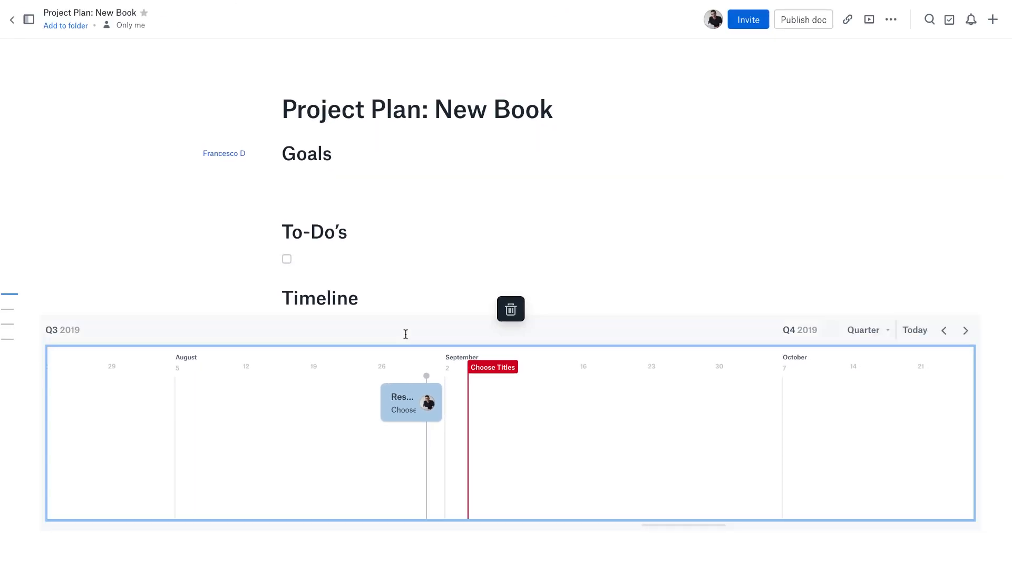
pyautogui.scroll(-3)
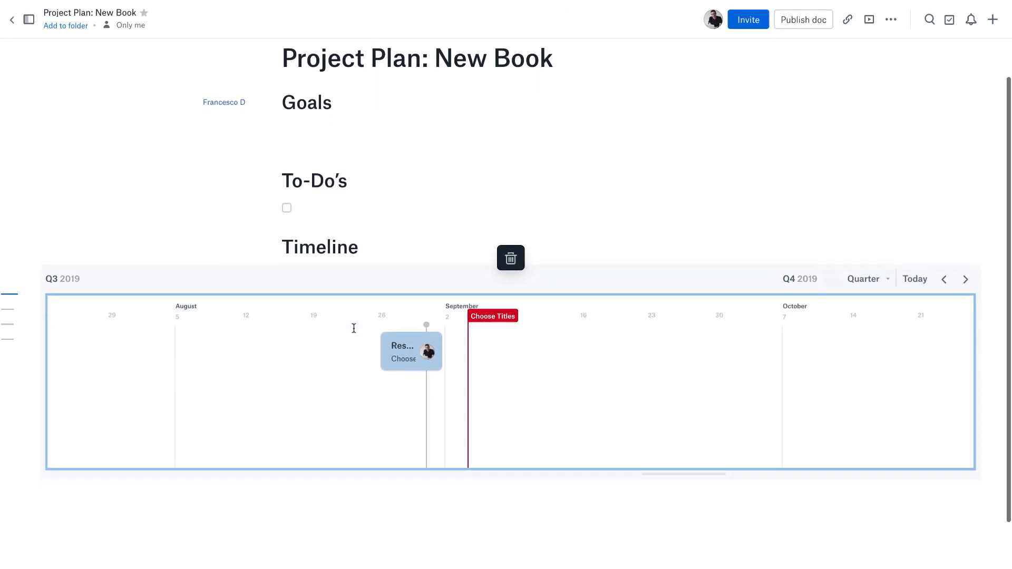
pyautogui.click(943, 243)
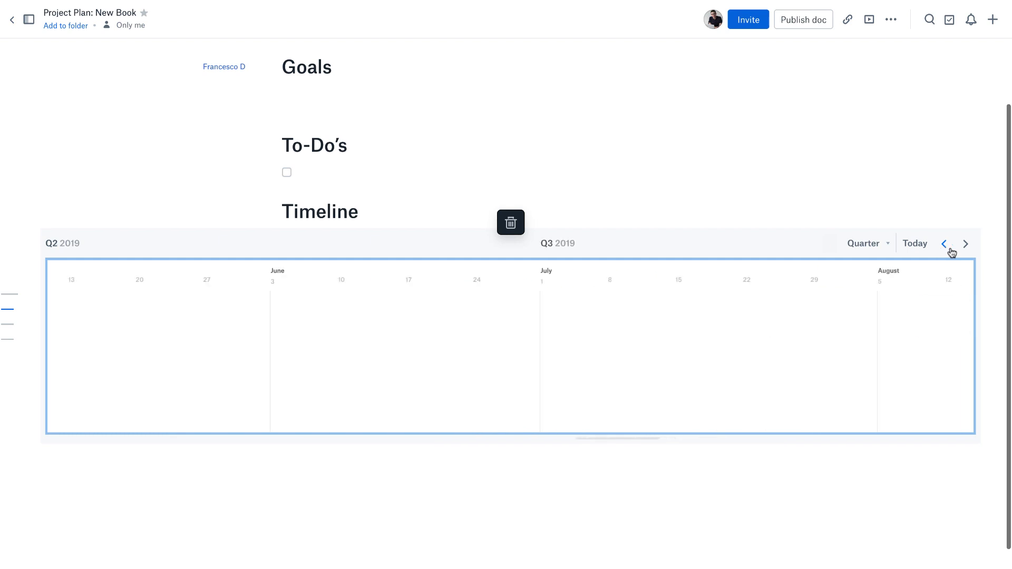
pyautogui.click(965, 243)
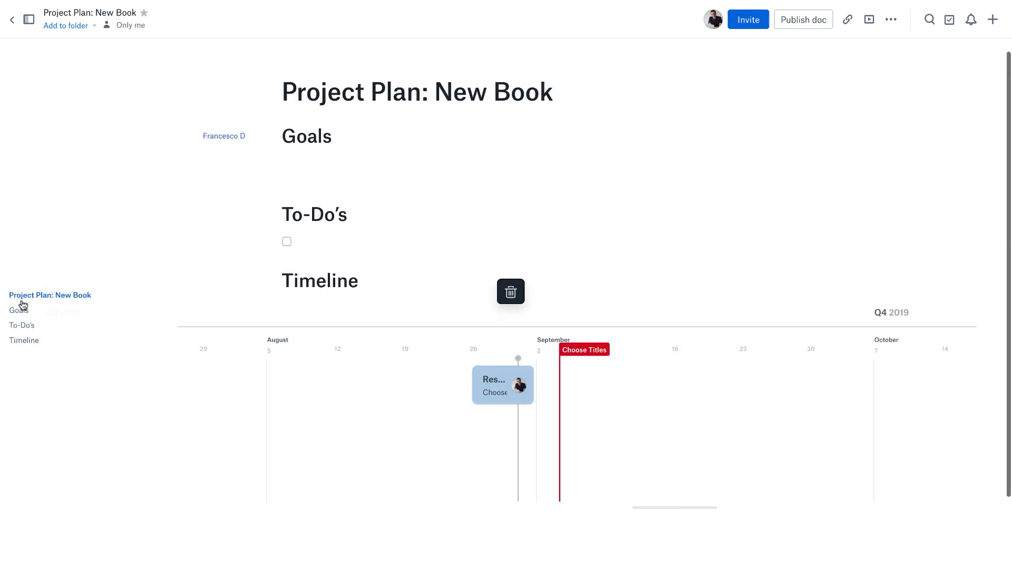
pyautogui.click(12, 18)
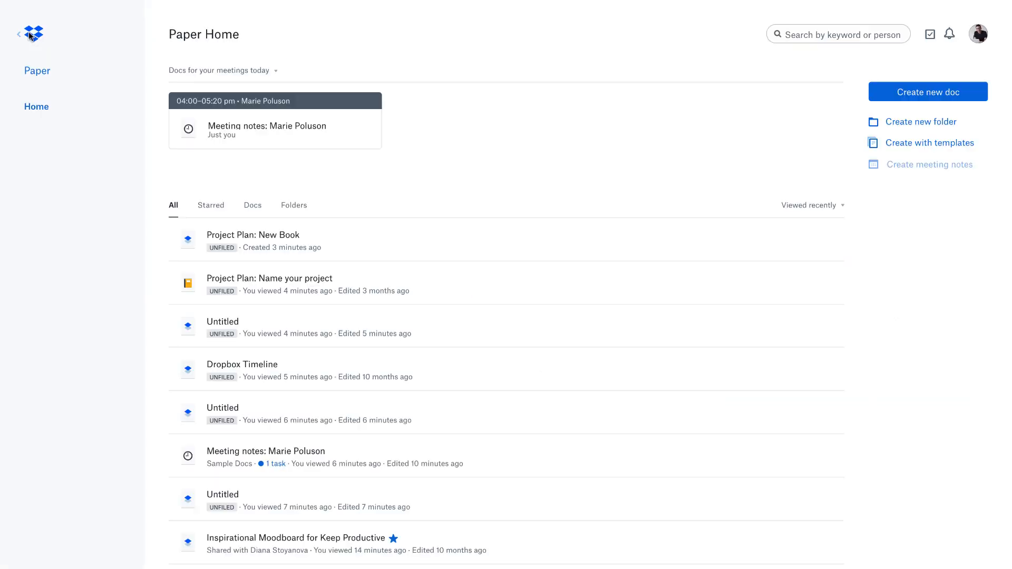